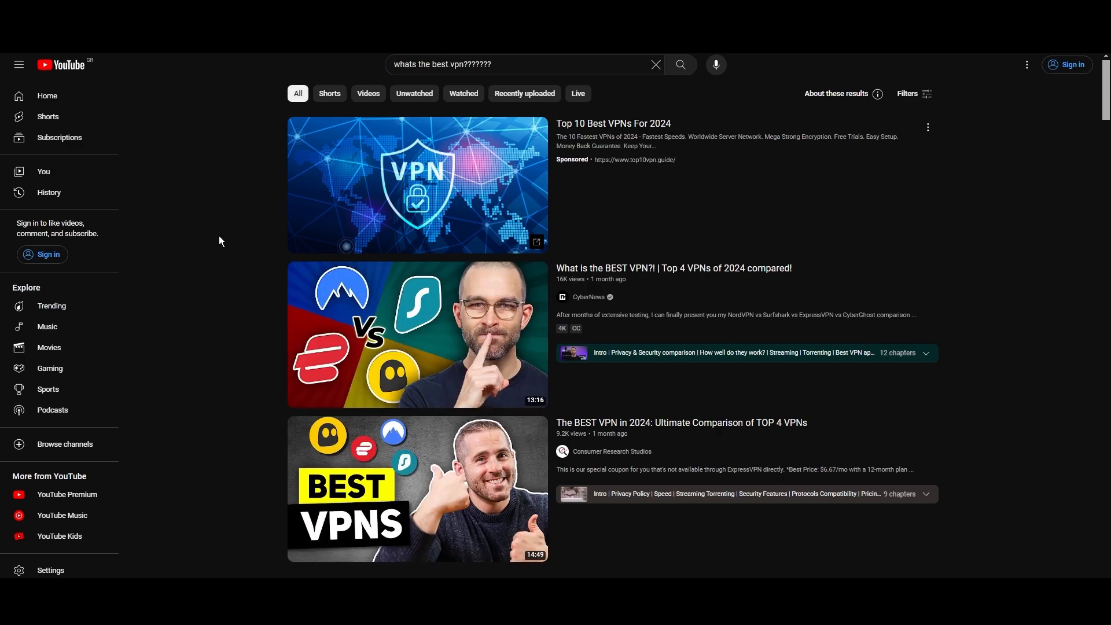
Step: Scroll the NordVPN Servers page down past the country table to the servers-by-city section
scroll("down", 3)
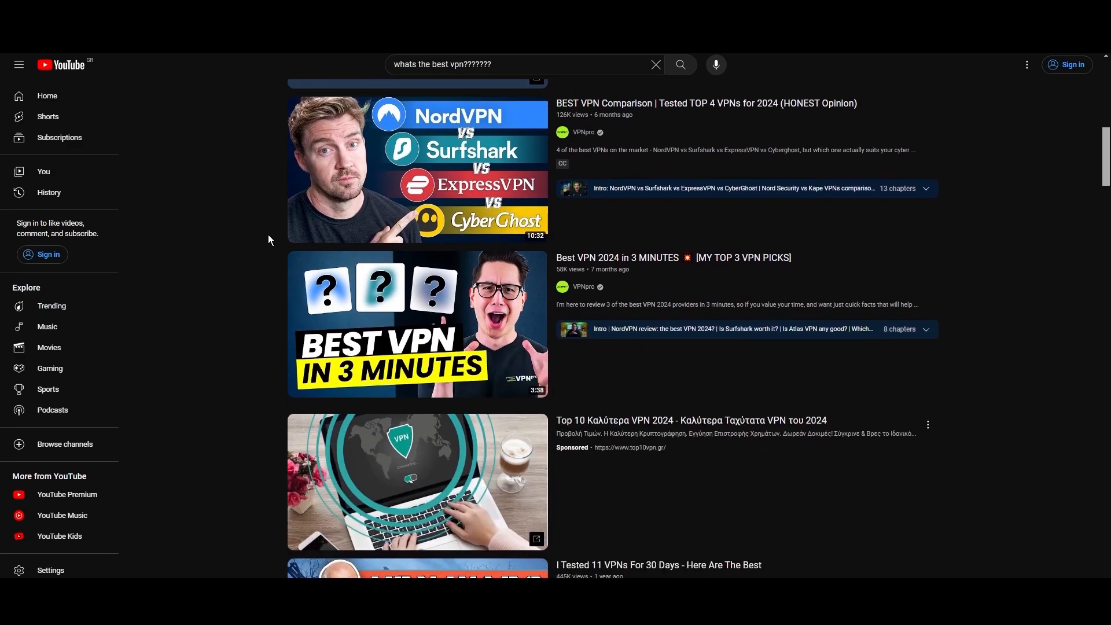
scroll("down", 3)
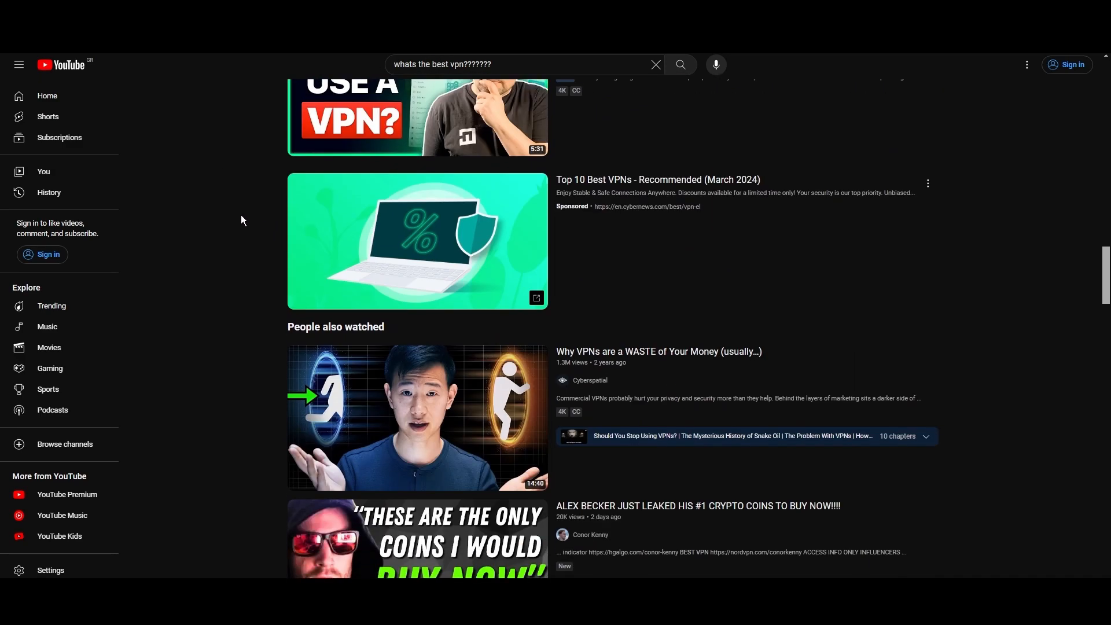
scroll("down", 3)
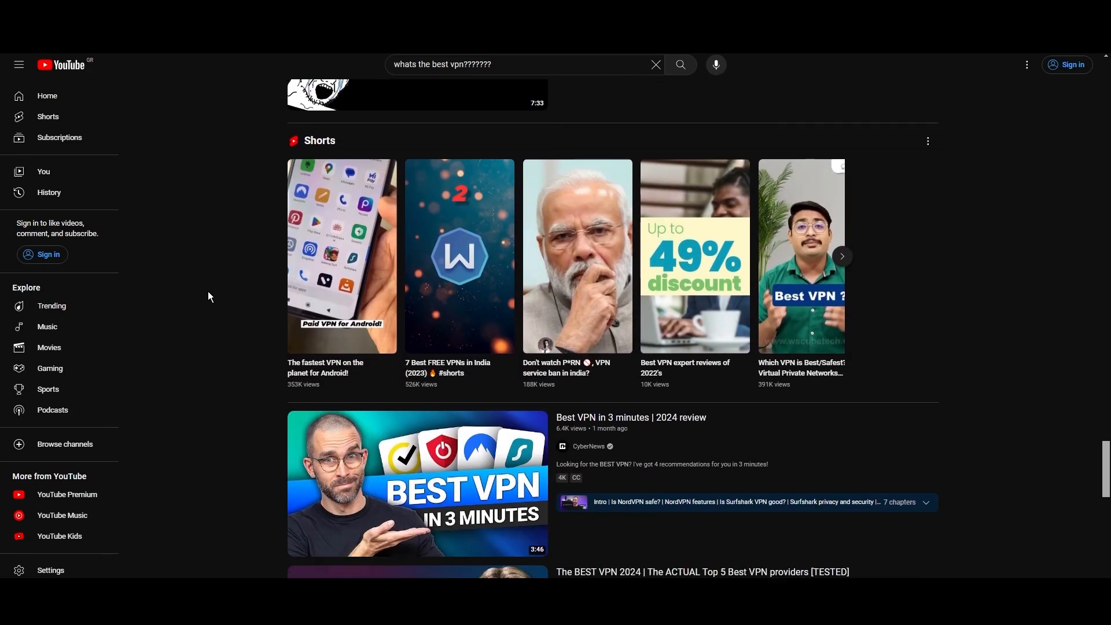
scroll("down", 3)
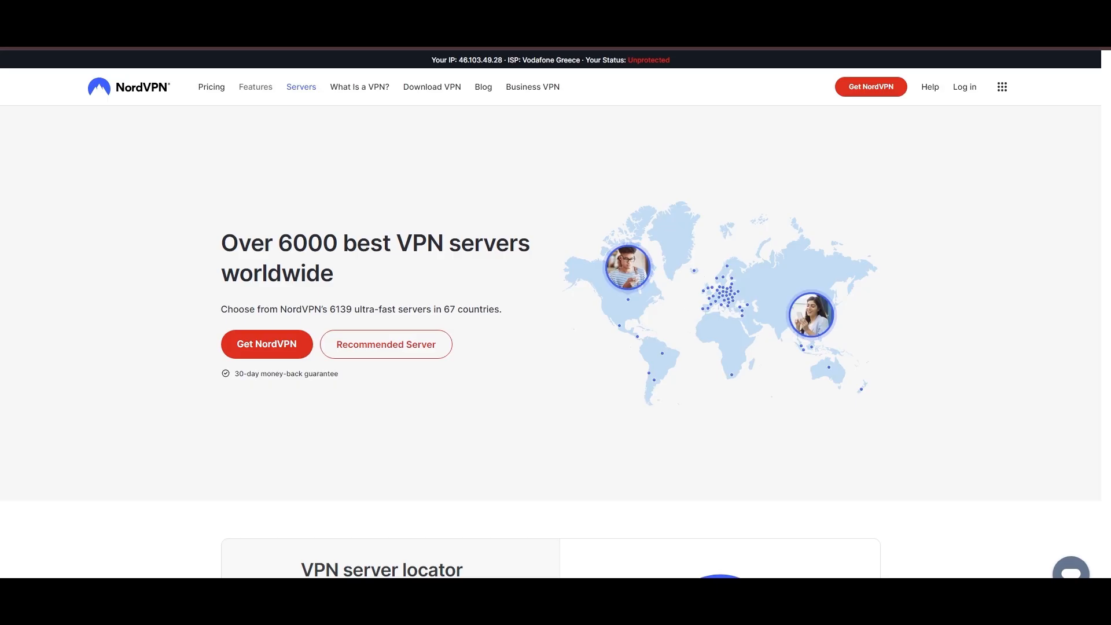
scroll("down", 3)
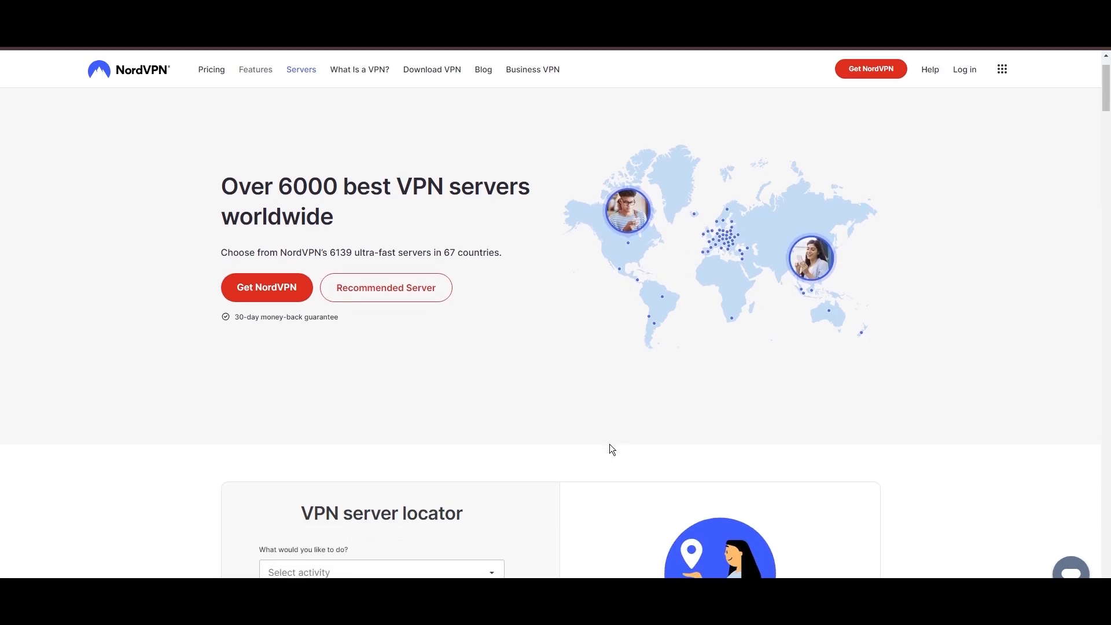
scroll("down", 3)
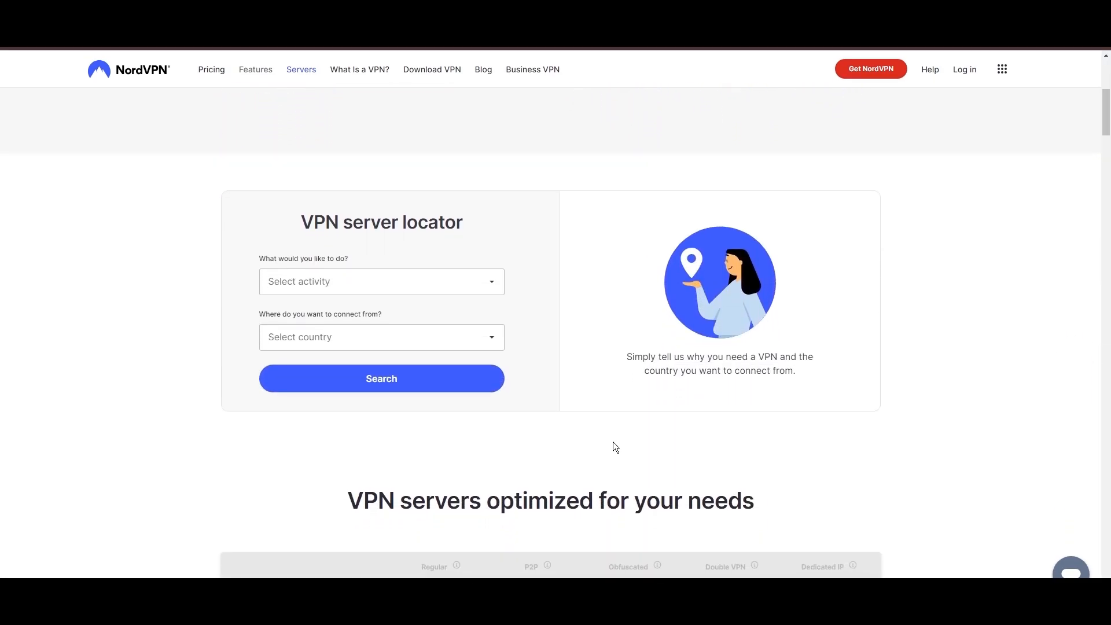
scroll("down", 3)
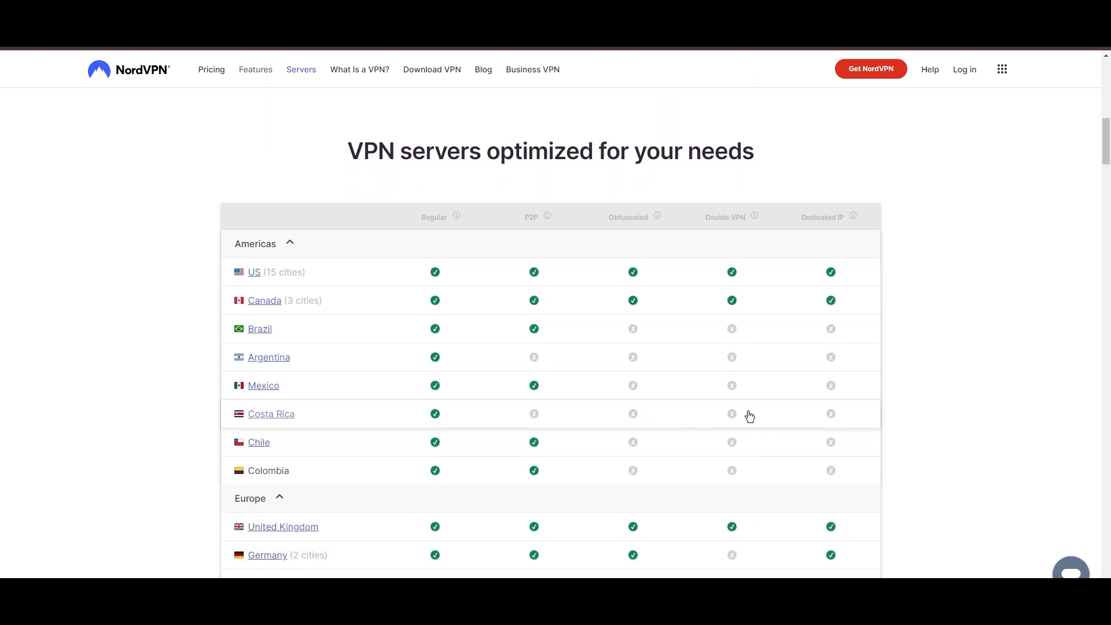
scroll("down", 3)
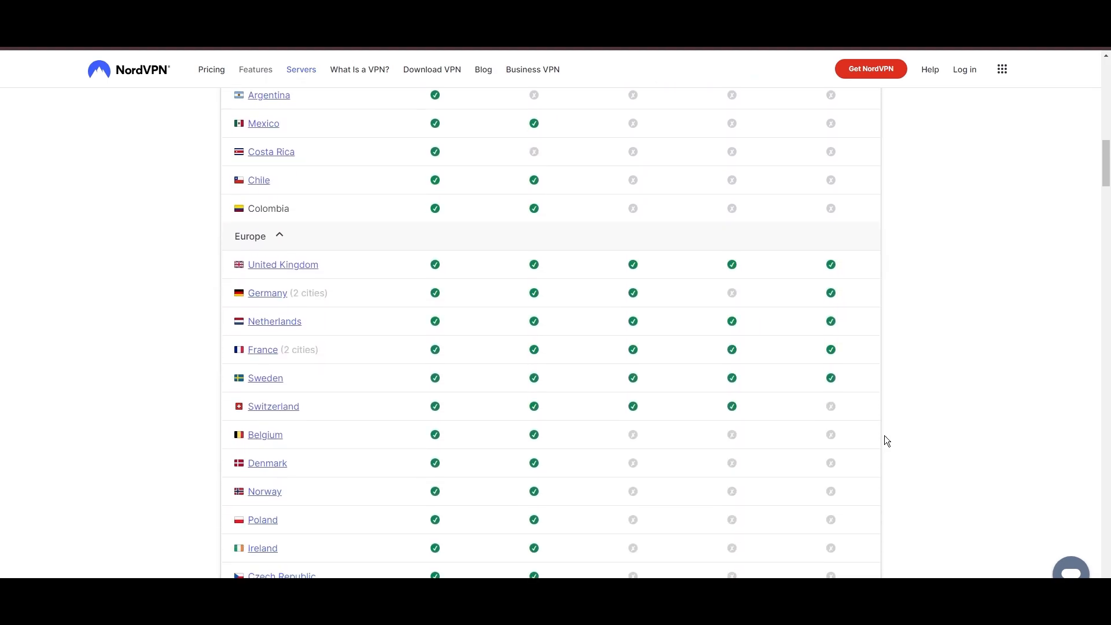
scroll("down", 3)
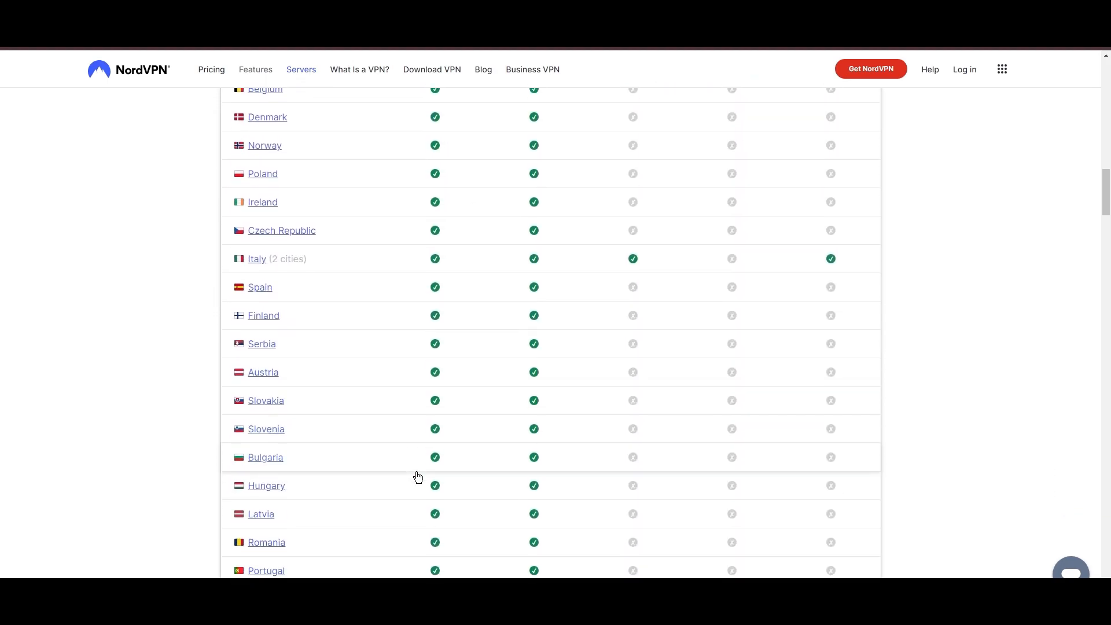
scroll("down", 3)
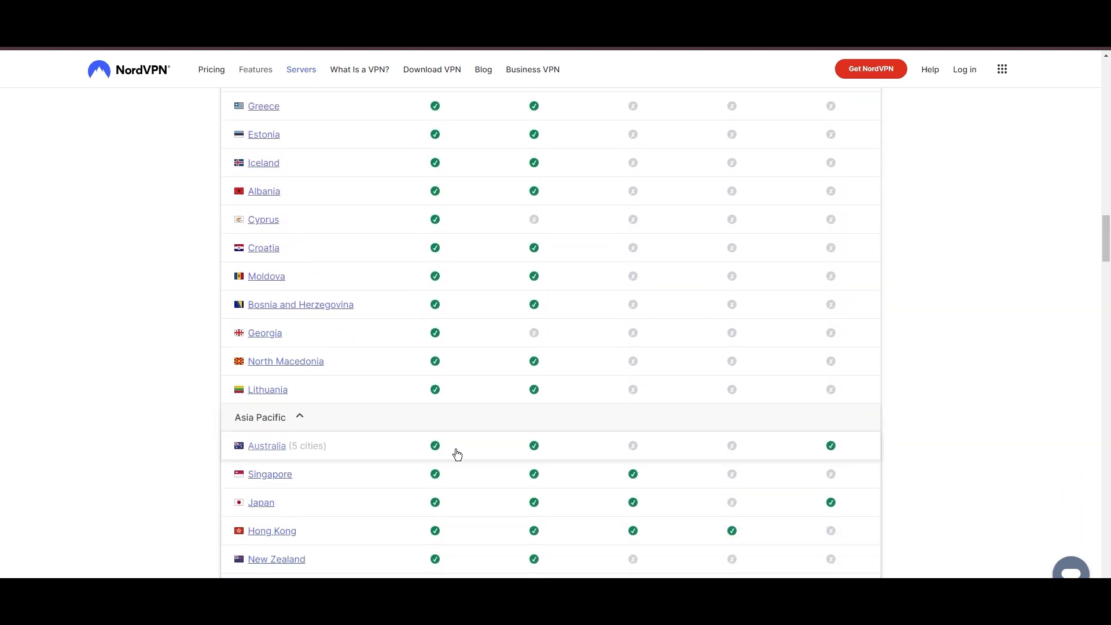
scroll("down", 3)
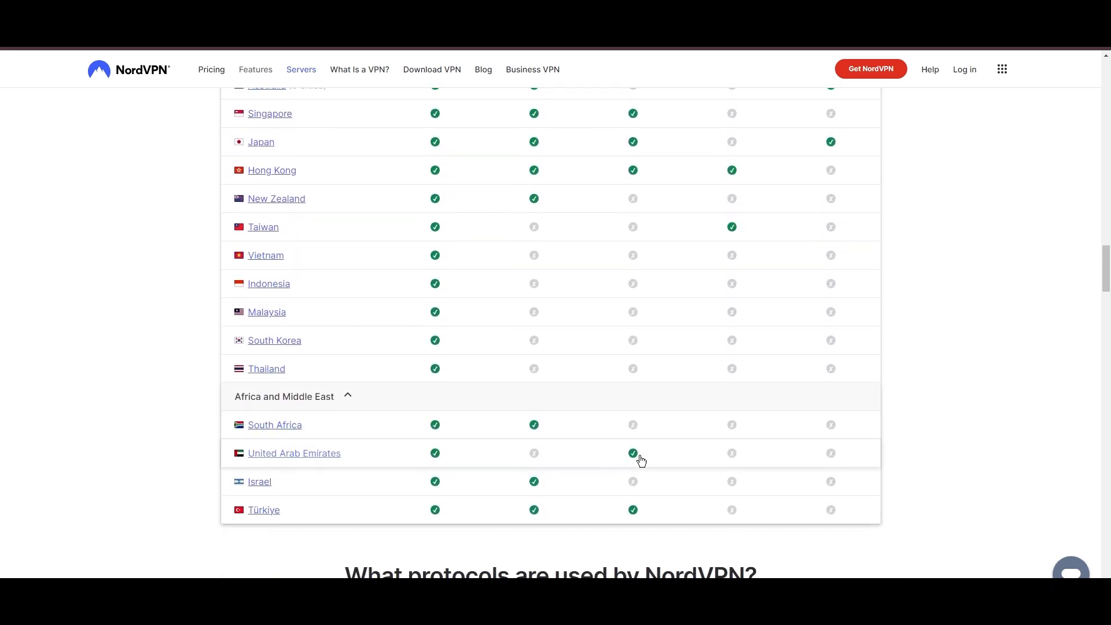
scroll("down", 3)
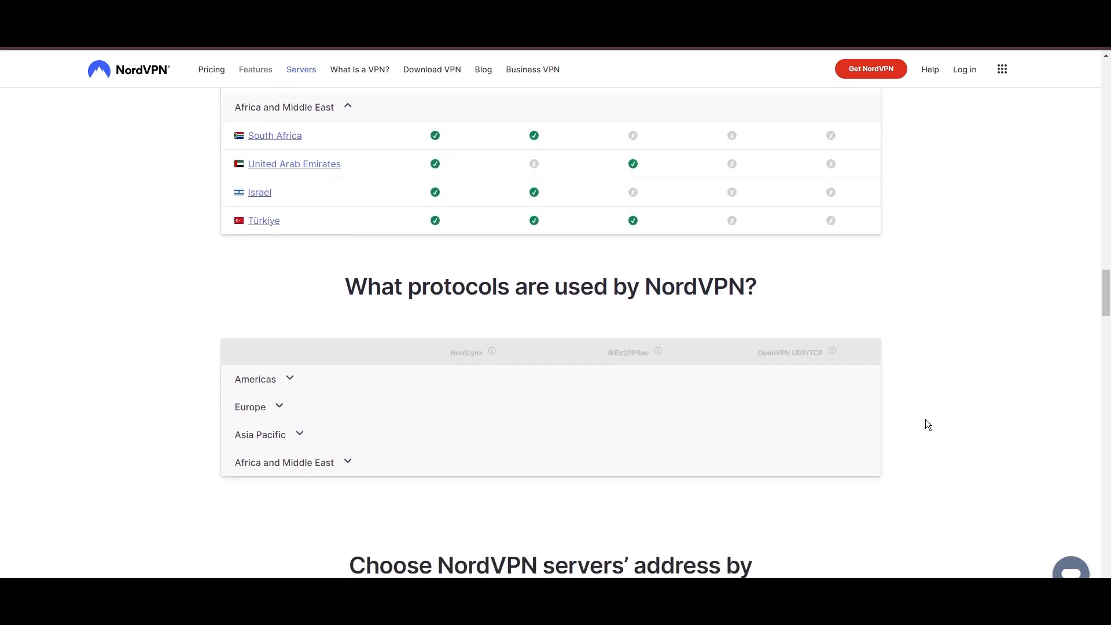
scroll("down", 3)
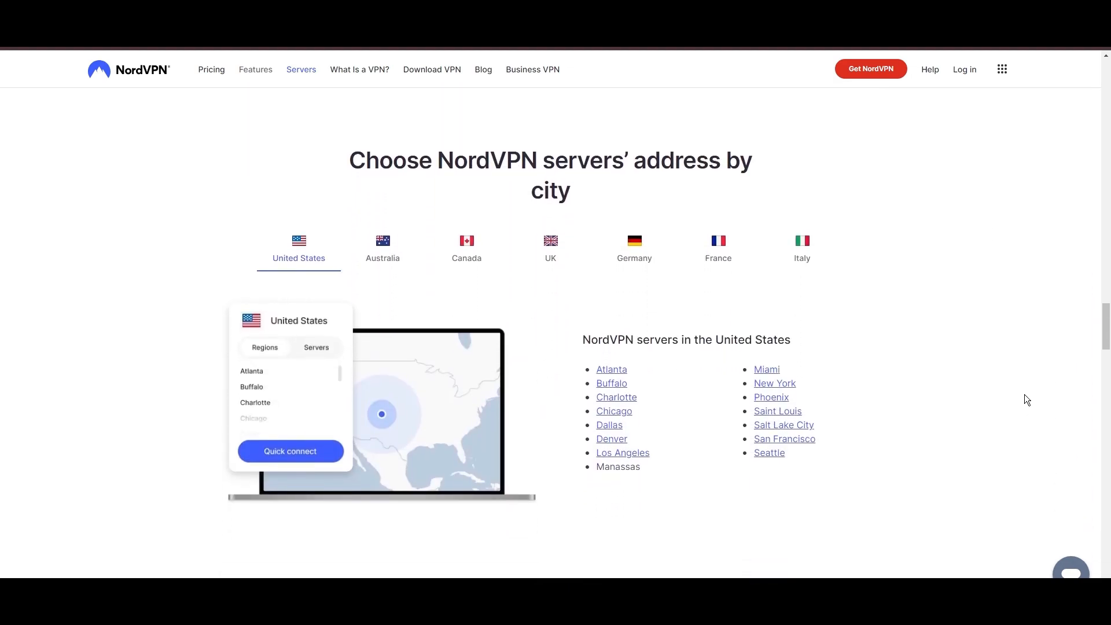
Step: Show the server cities for Canada, then France, under the servers-by-city tabs
left_click(466, 247)
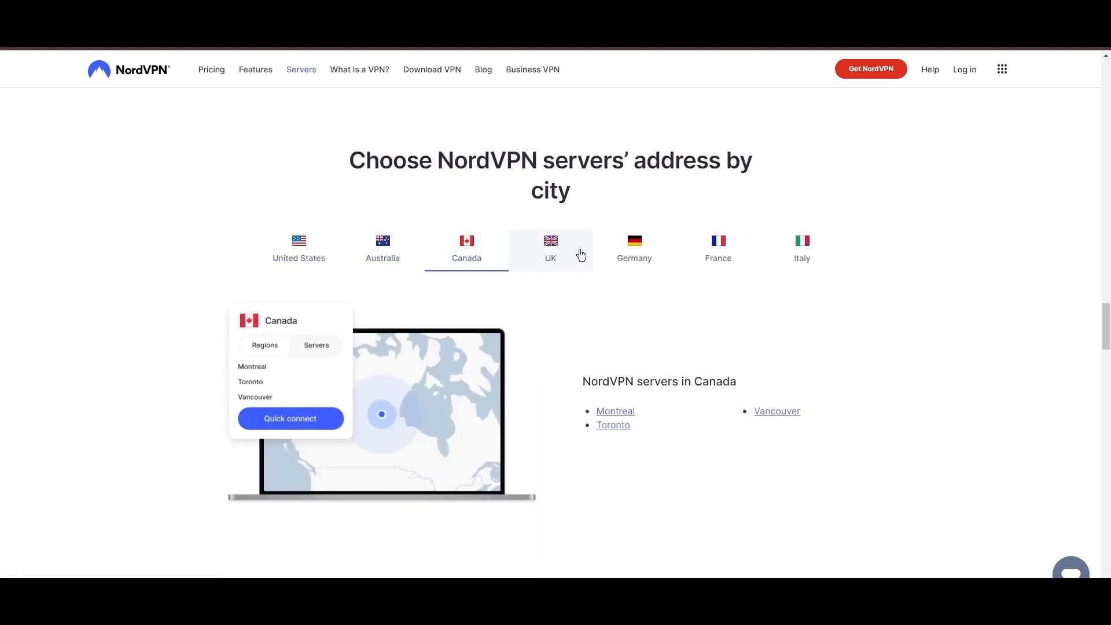
left_click(717, 249)
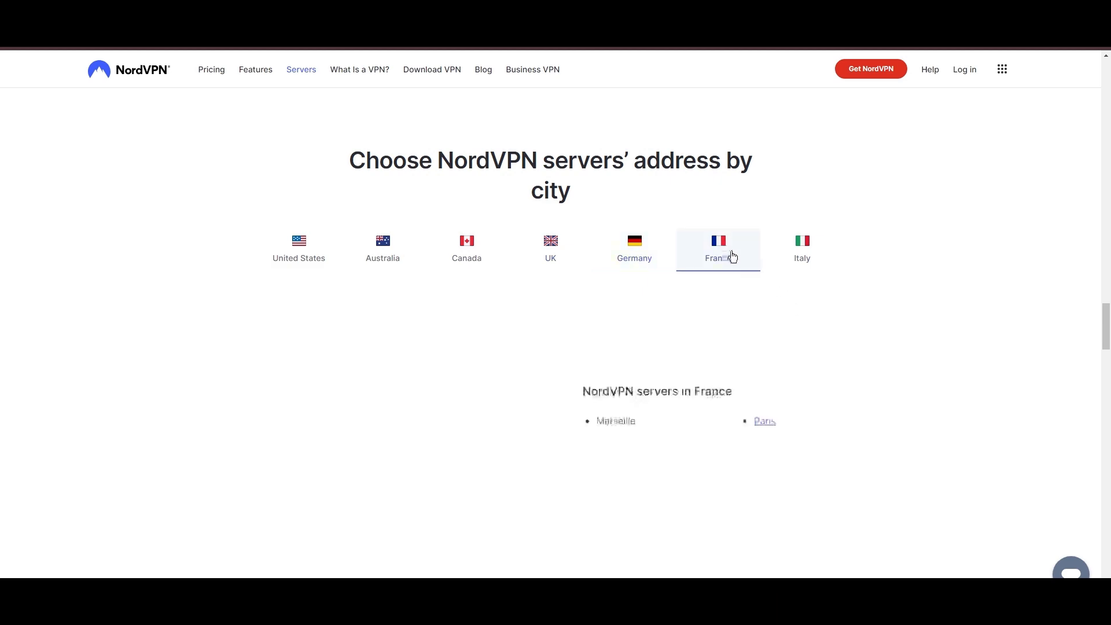
left_click(802, 248)
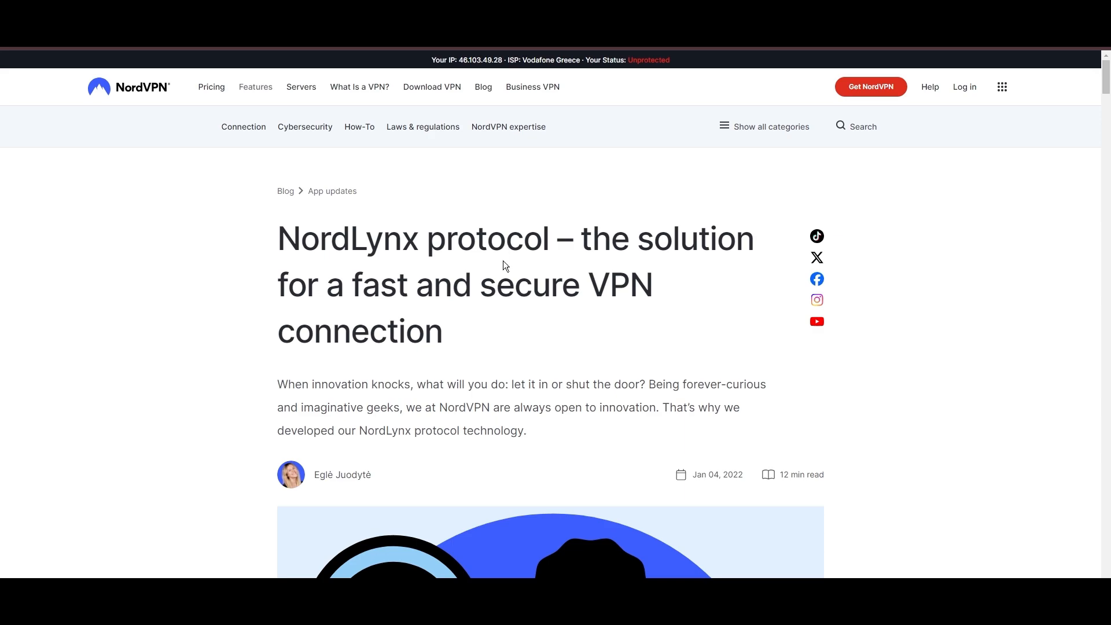
Step: Read the NordLynx article down past its contents to the Benefits of NordLynx section
scroll("down", 3)
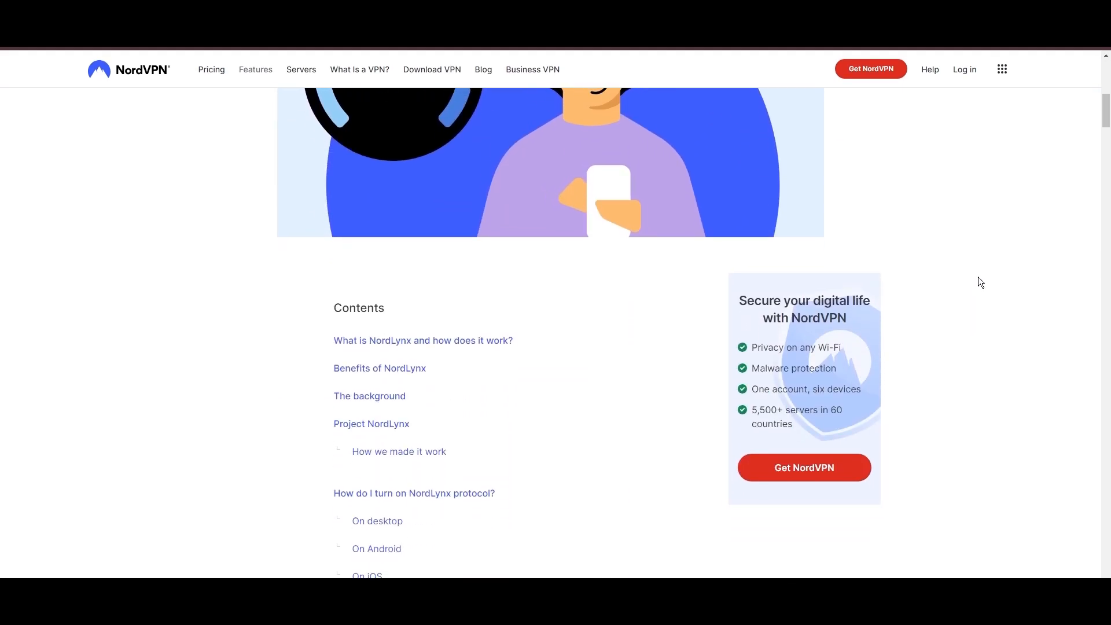
scroll("down", 3)
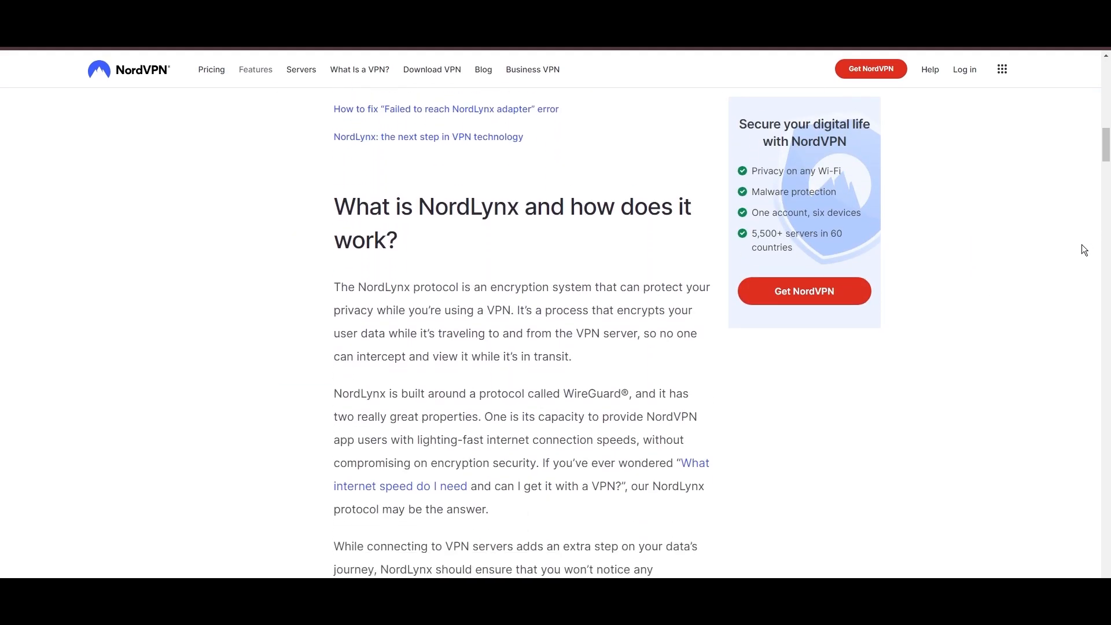
scroll("down", 3)
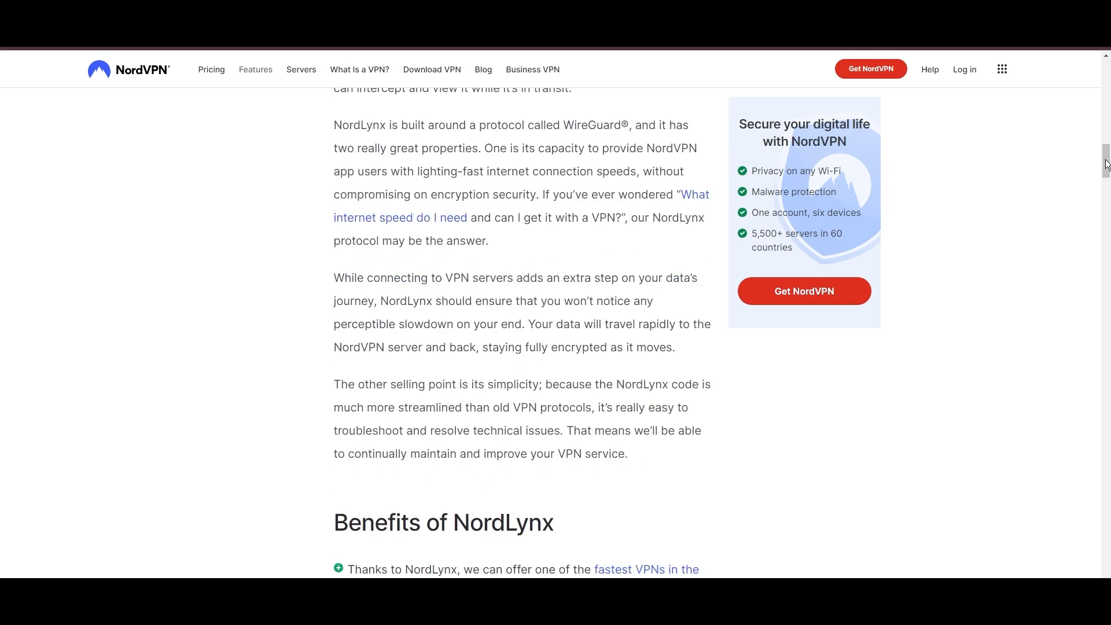
scroll("down", 3)
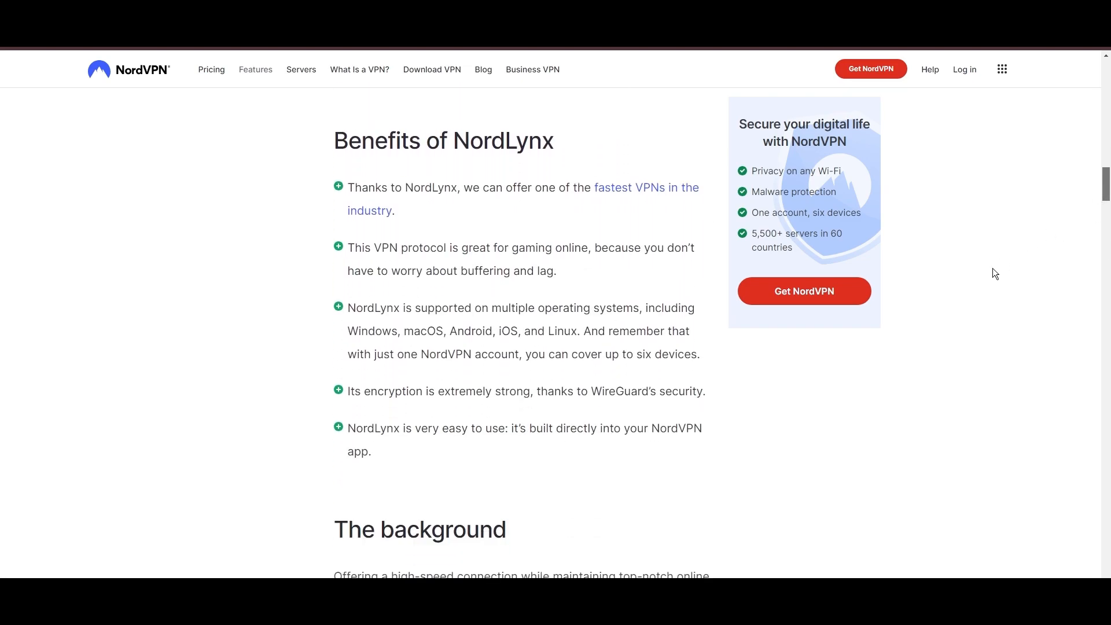
mouse_move(386, 497)
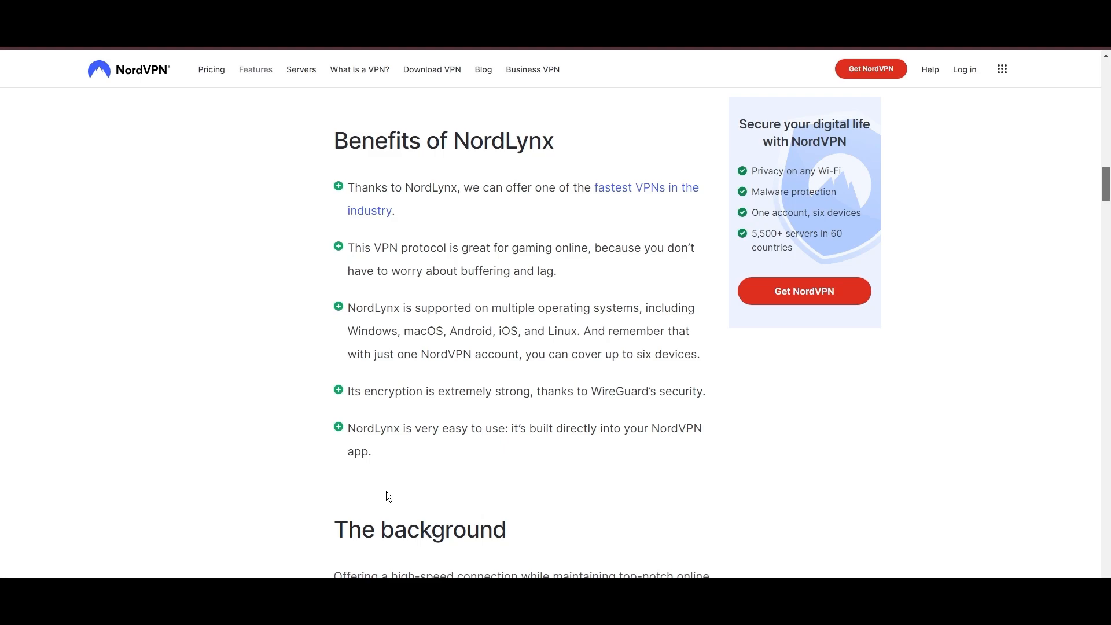
Step: Scroll the Threat Protection page down to its web, file and vulnerability protection tabs
scroll("down", 3)
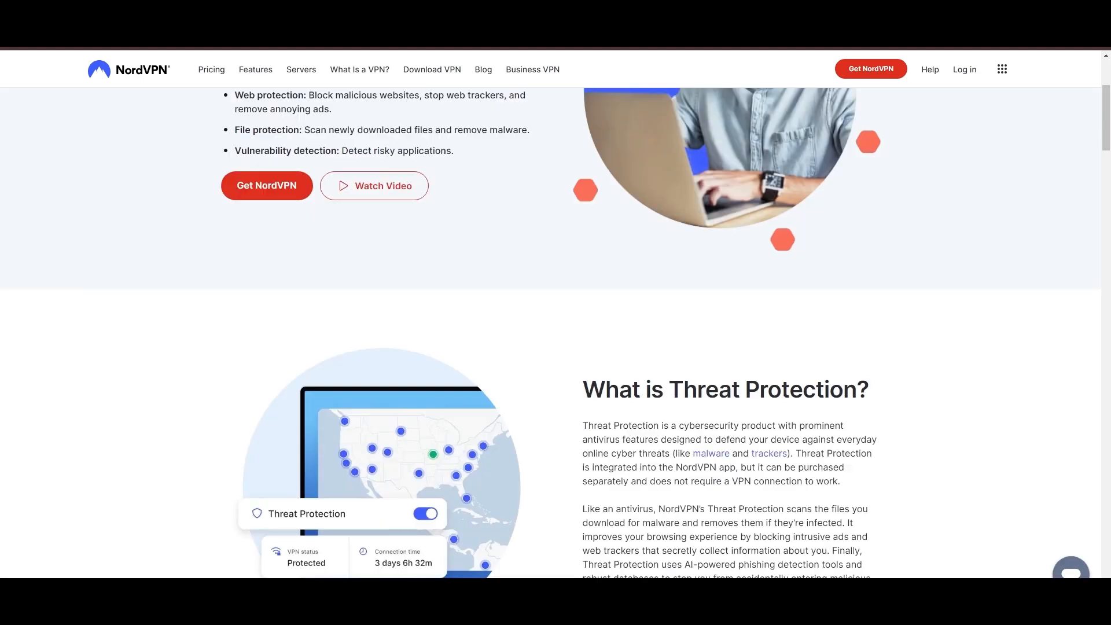
scroll("down", 3)
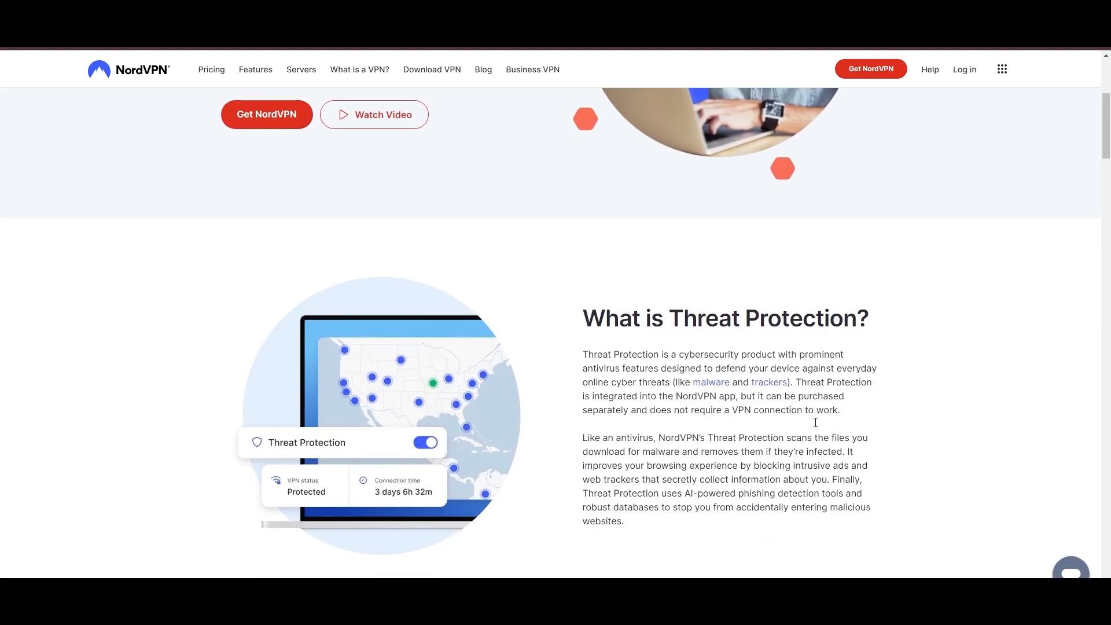
scroll("down", 3)
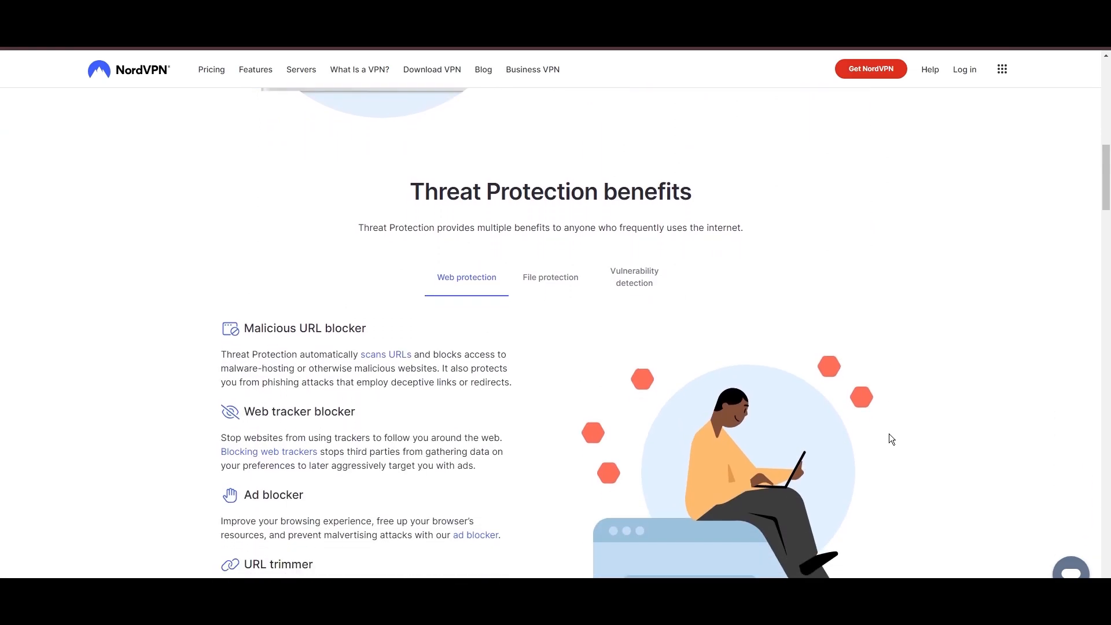
scroll("down", 3)
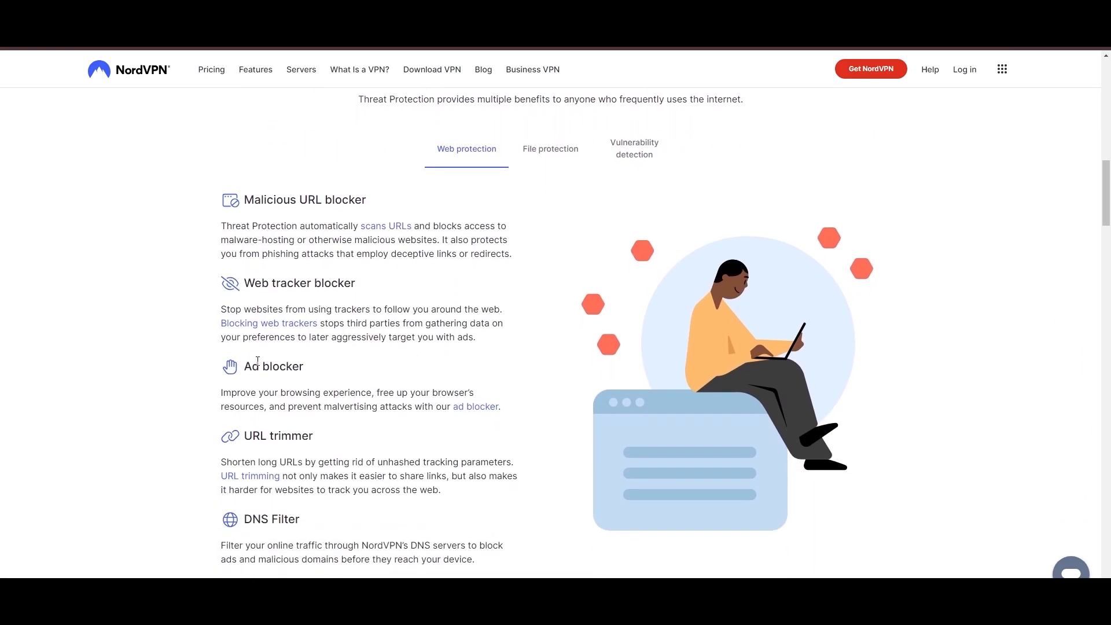
mouse_move(273, 509)
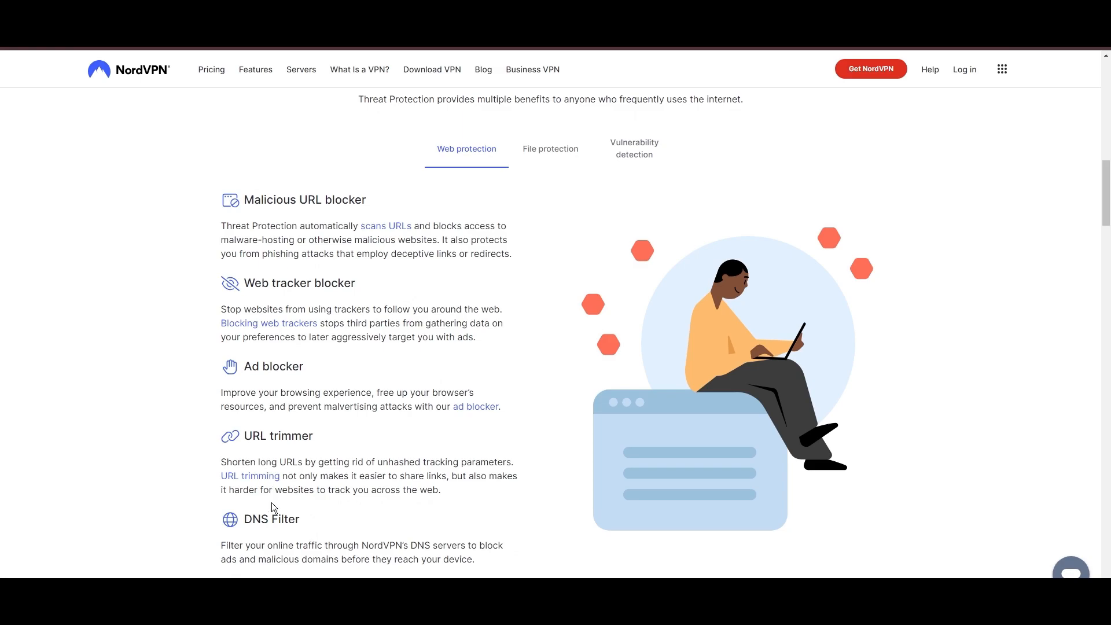
Step: Show the File protection details, then the Vulnerability detection app scanner details
left_click(551, 148)
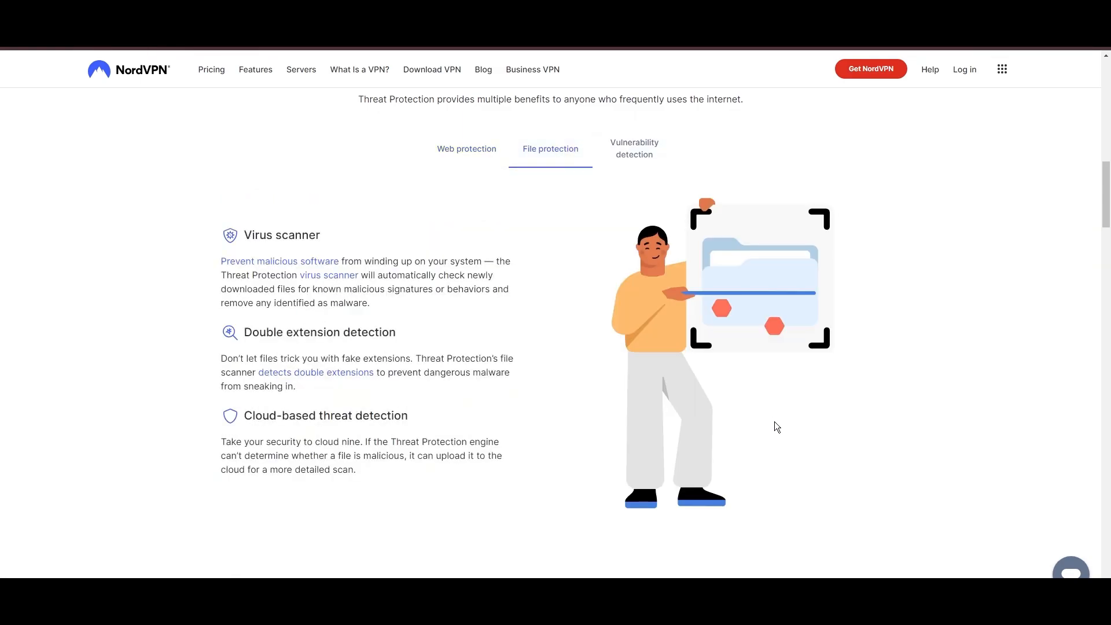
mouse_move(622, 157)
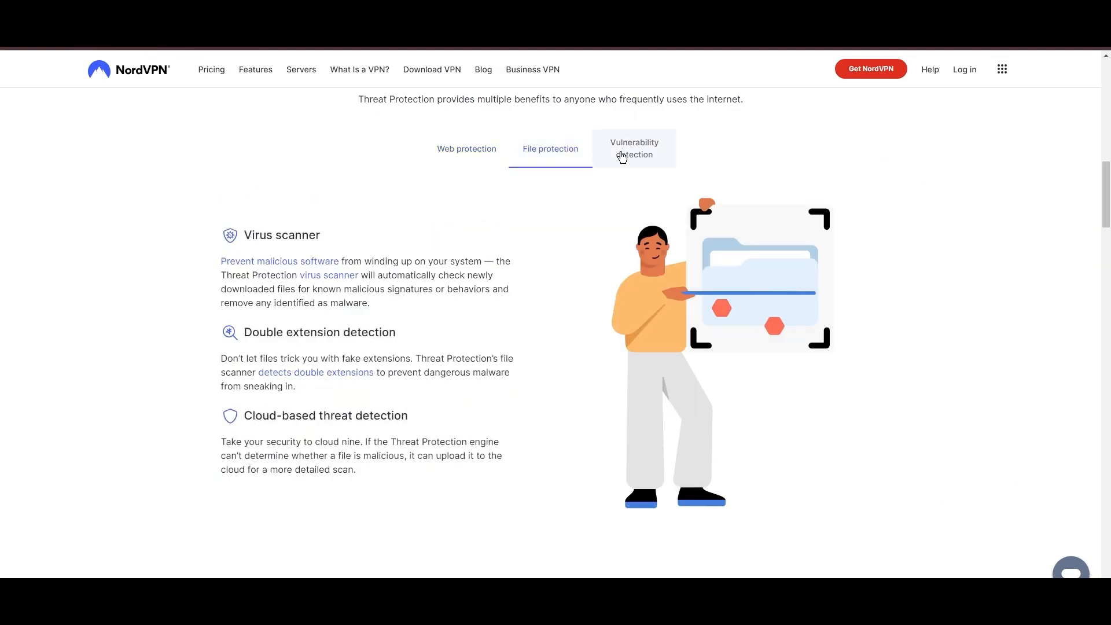
left_click(634, 148)
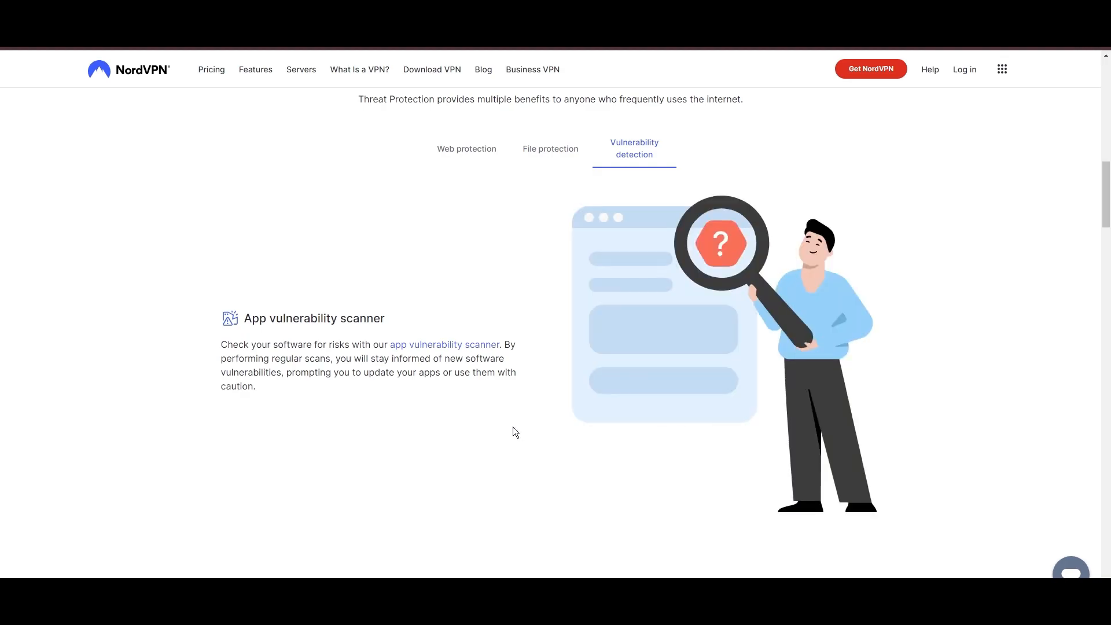
scroll("down", 3)
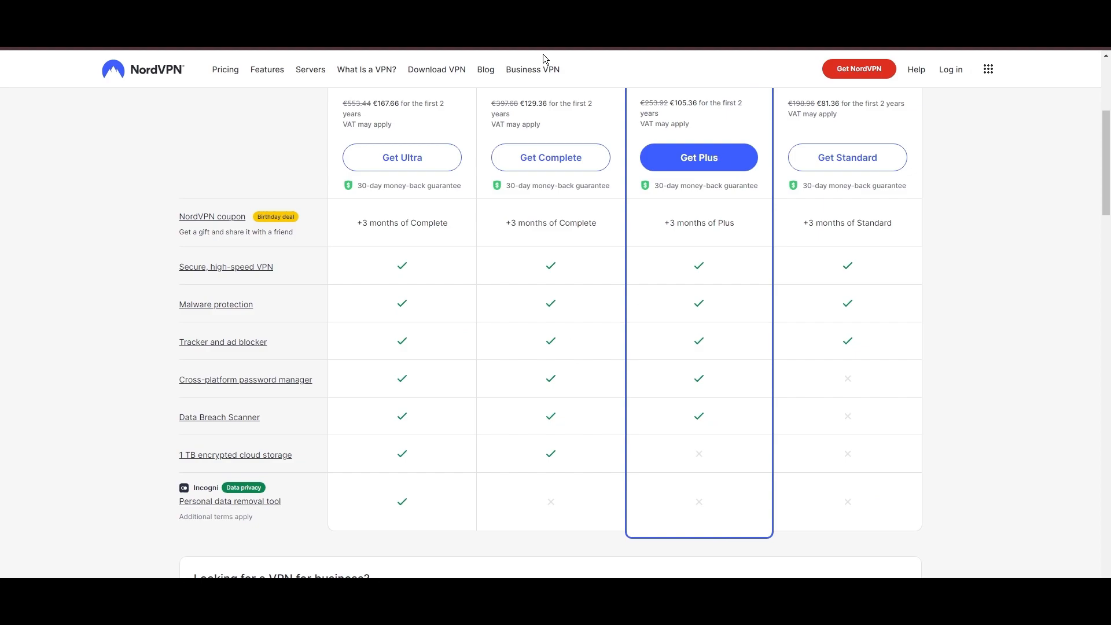
Step: Review the plan comparison: Ultra €6.99, Complete €5.39, Plus €4.39, Standard €3.39 monthly
scroll("up", 3)
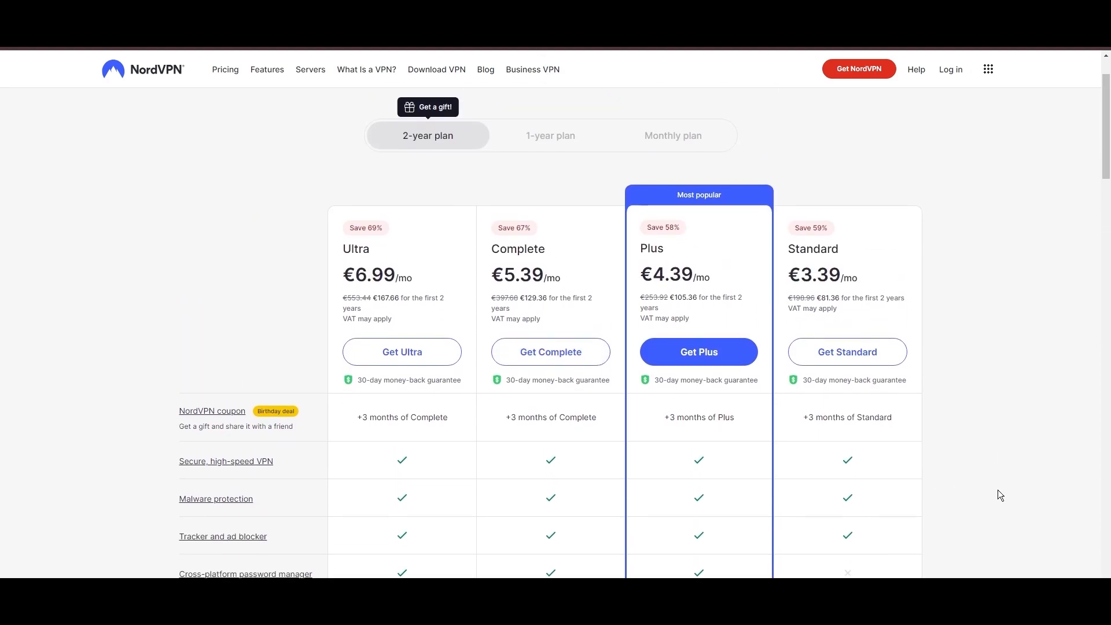
scroll("down", 3)
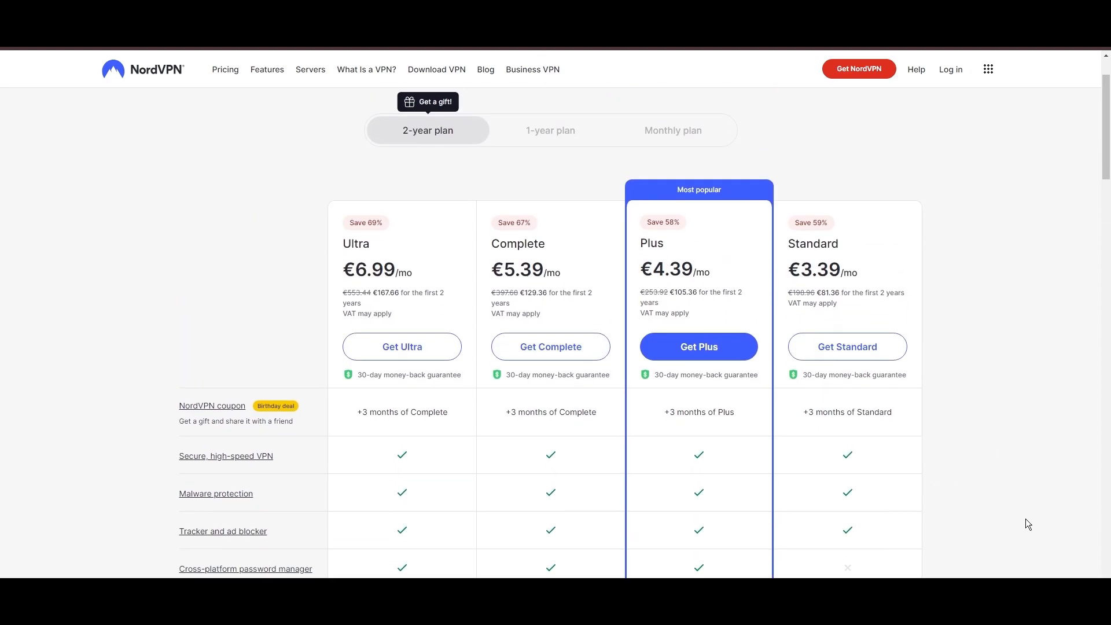
scroll("down", 3)
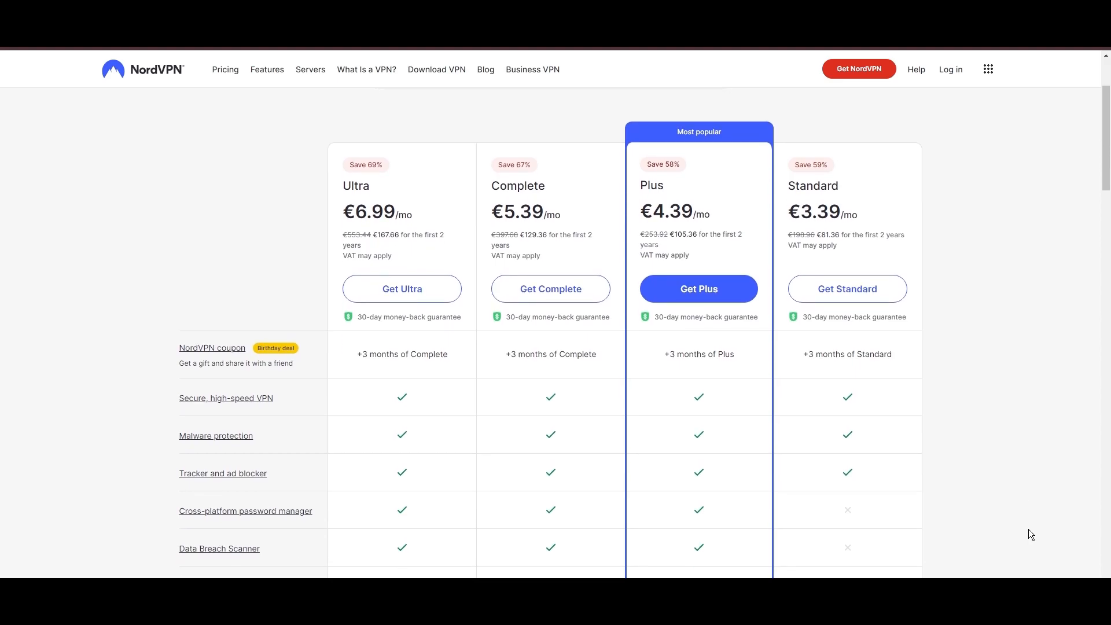
scroll("down", 3)
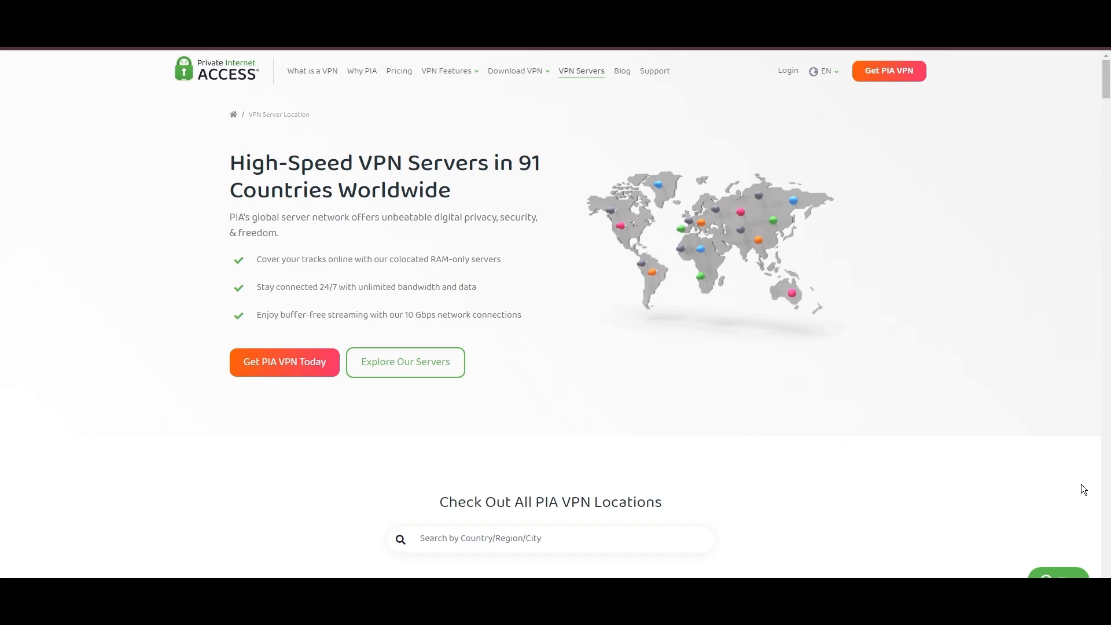
Step: Scroll PIA's Americas, Europe, Asia Pacific and Middle East server tables to the Best Servers highlights
scroll("down", 3)
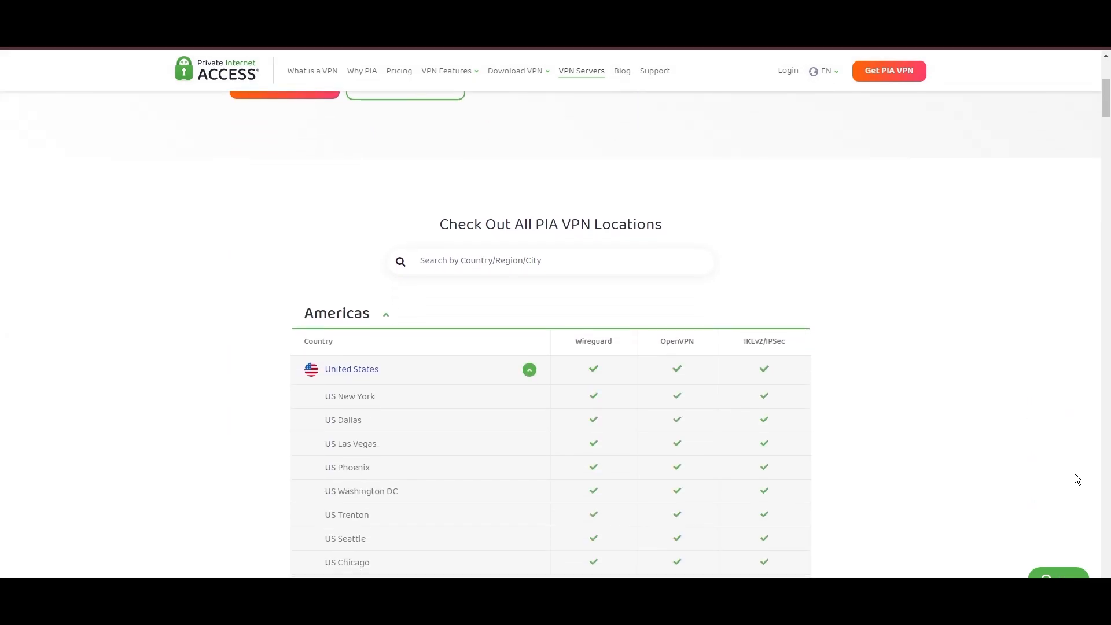
scroll("down", 3)
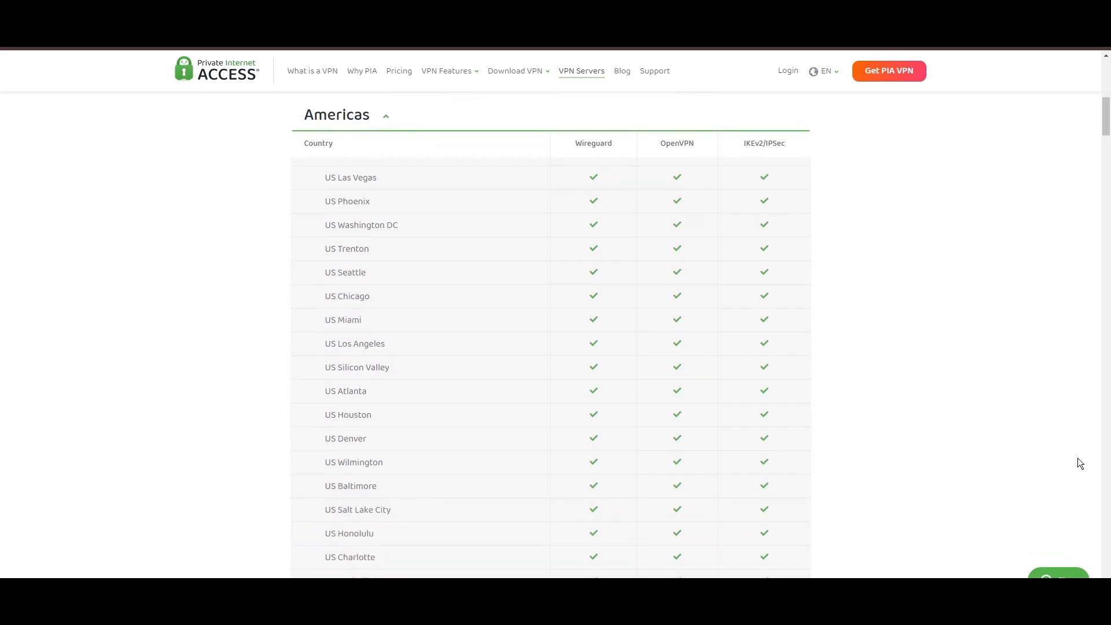
scroll("down", 3)
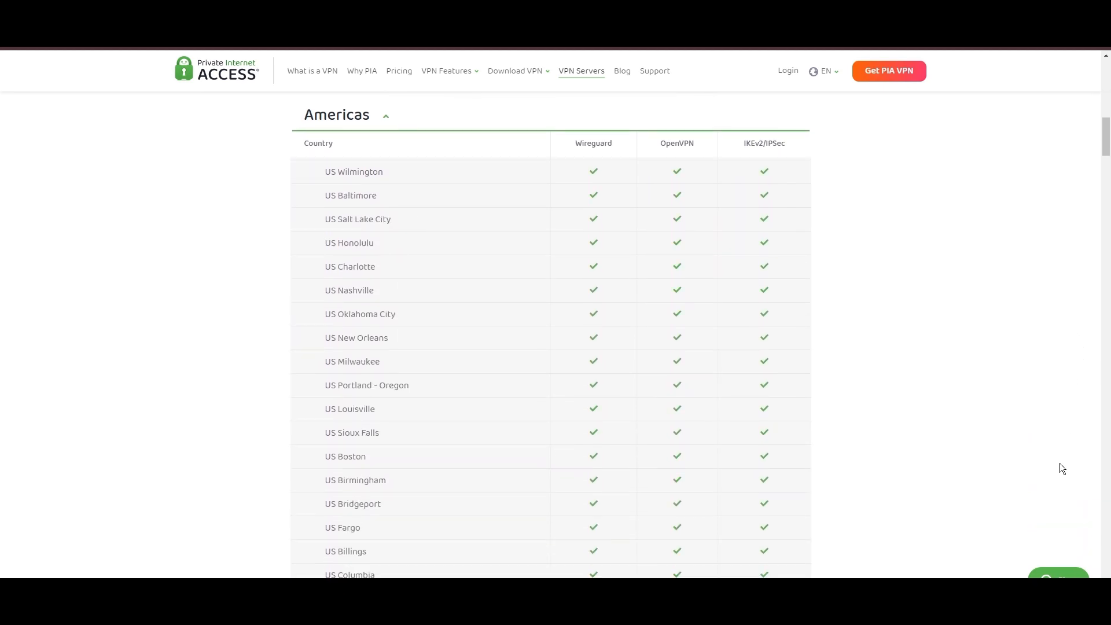
scroll("down", 3)
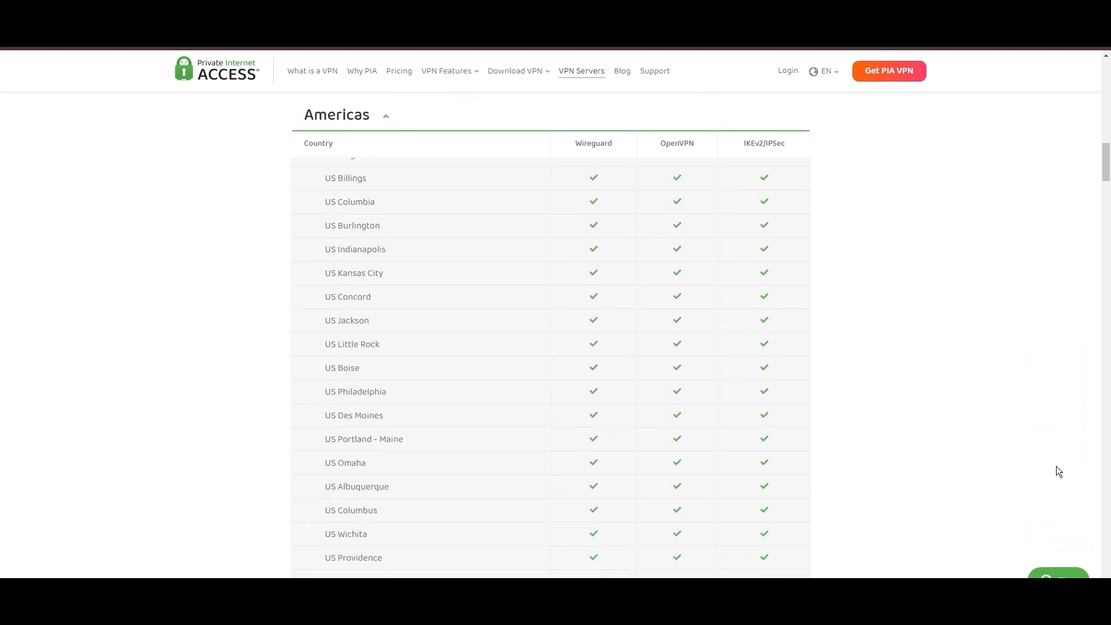
scroll("down", 3)
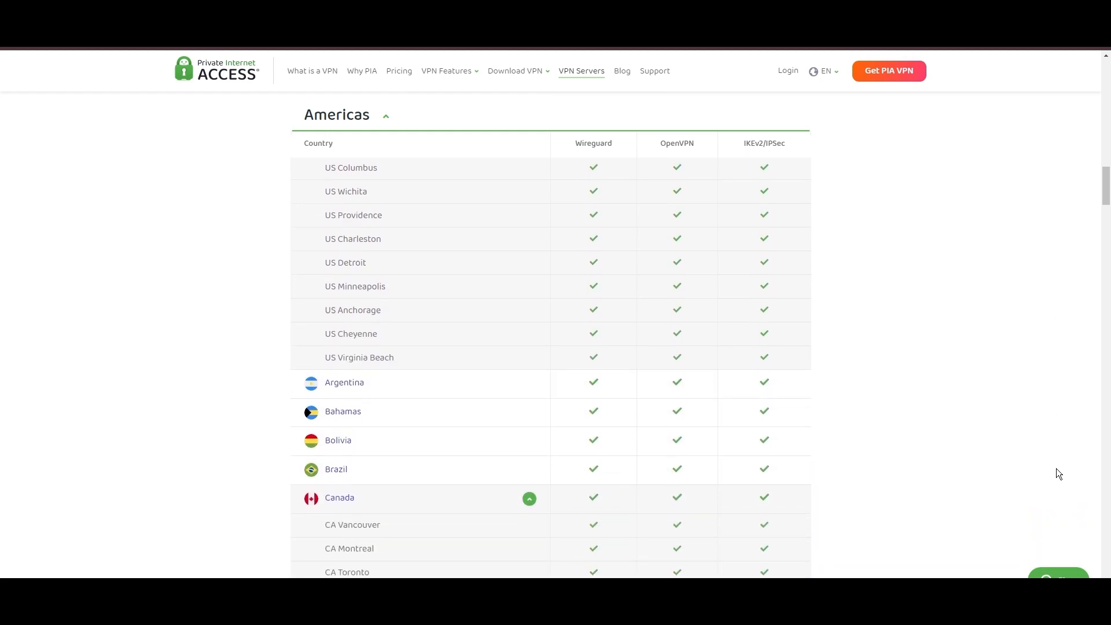
scroll("down", 3)
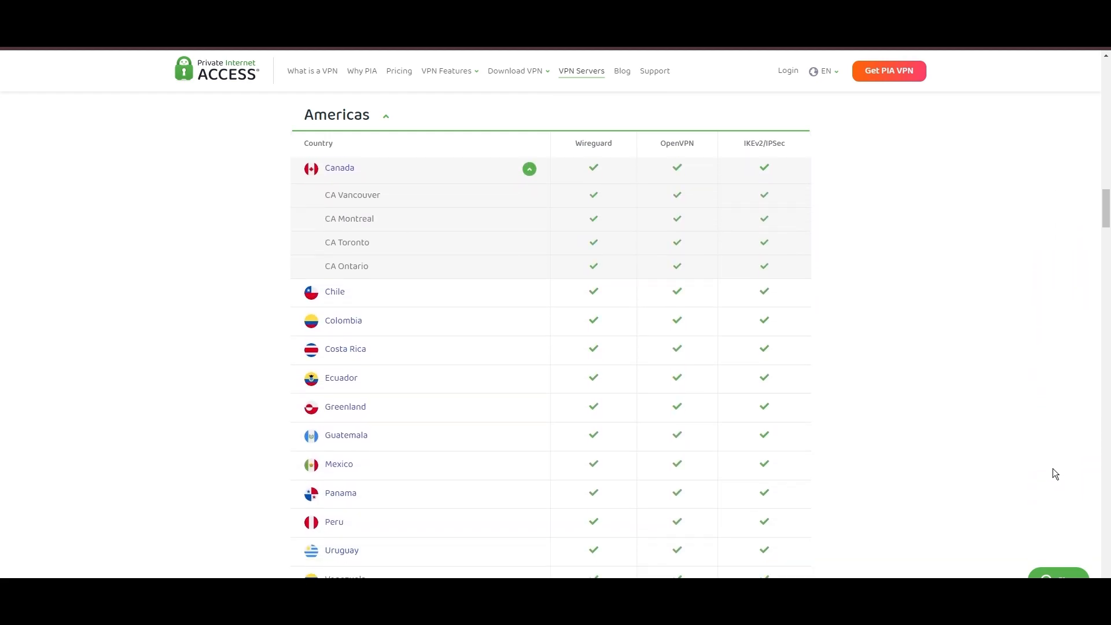
scroll("down", 3)
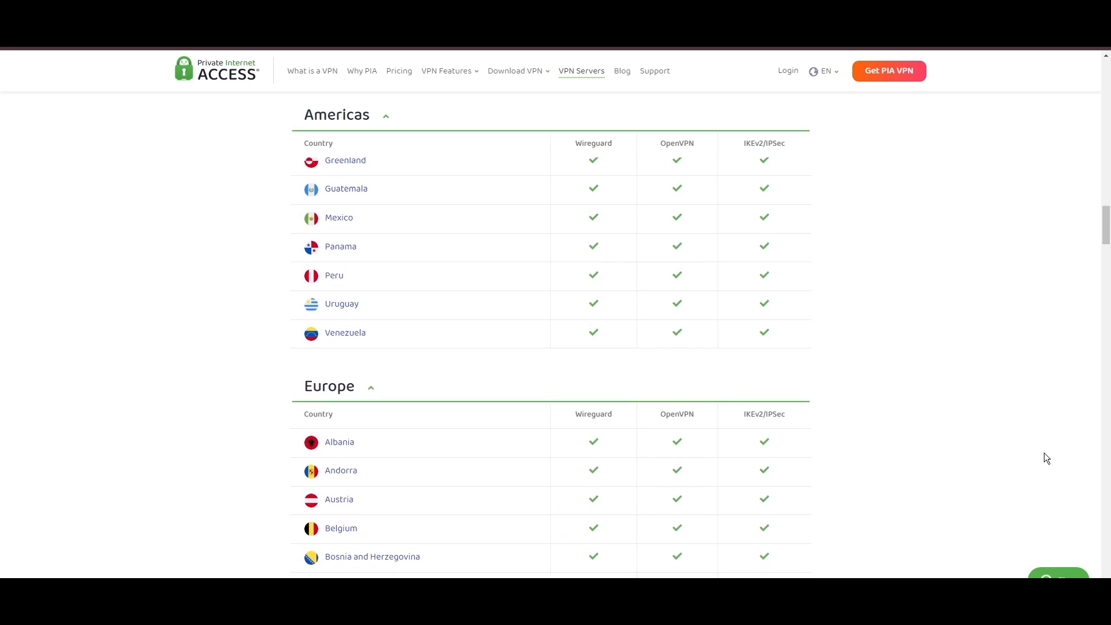
scroll("down", 3)
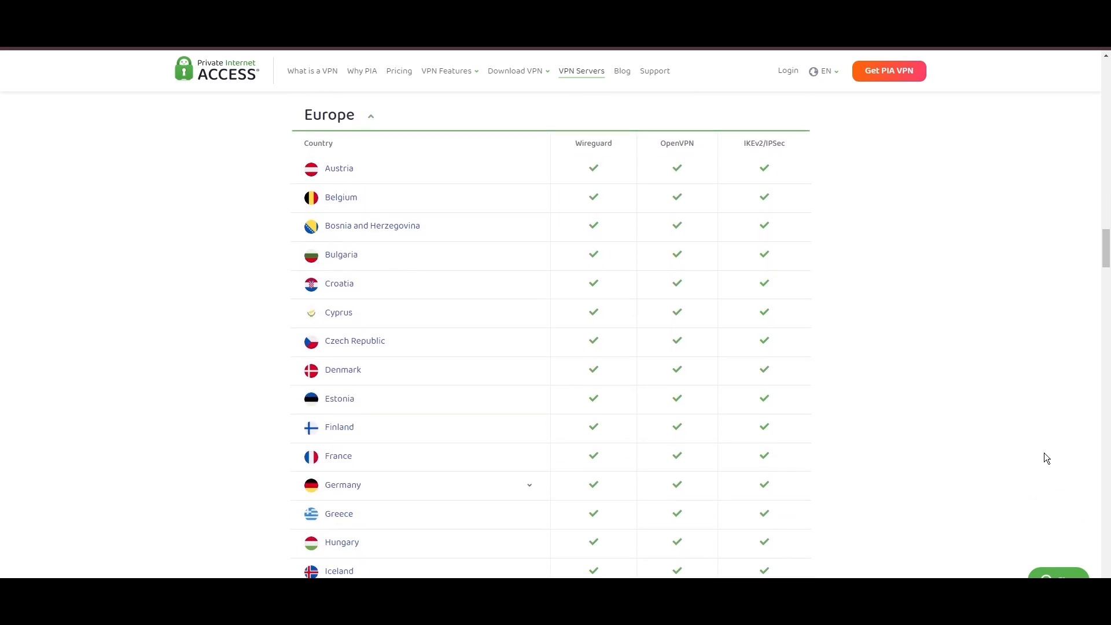
scroll("down", 3)
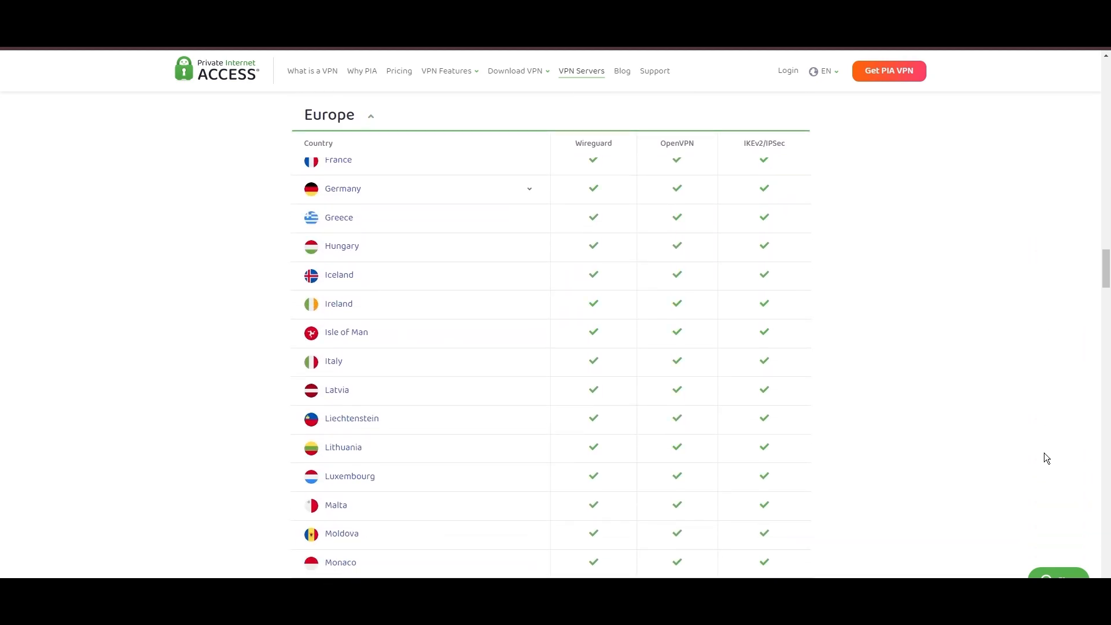
scroll("down", 3)
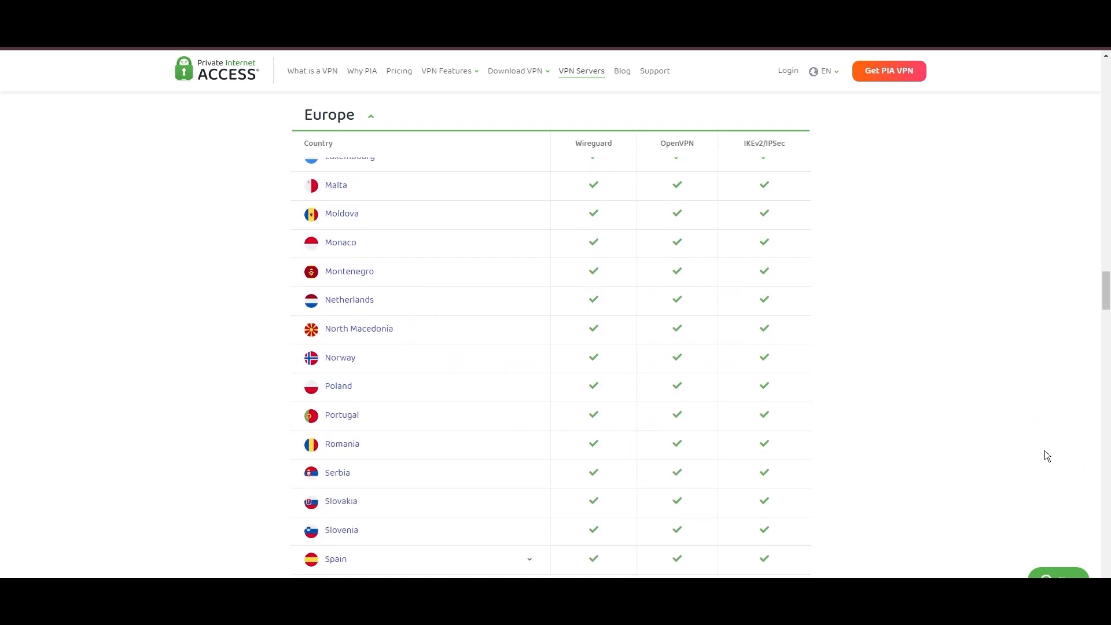
scroll("down", 3)
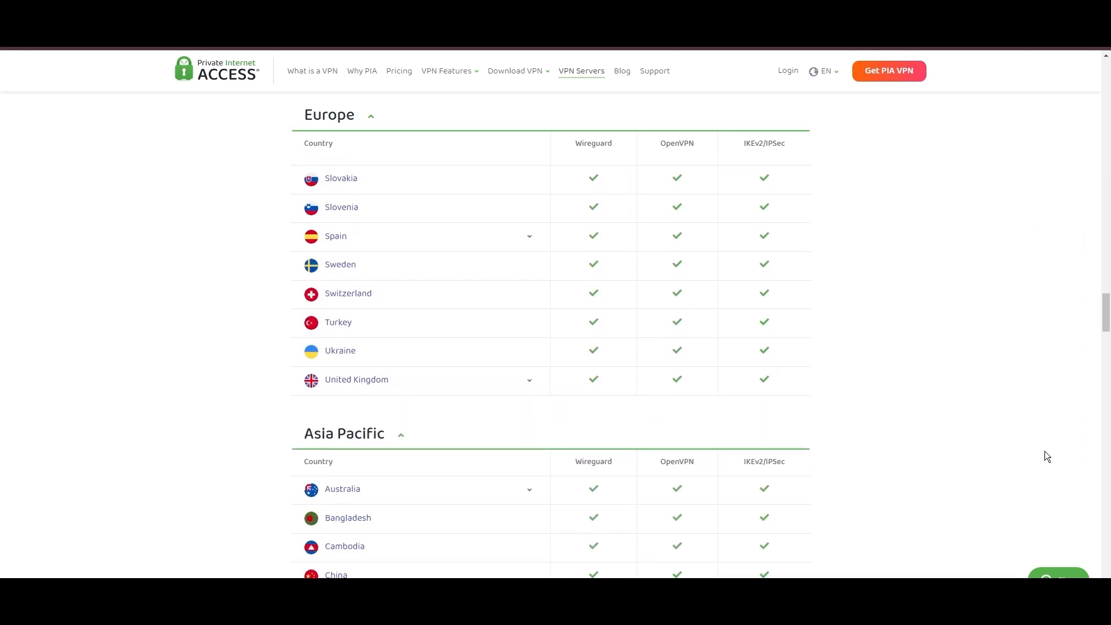
scroll("down", 3)
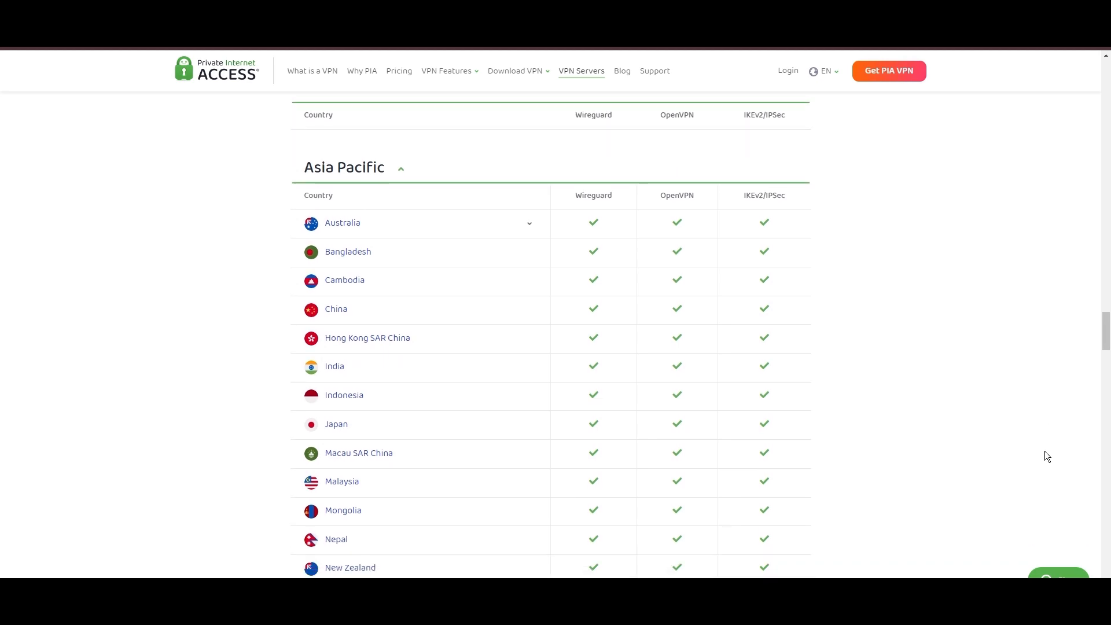
scroll("down", 3)
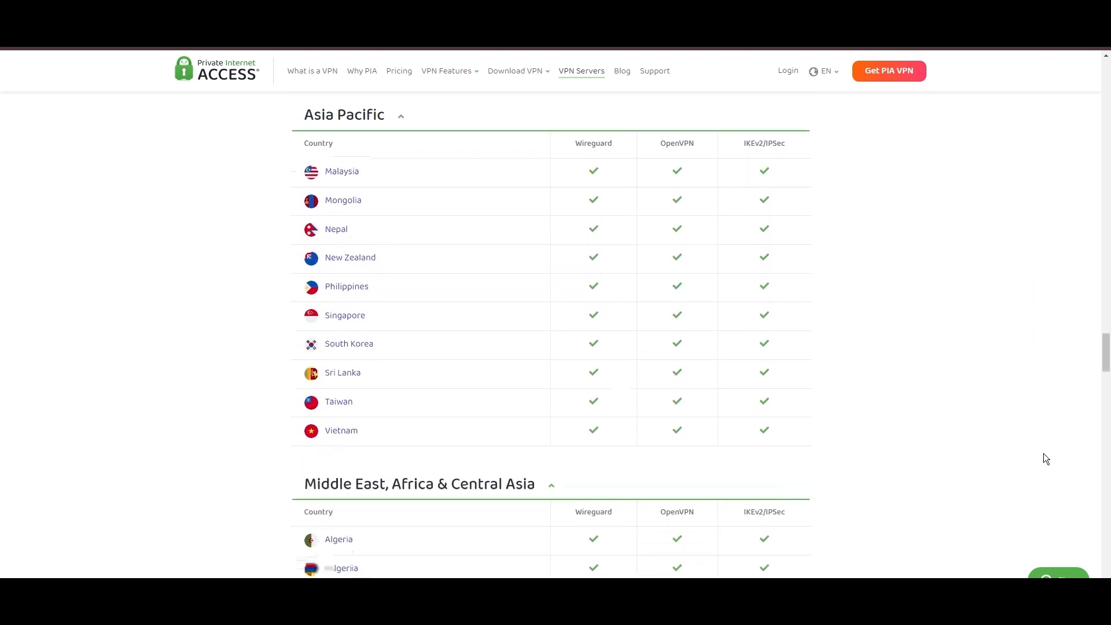
scroll("down", 3)
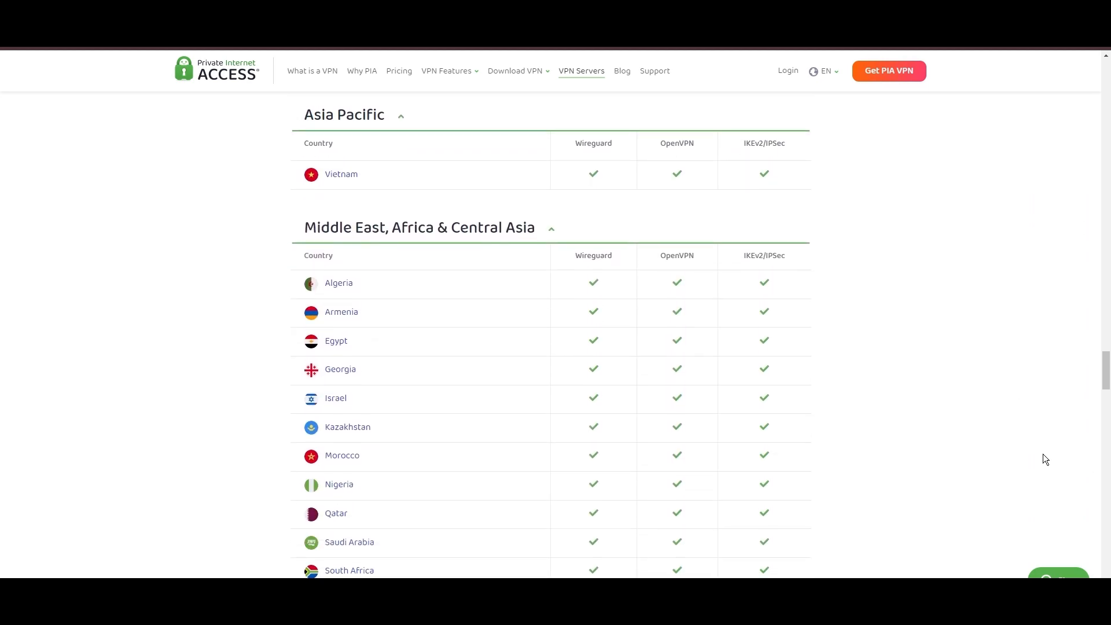
scroll("down", 3)
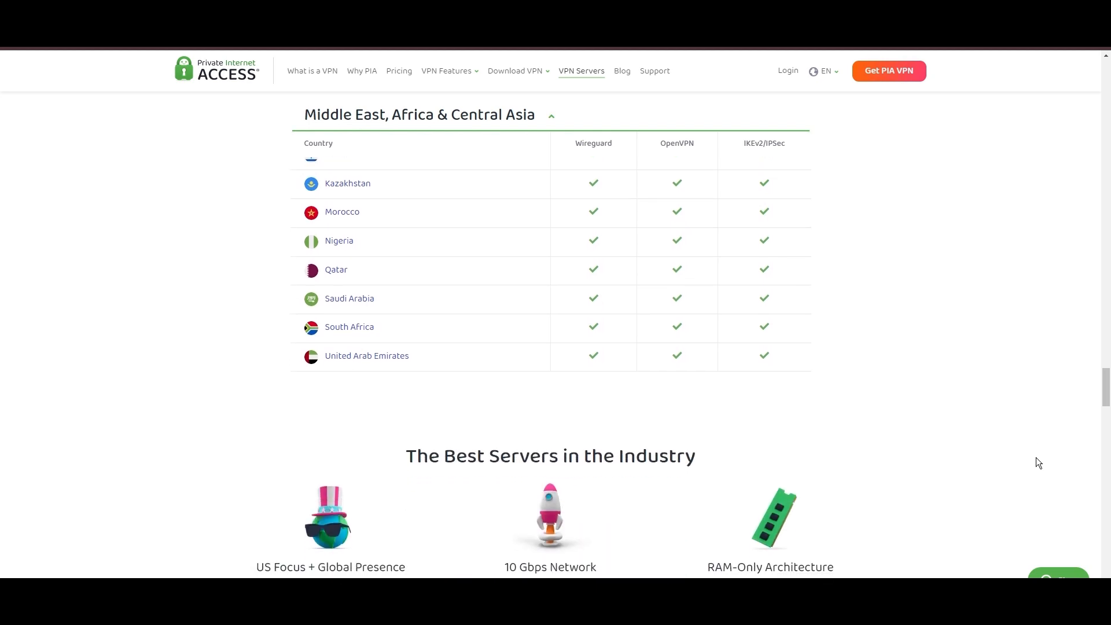
scroll("down", 3)
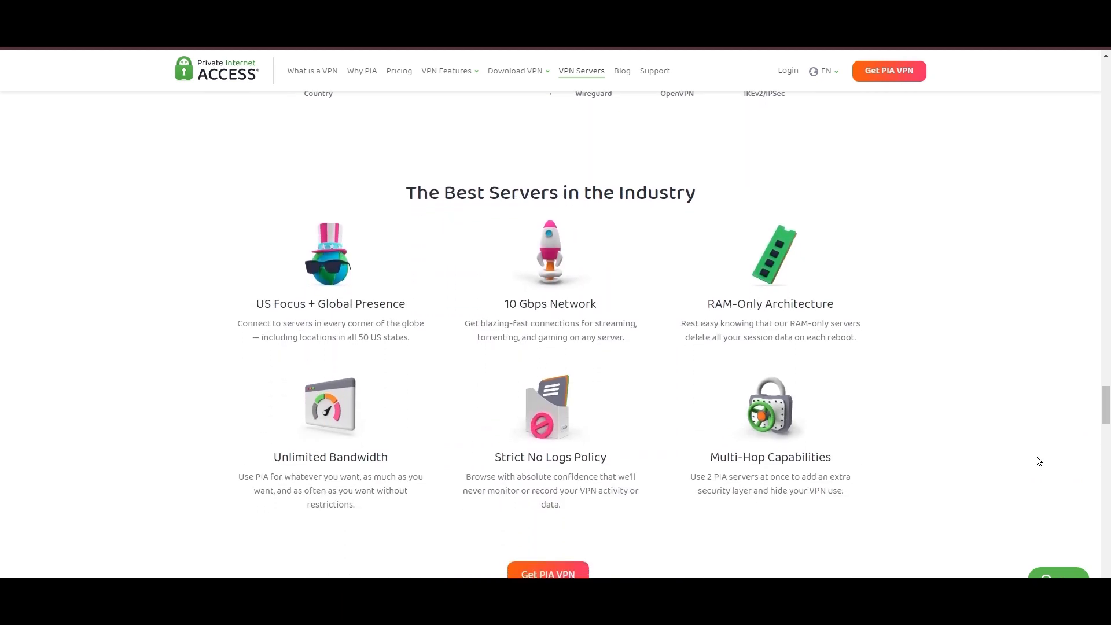
scroll("down", 3)
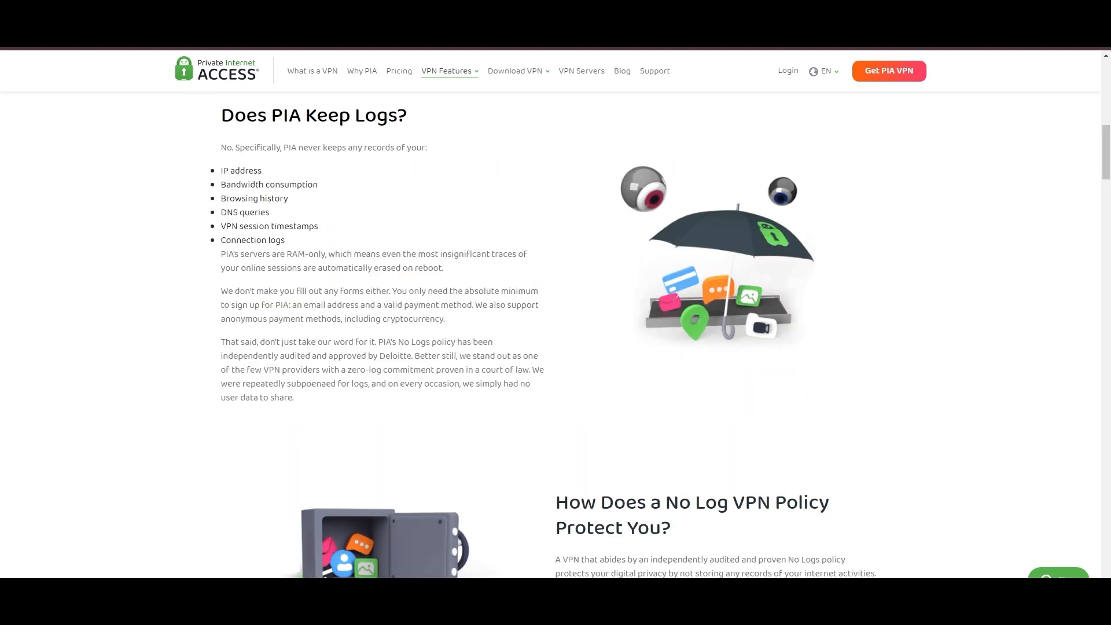
mouse_move(169, 219)
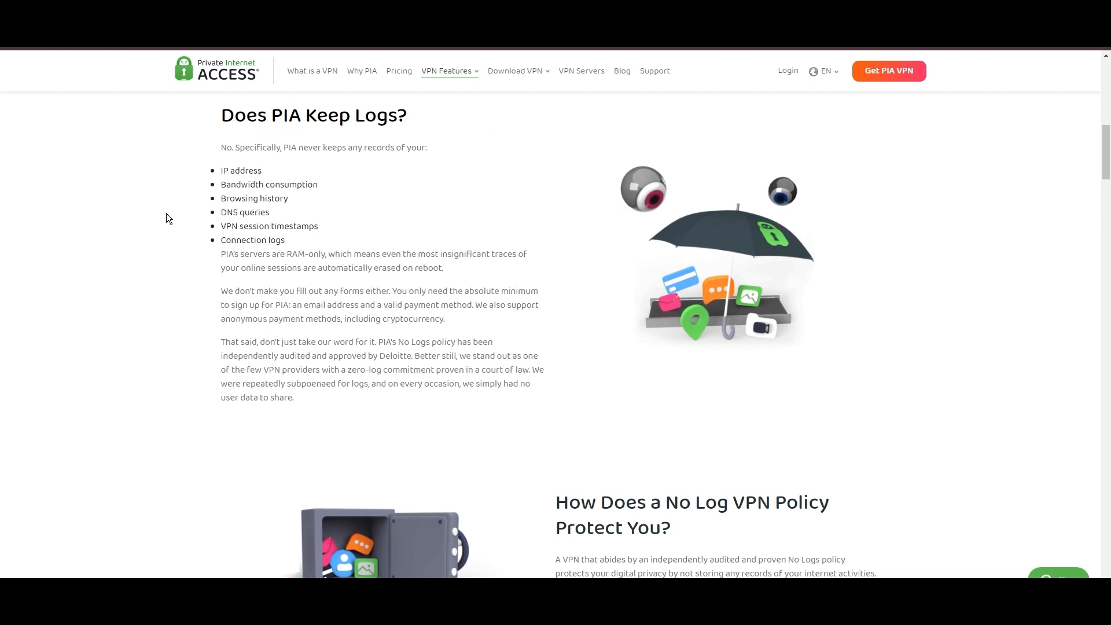
mouse_move(5, 309)
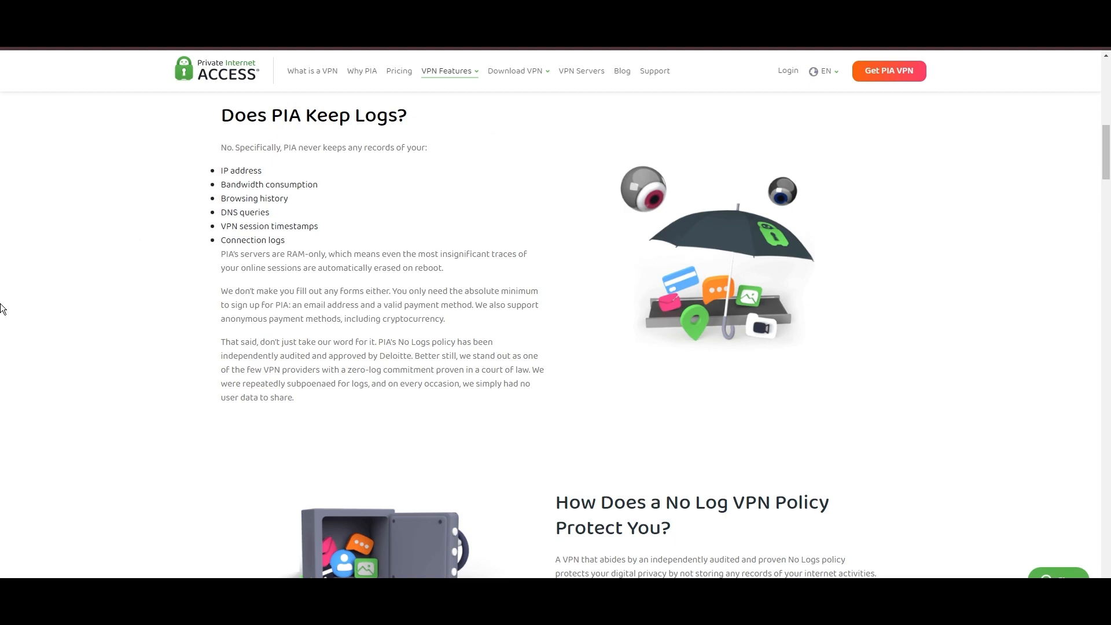
mouse_move(6, 306)
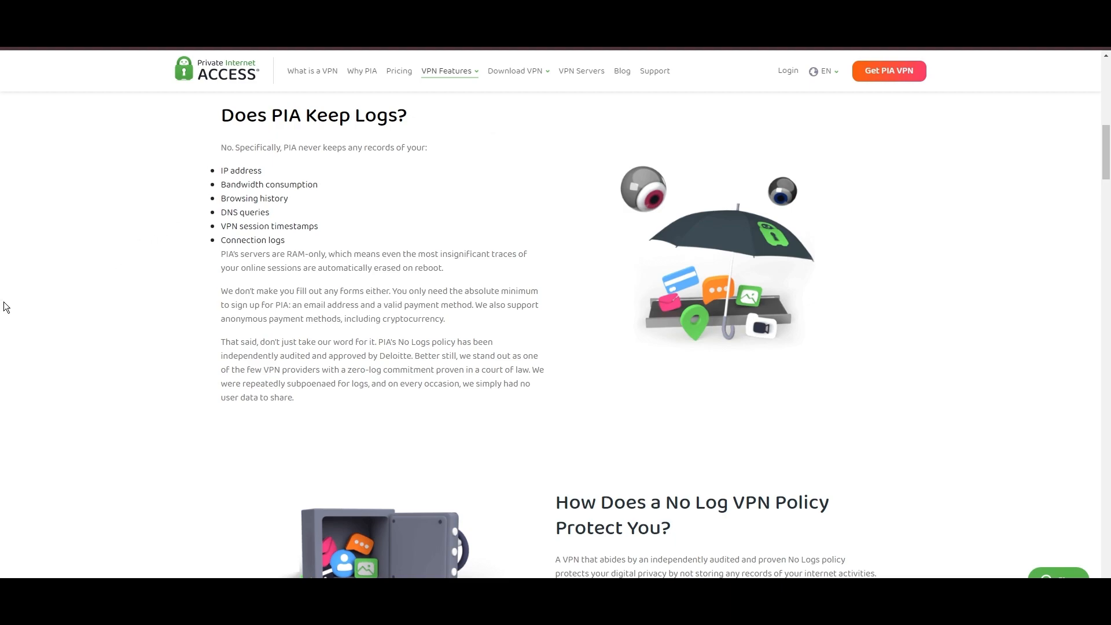
mouse_move(40, 306)
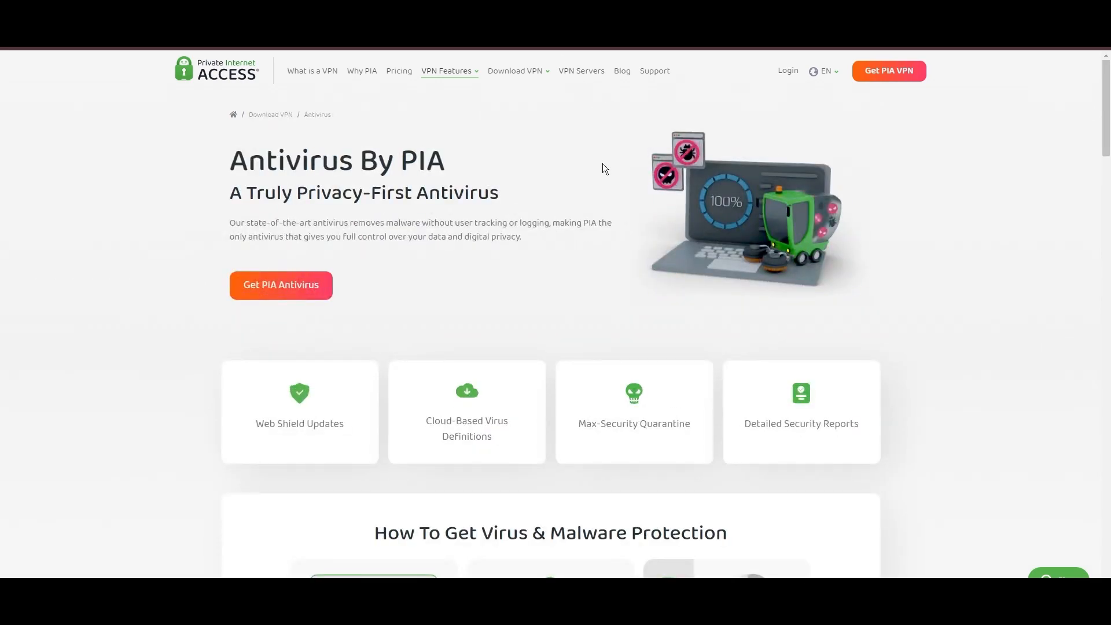
mouse_move(722, 253)
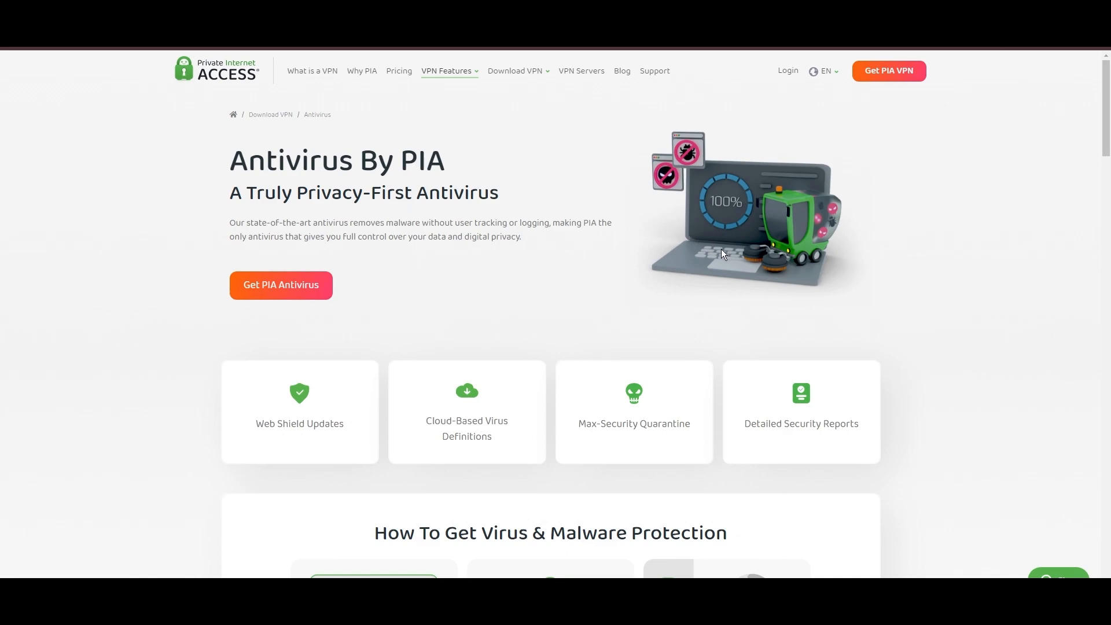
mouse_move(591, 278)
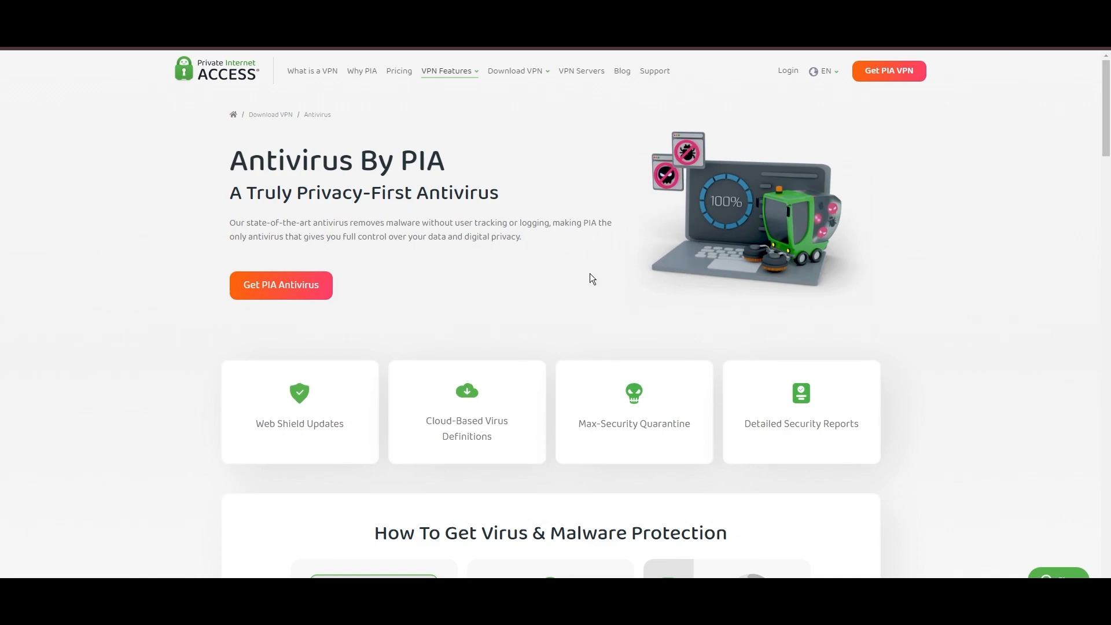
mouse_move(619, 297)
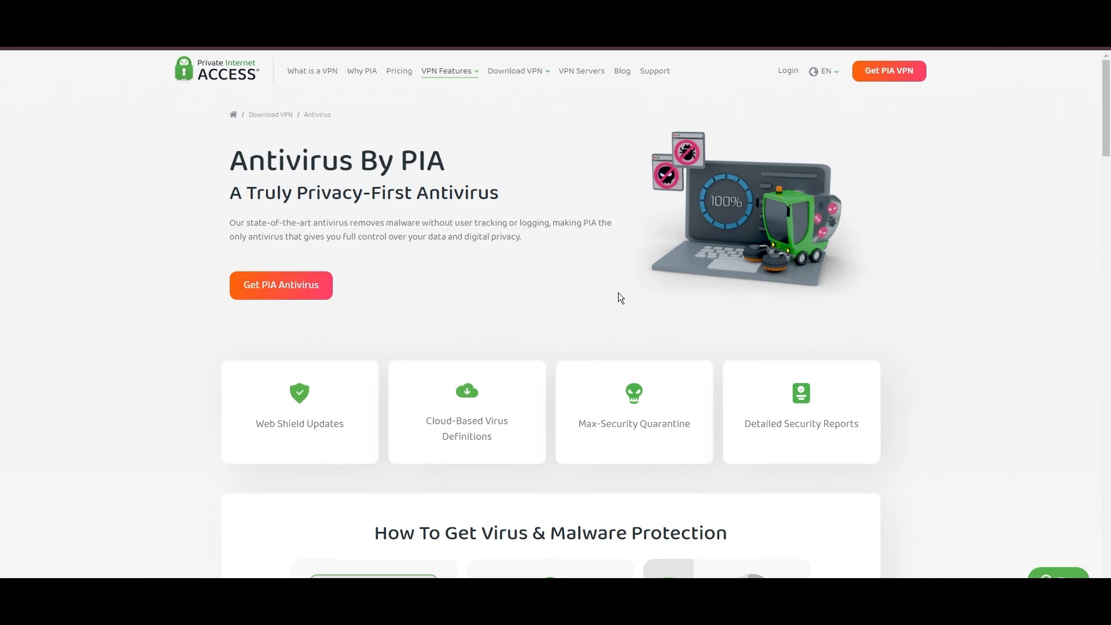
mouse_move(808, 206)
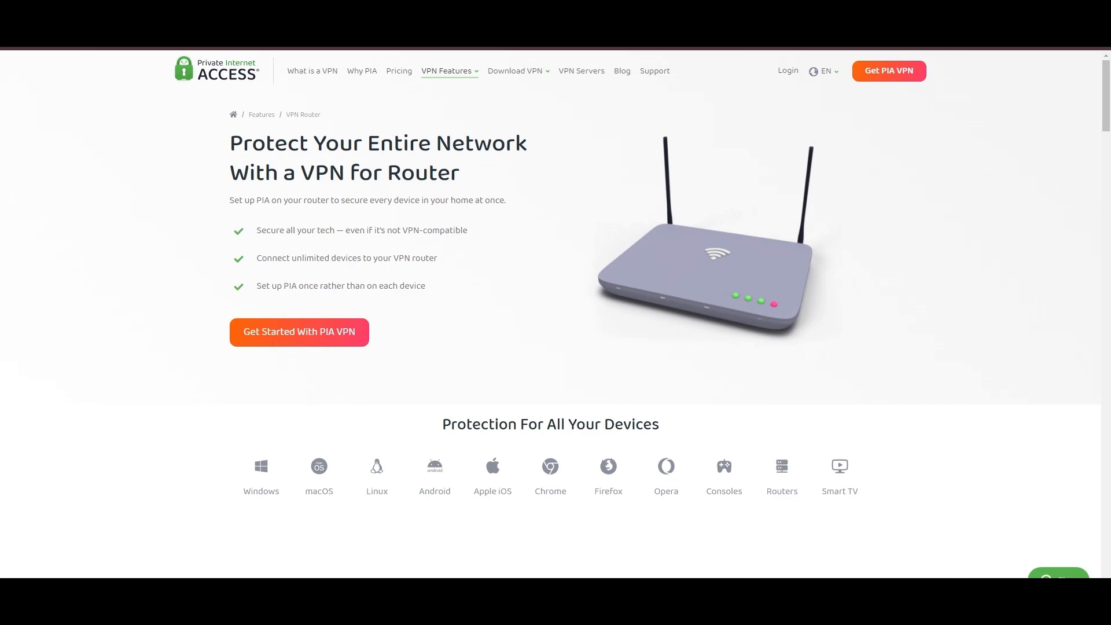
mouse_move(741, 218)
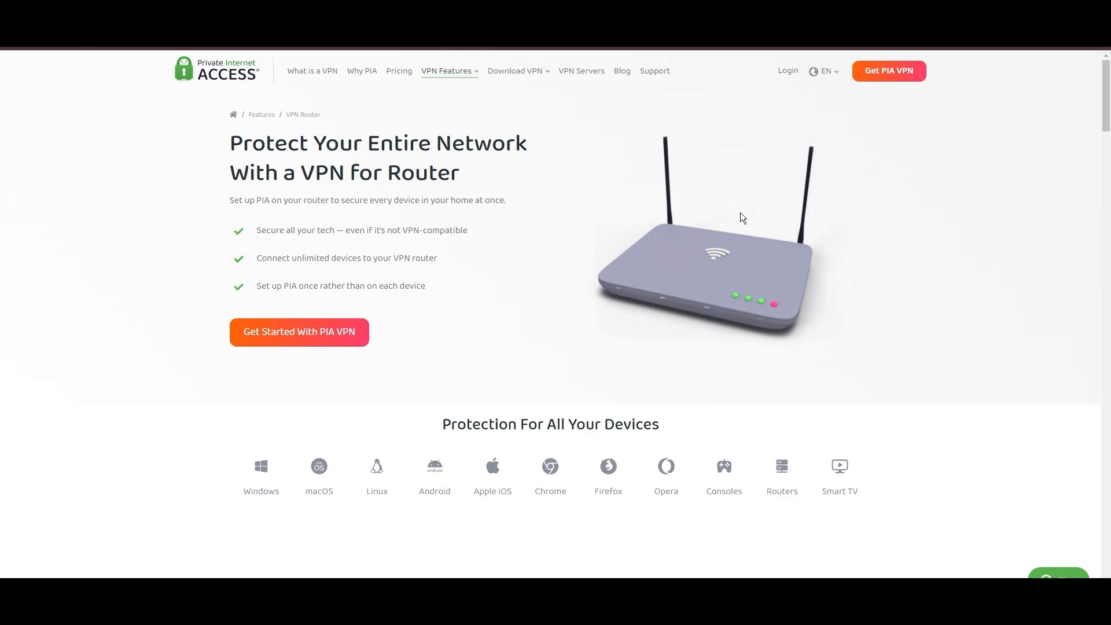
mouse_move(785, 271)
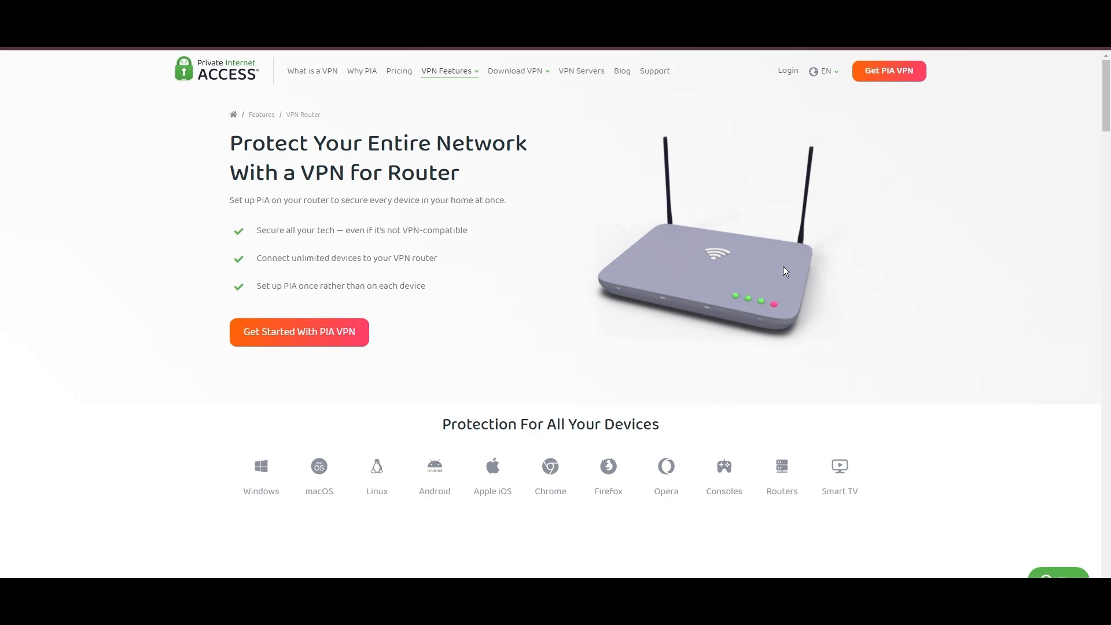
Step: Leave the VPN Router page for PIA's Pricing page via the top navigation
scroll("down", 3)
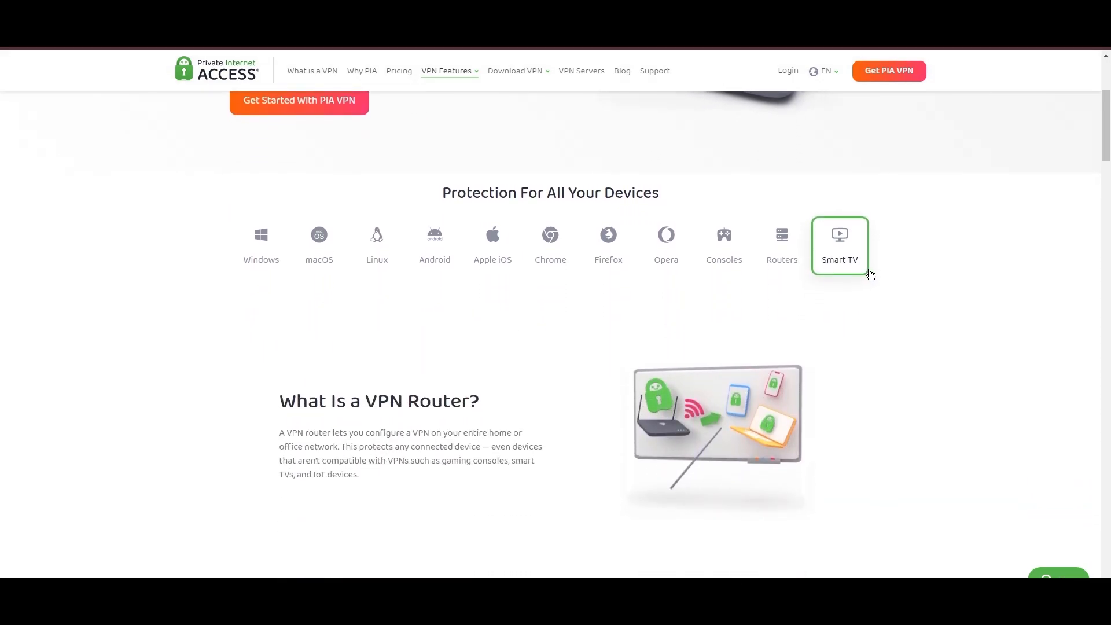
scroll("down", 3)
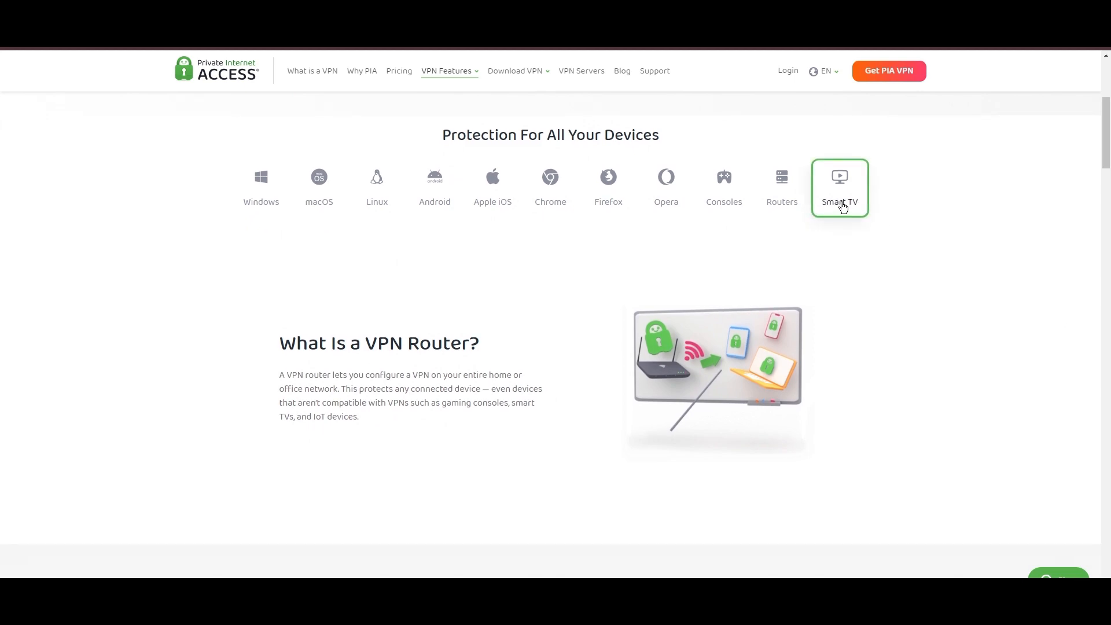
mouse_move(806, 439)
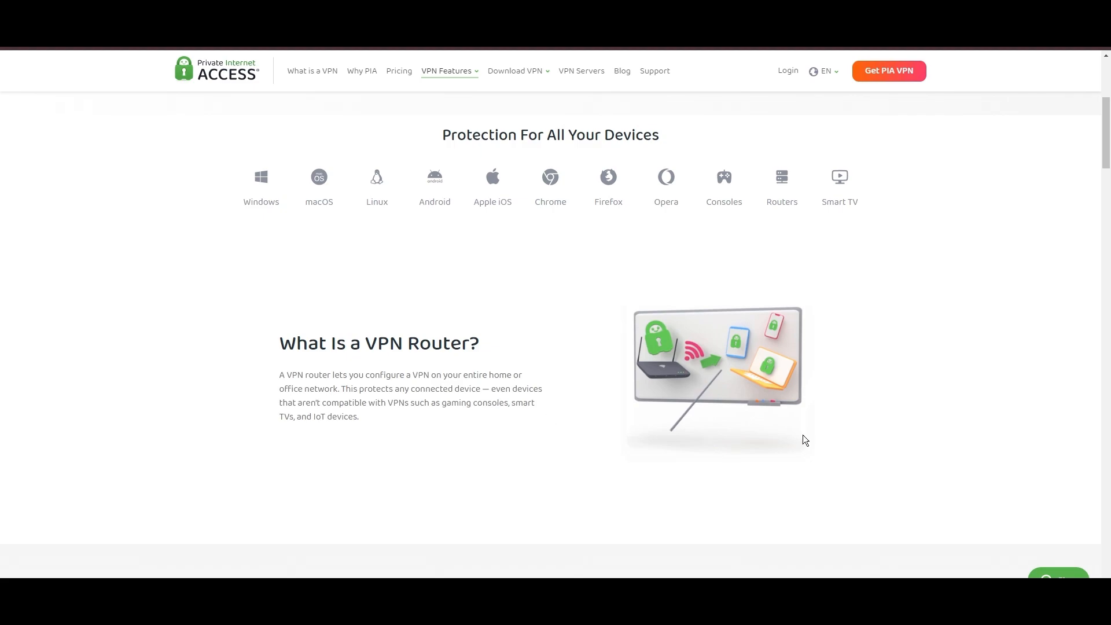
left_click(398, 71)
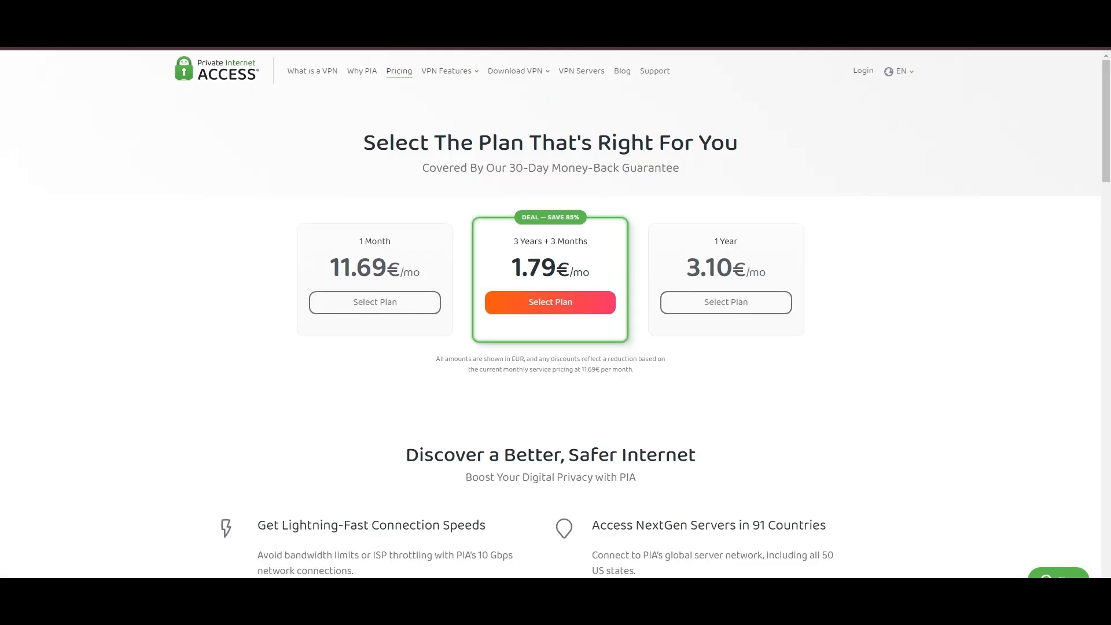
mouse_move(1043, 229)
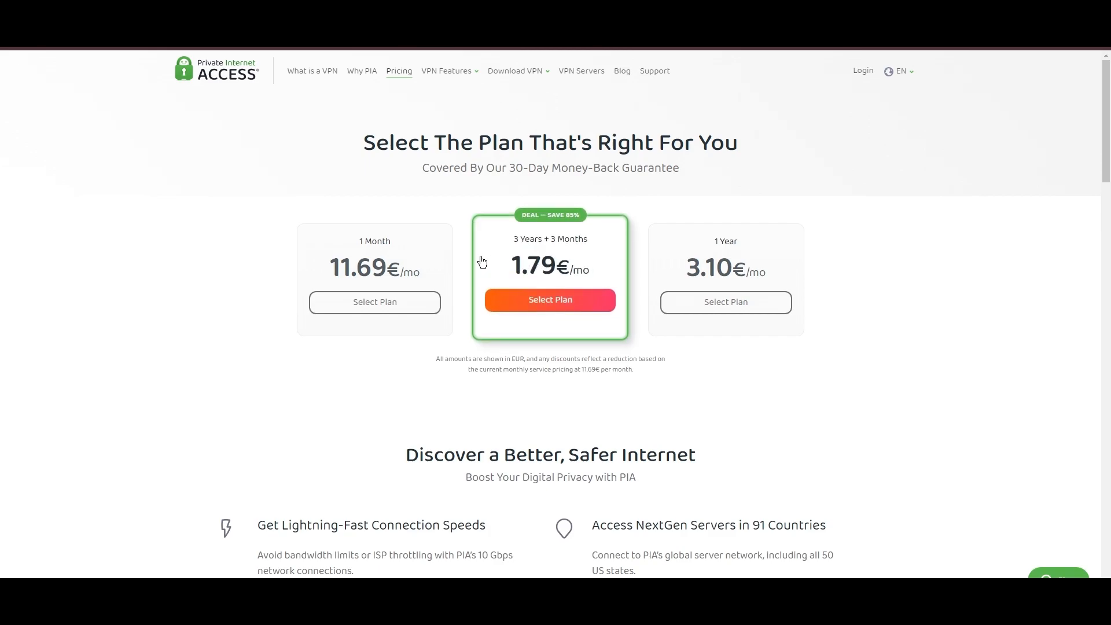
mouse_move(549, 220)
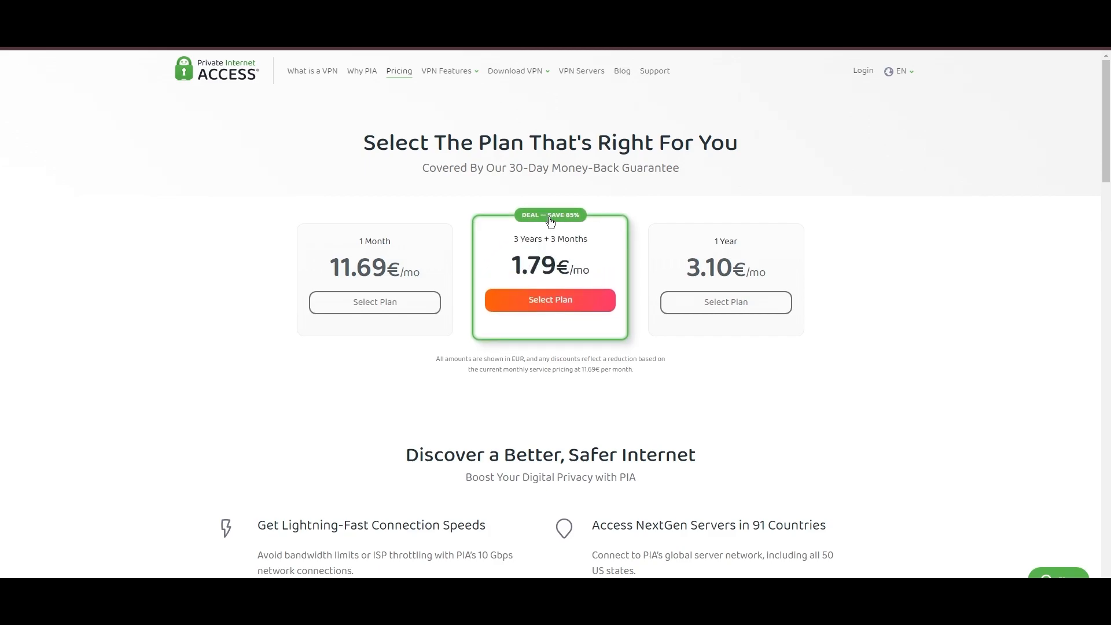
mouse_move(821, 428)
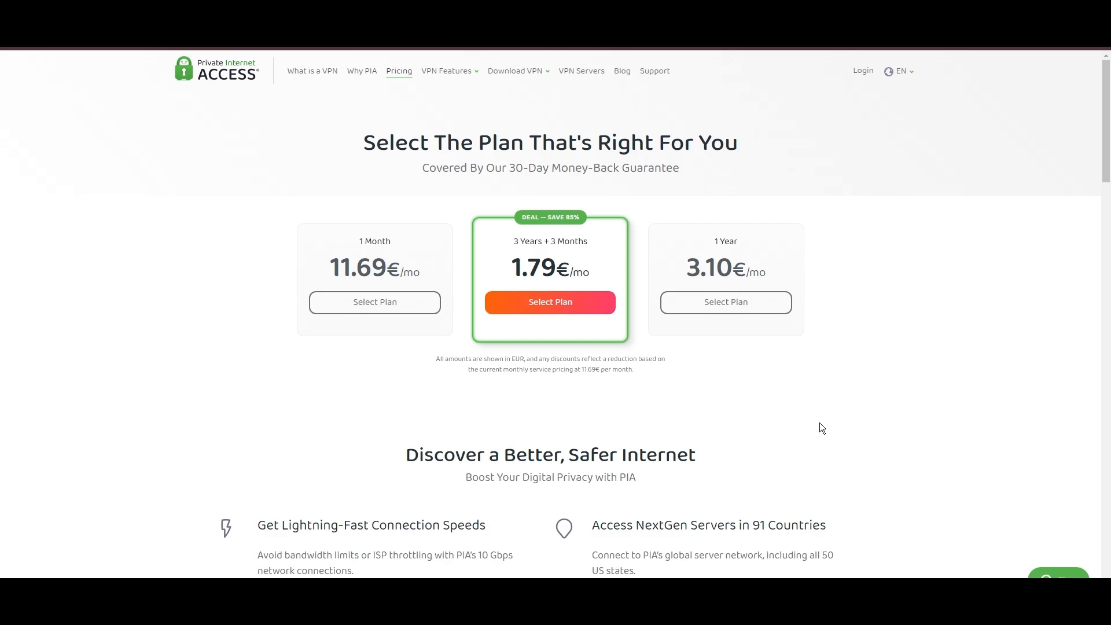
mouse_move(1022, 404)
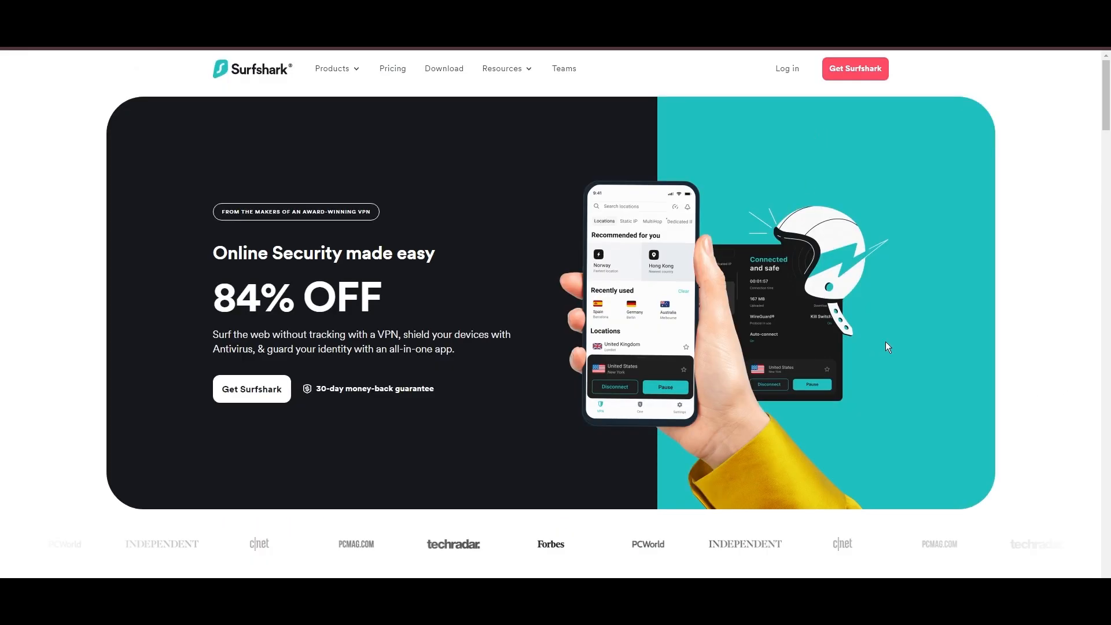
Step: Scroll Surfshark's homepage to the VPN highlights and highlight '30 days risk-free'
scroll("down", 3)
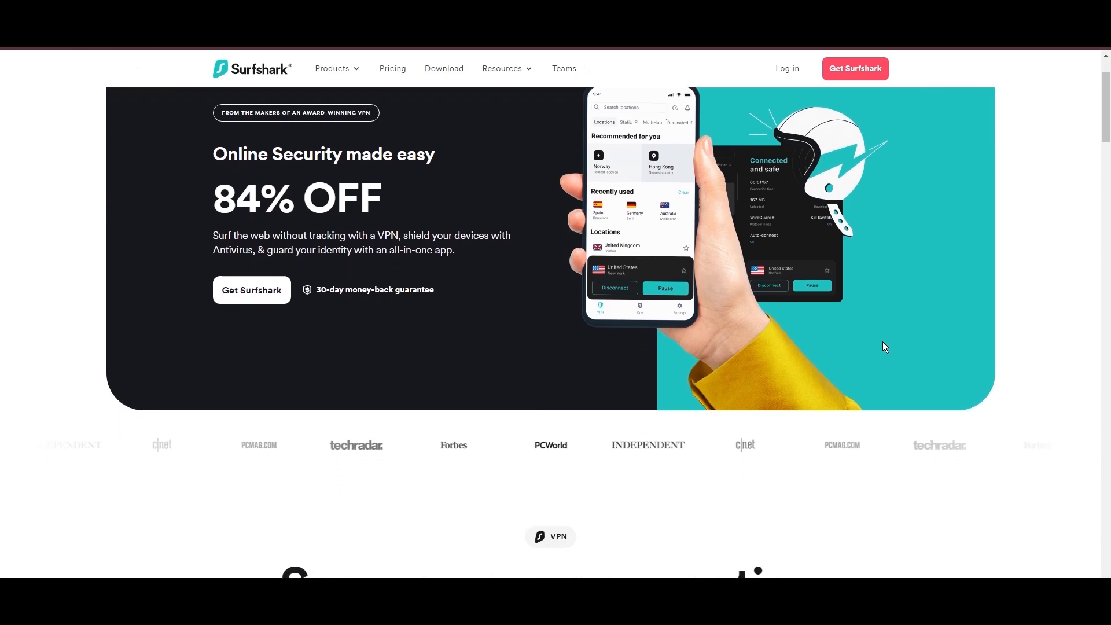
scroll("down", 3)
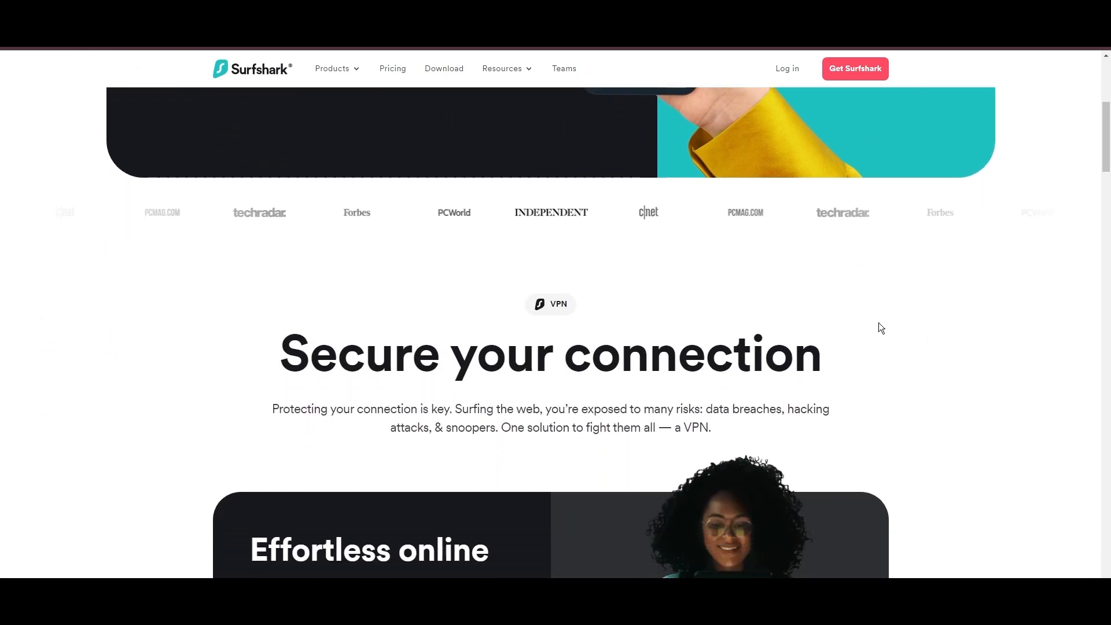
scroll("down", 3)
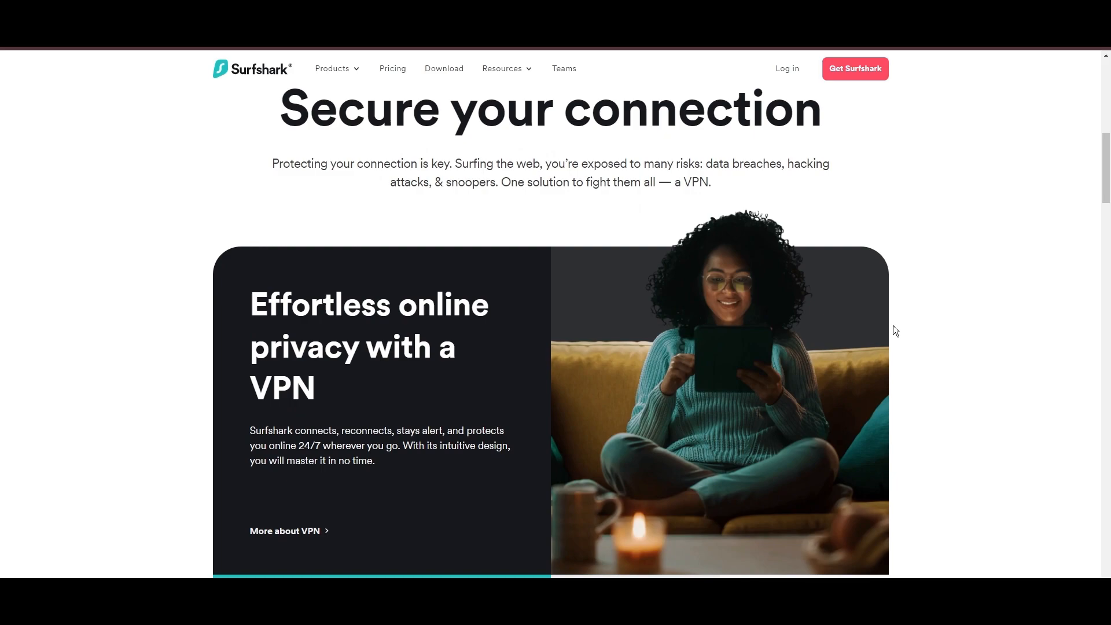
scroll("down", 3)
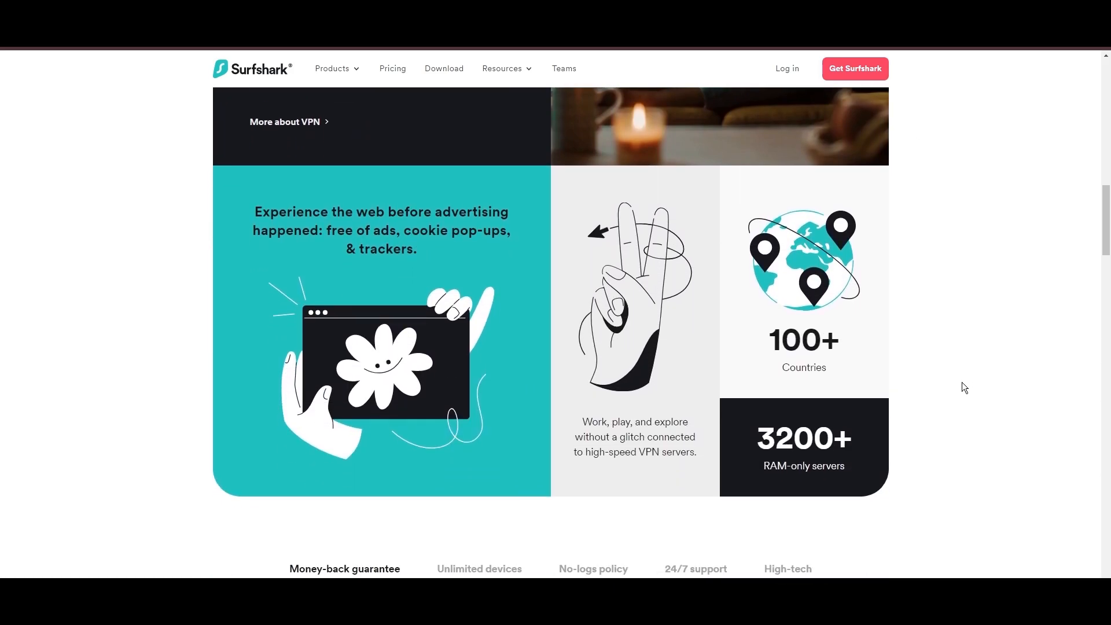
scroll("down", 3)
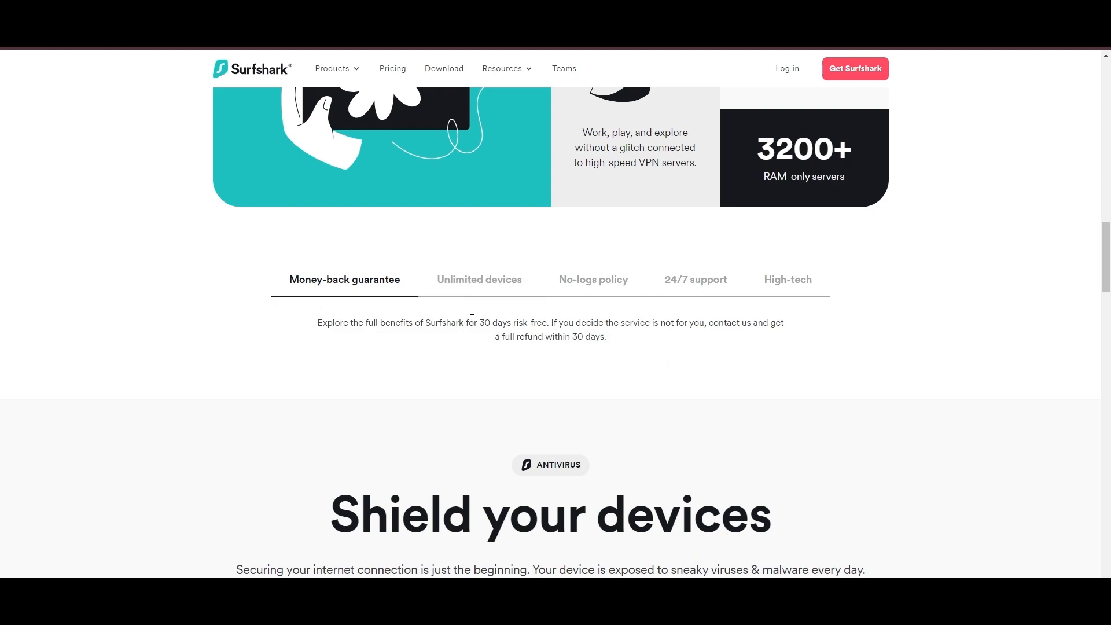
left_click_drag(480, 323, 547, 322)
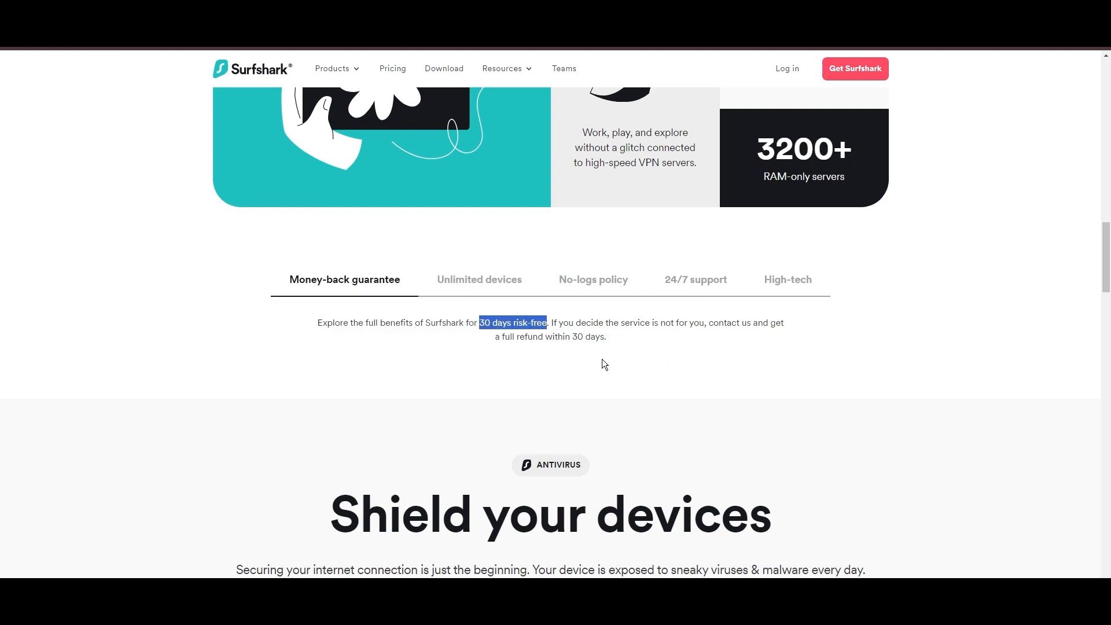
Step: Read the Unlimited devices, 24/7 support and High-tech benefit descriptions
left_click(479, 279)
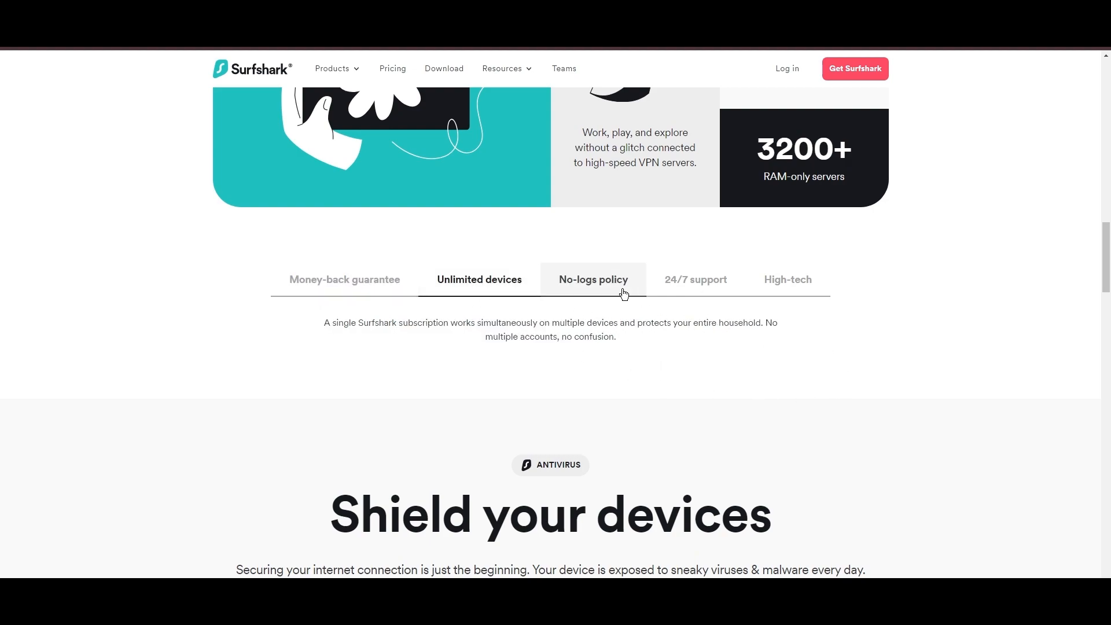
left_click(695, 278)
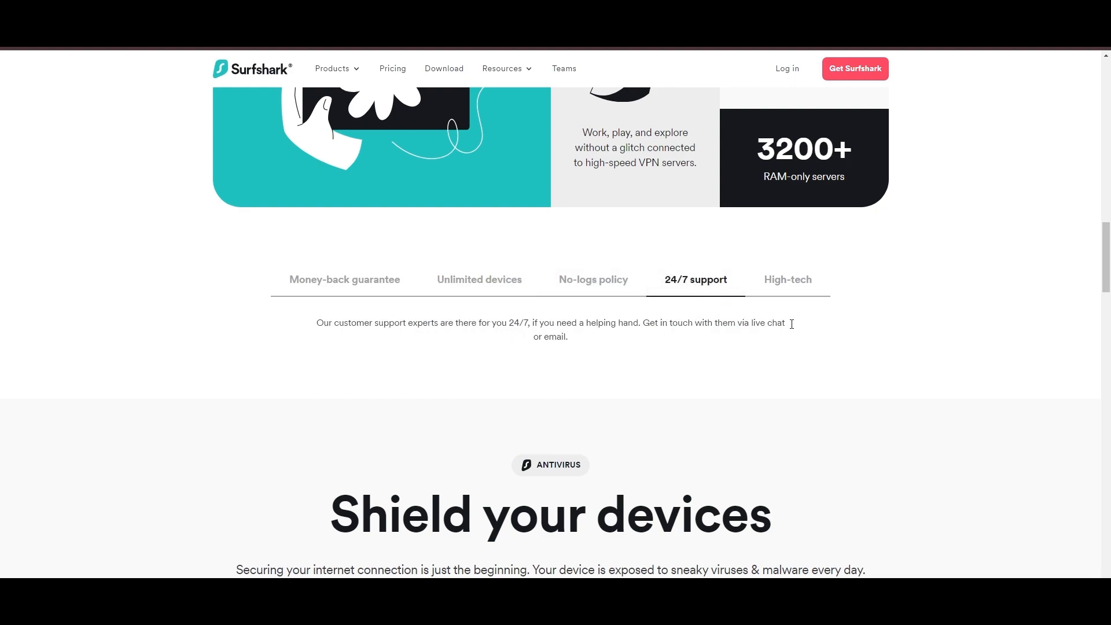
left_click(786, 279)
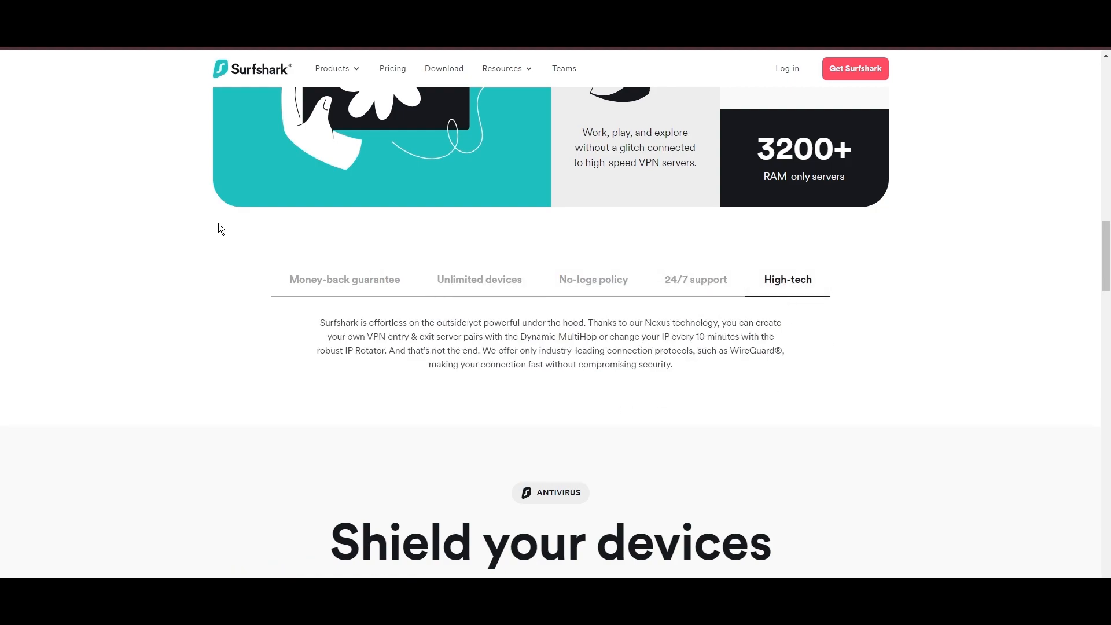
scroll("down", 3)
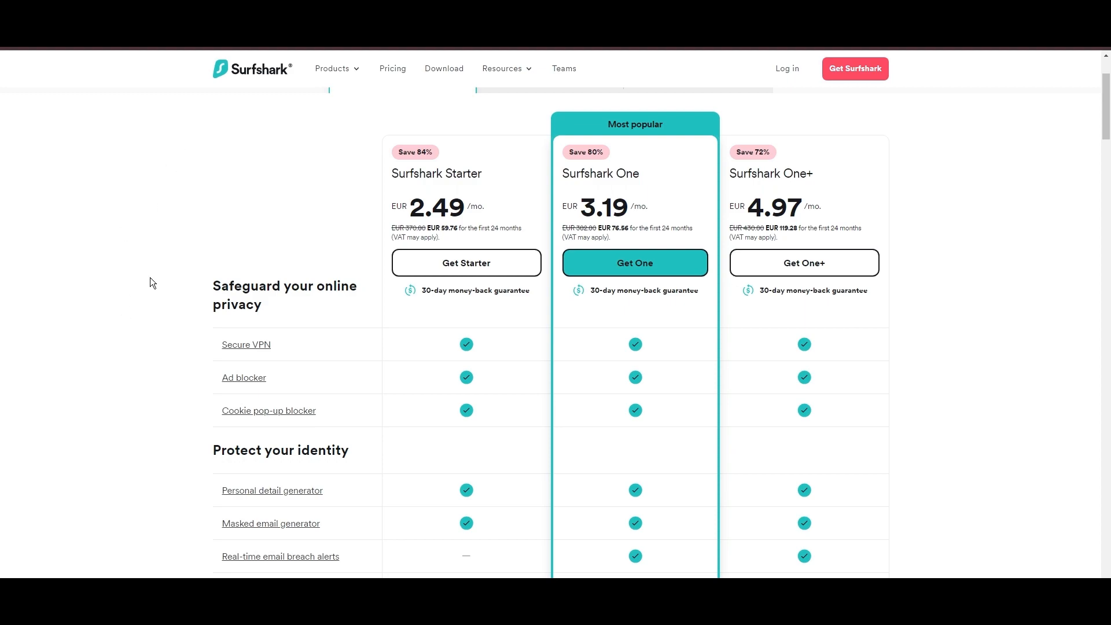
mouse_move(441, 336)
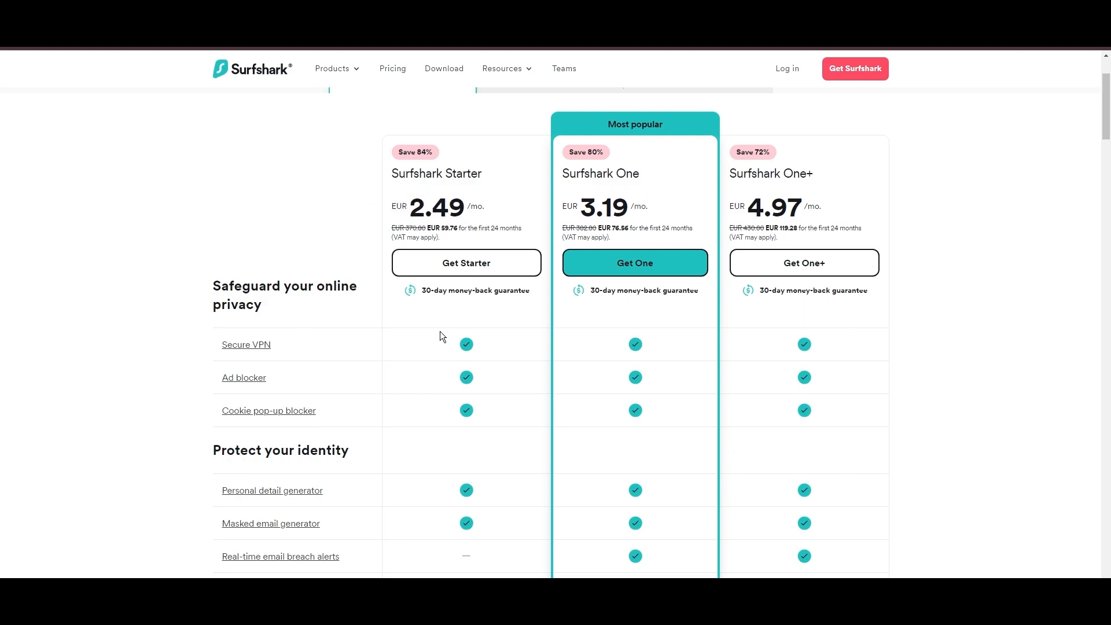
mouse_move(944, 308)
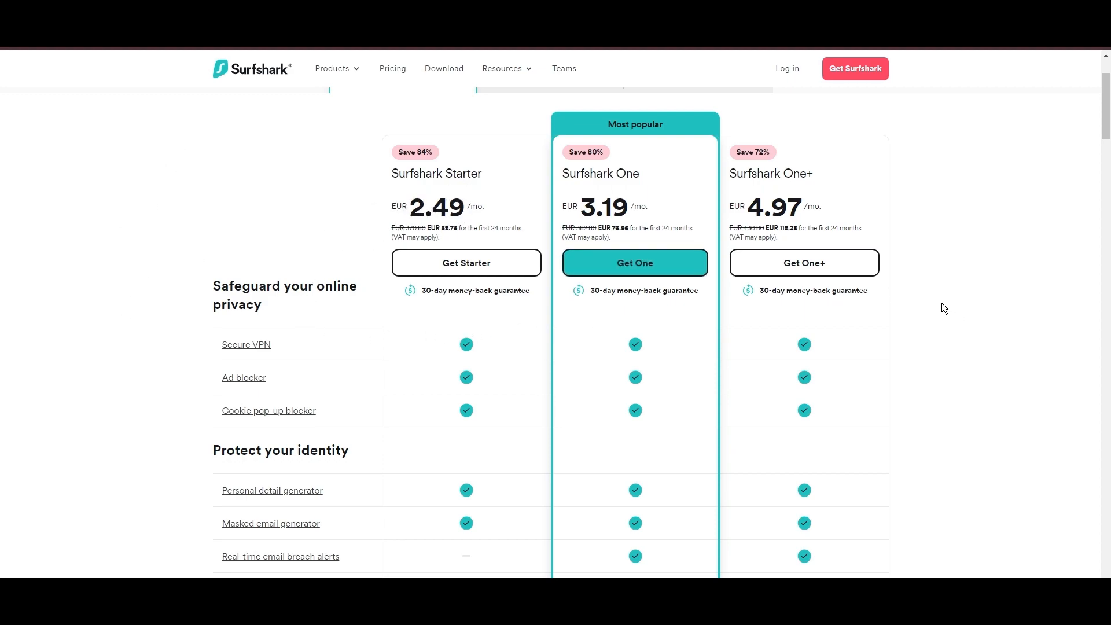
scroll("down", 3)
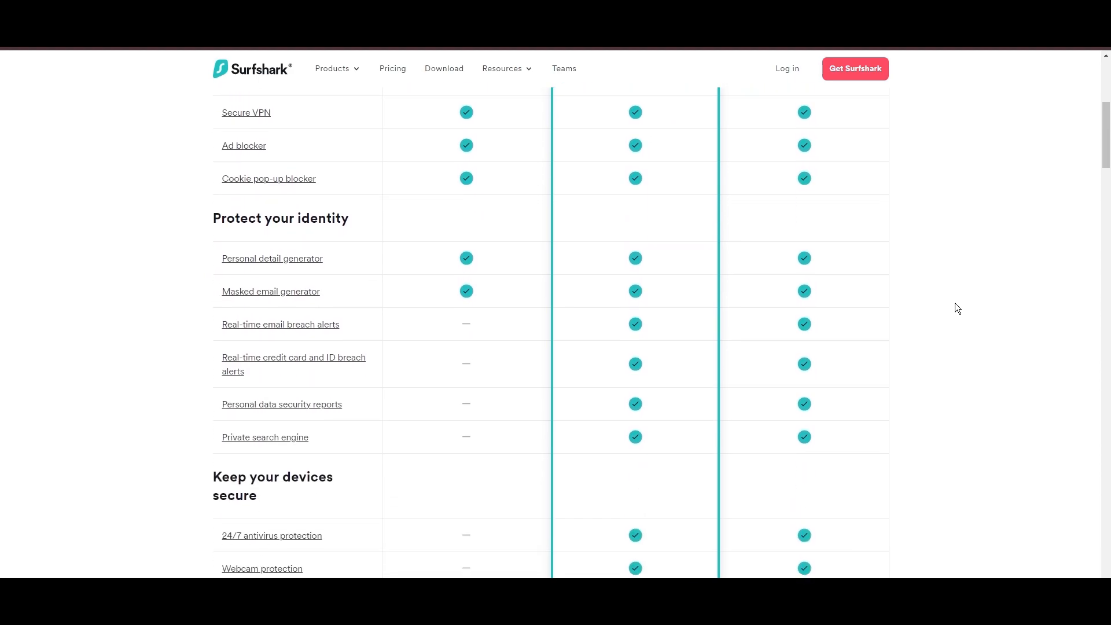
scroll("down", 3)
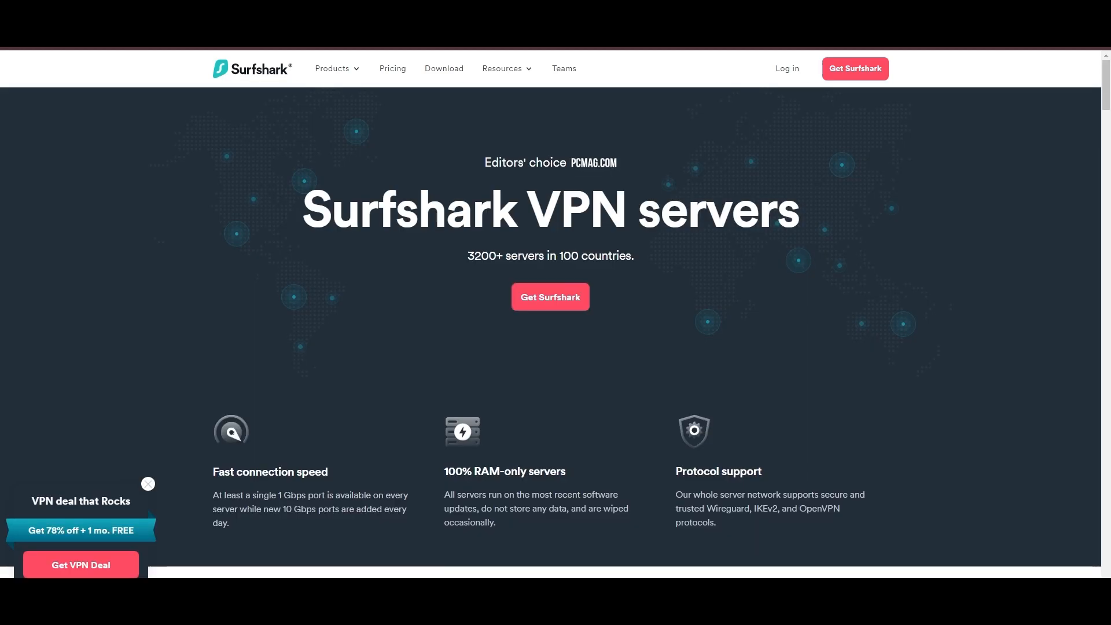
Step: Scroll through Surfshark's Europe server locations list
scroll("down", 3)
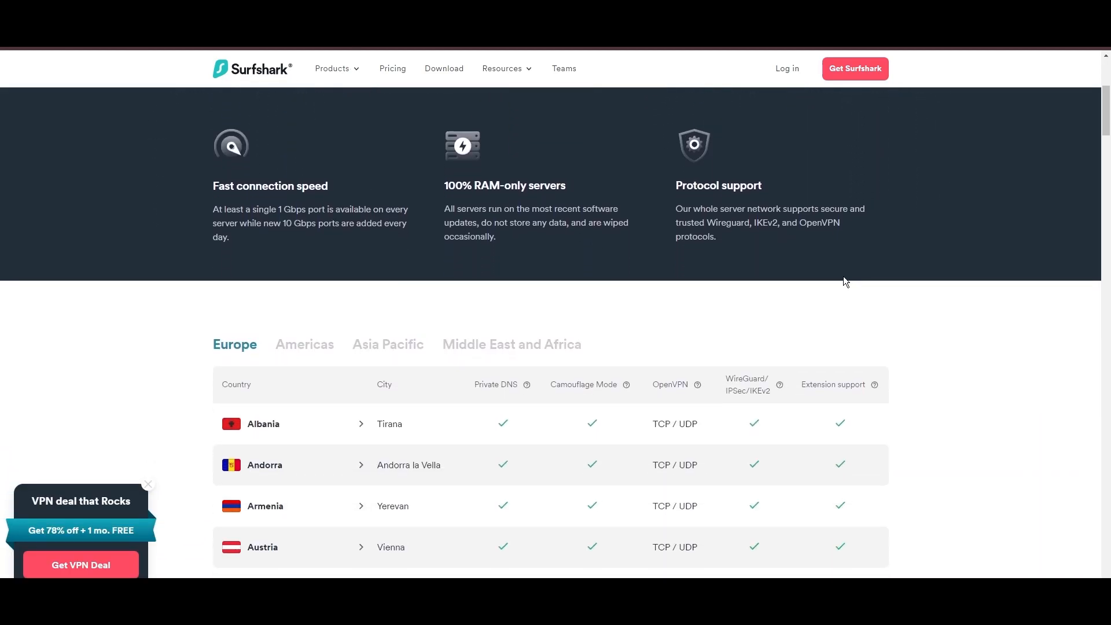
scroll("down", 3)
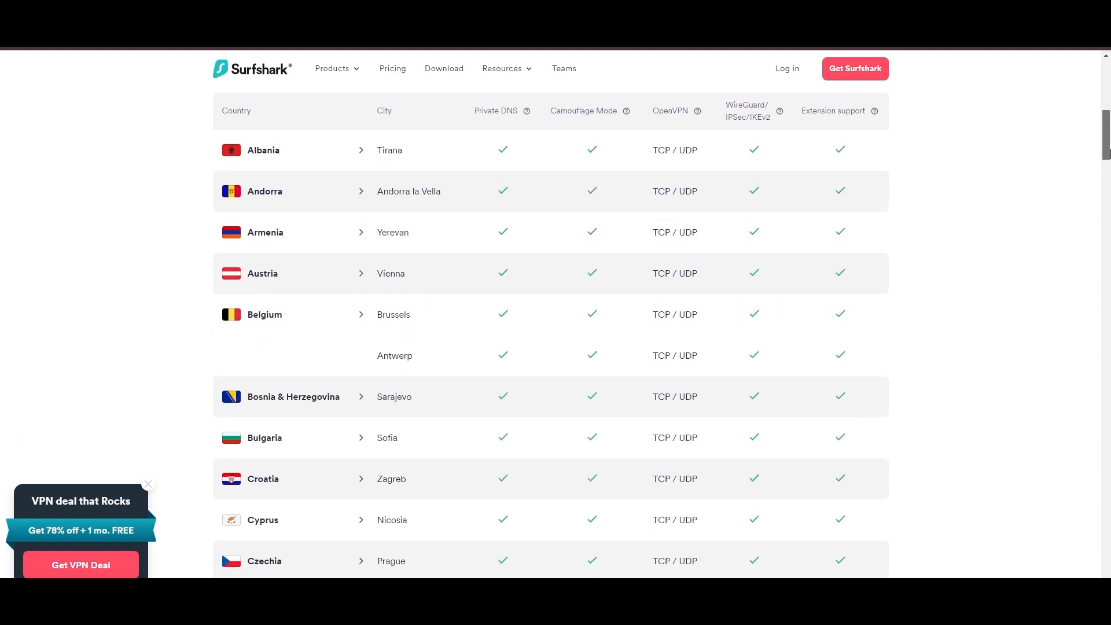
scroll("down", 3)
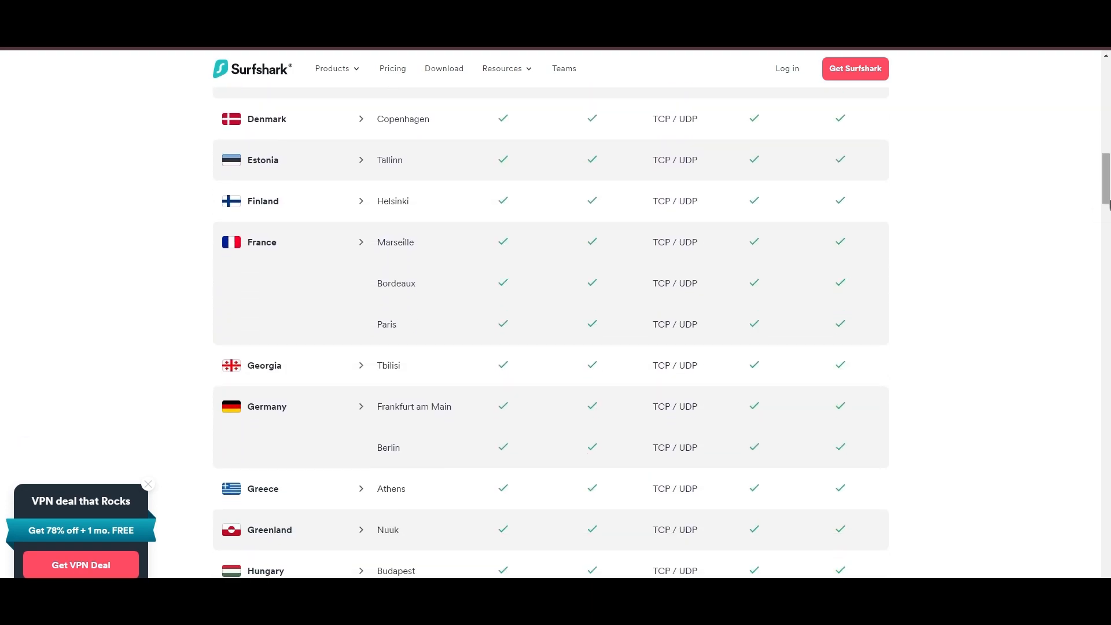
scroll("down", 3)
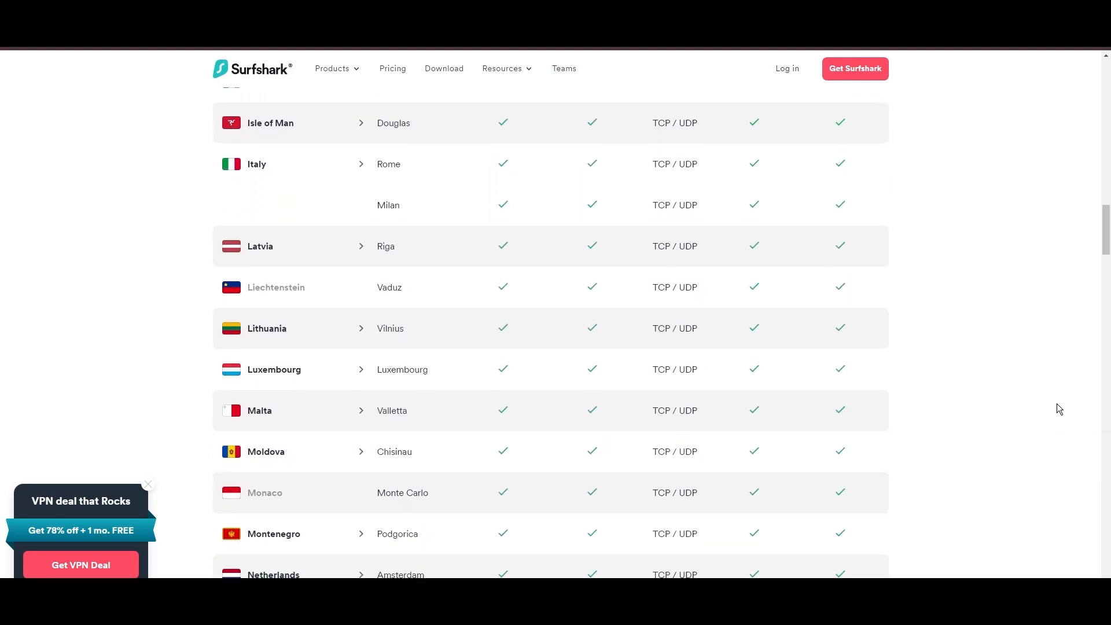
scroll("down", 3)
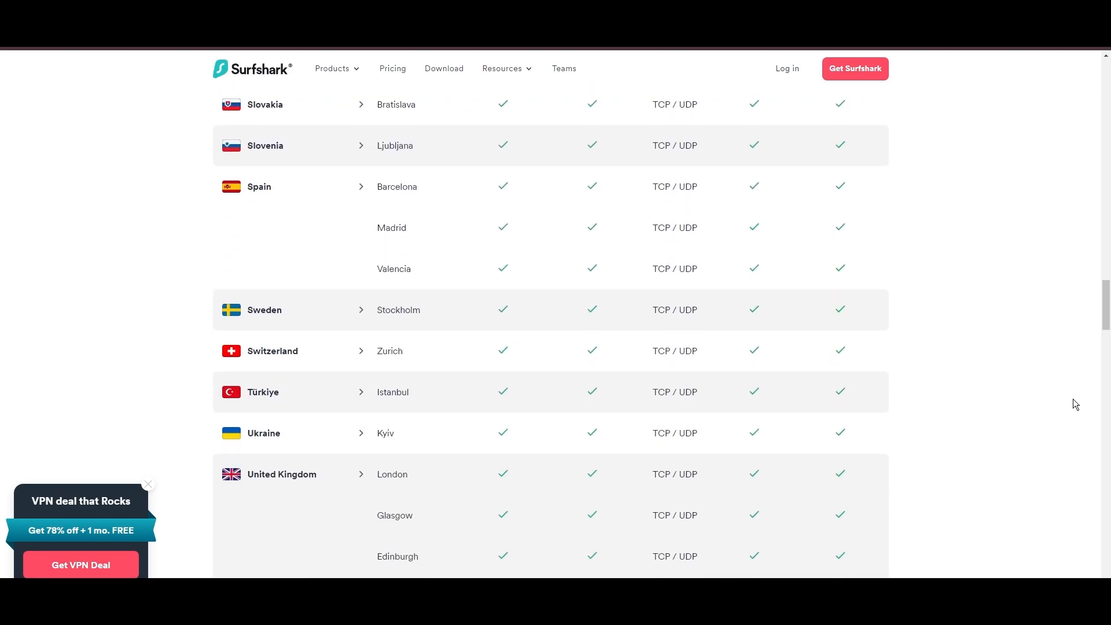
scroll("down", 3)
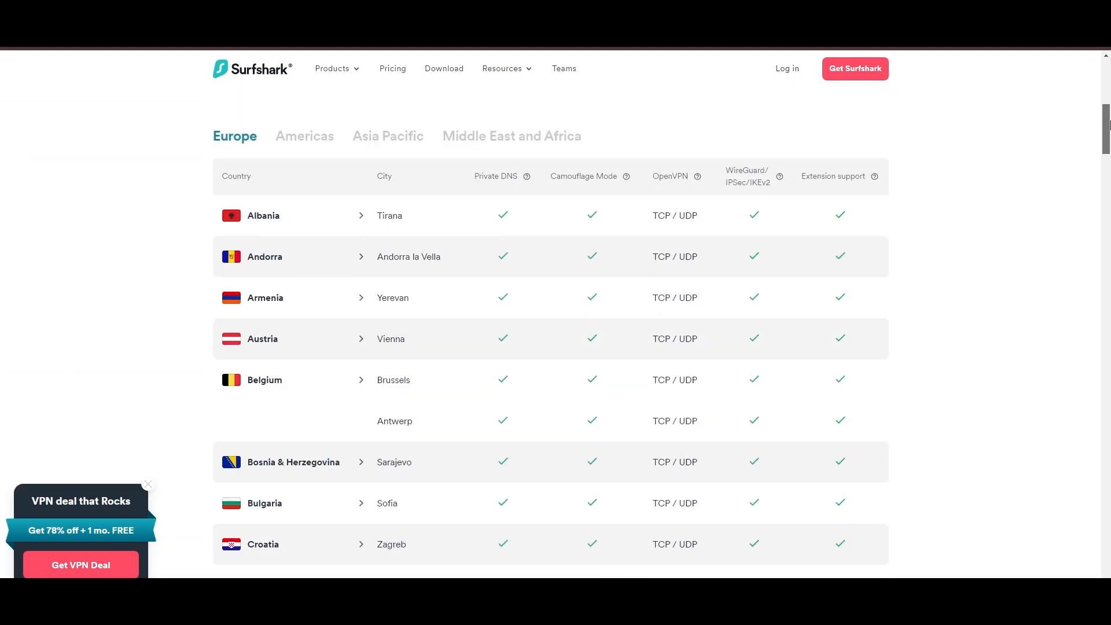
Step: Switch the server list to the Americas region and scroll through its locations
left_click(304, 347)
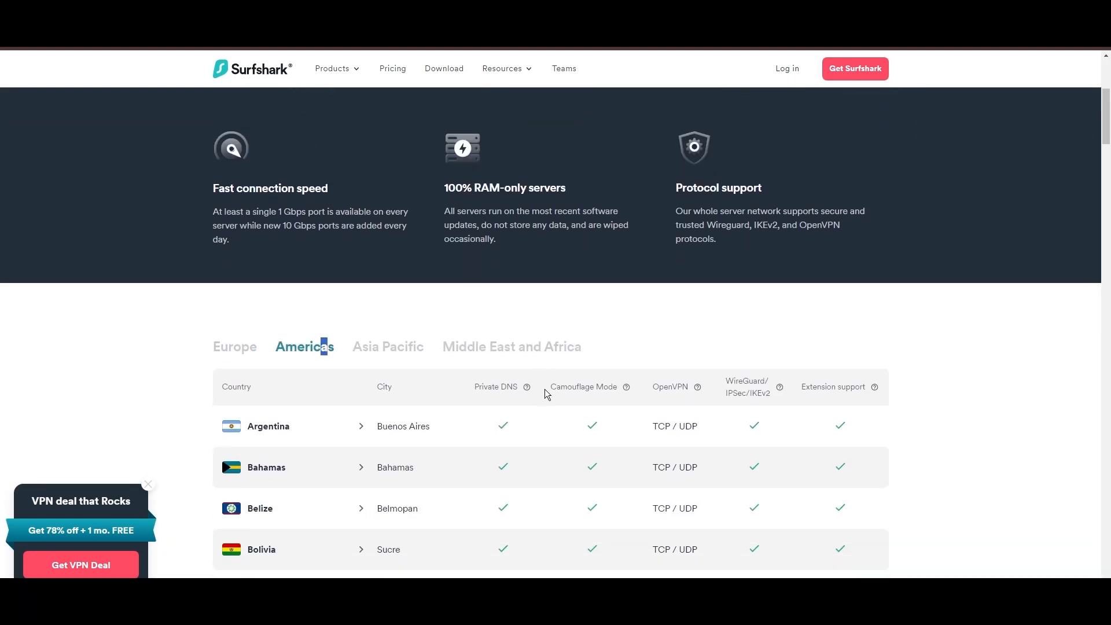
scroll("down", 3)
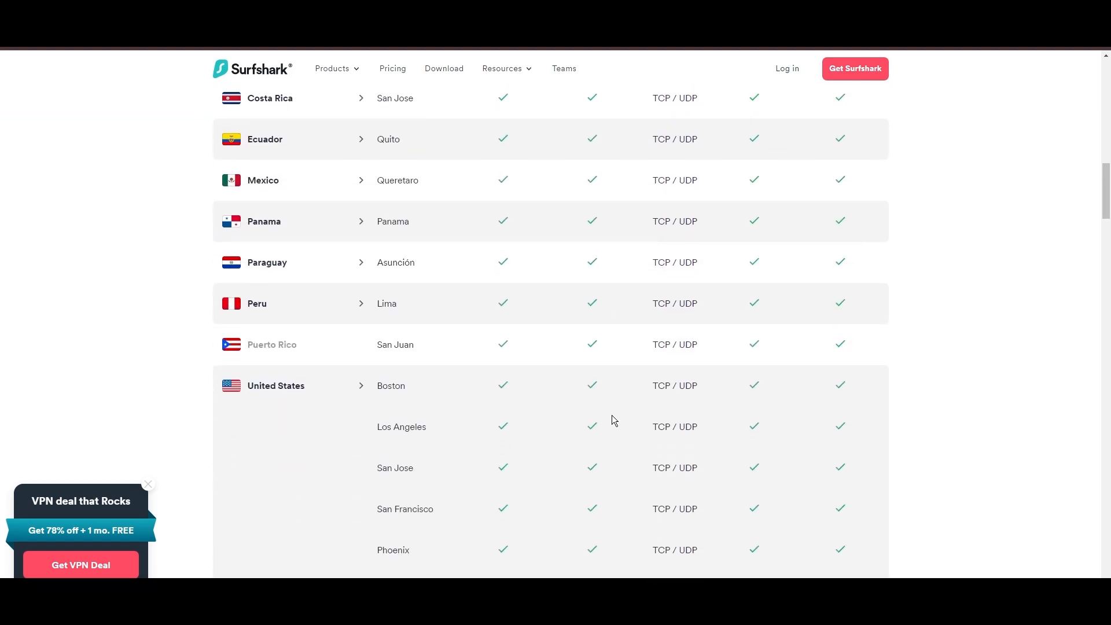
scroll("down", 3)
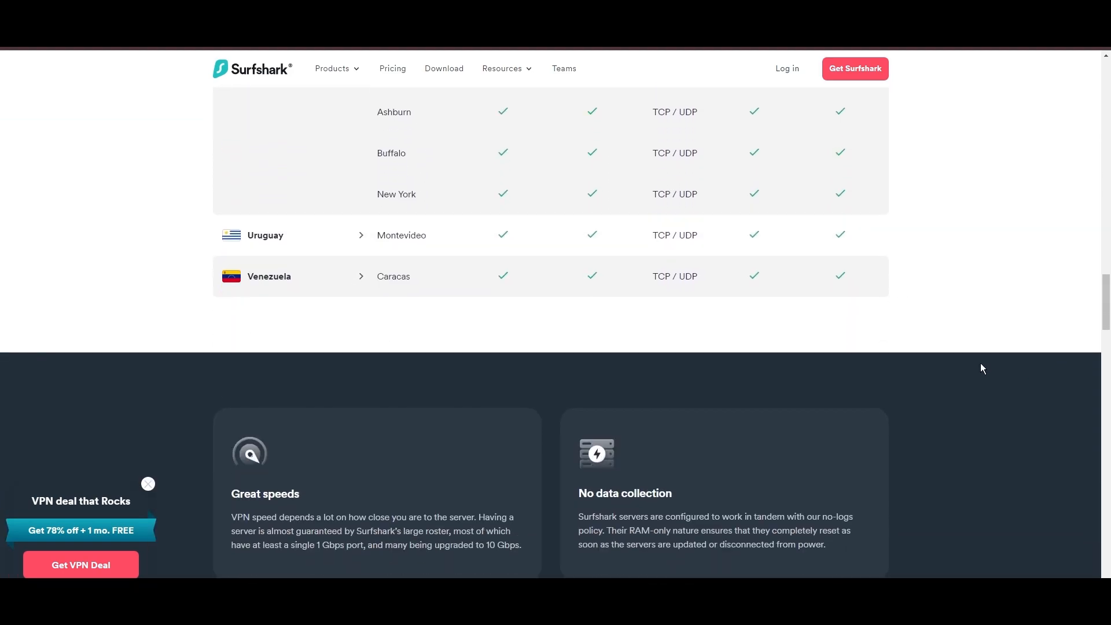
scroll("up", 3)
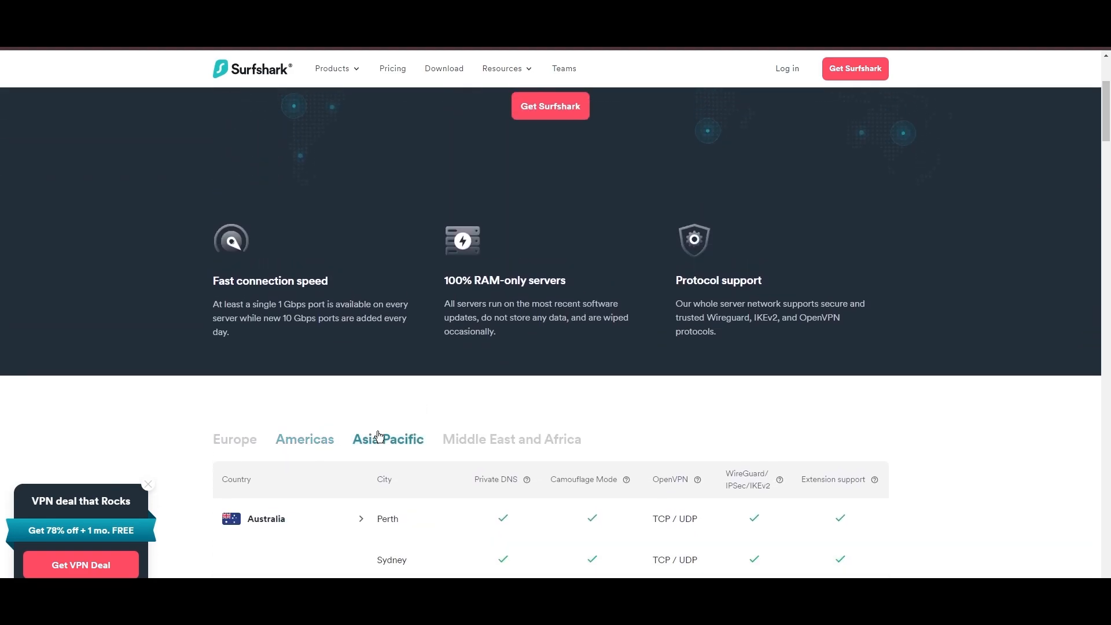
scroll("down", 3)
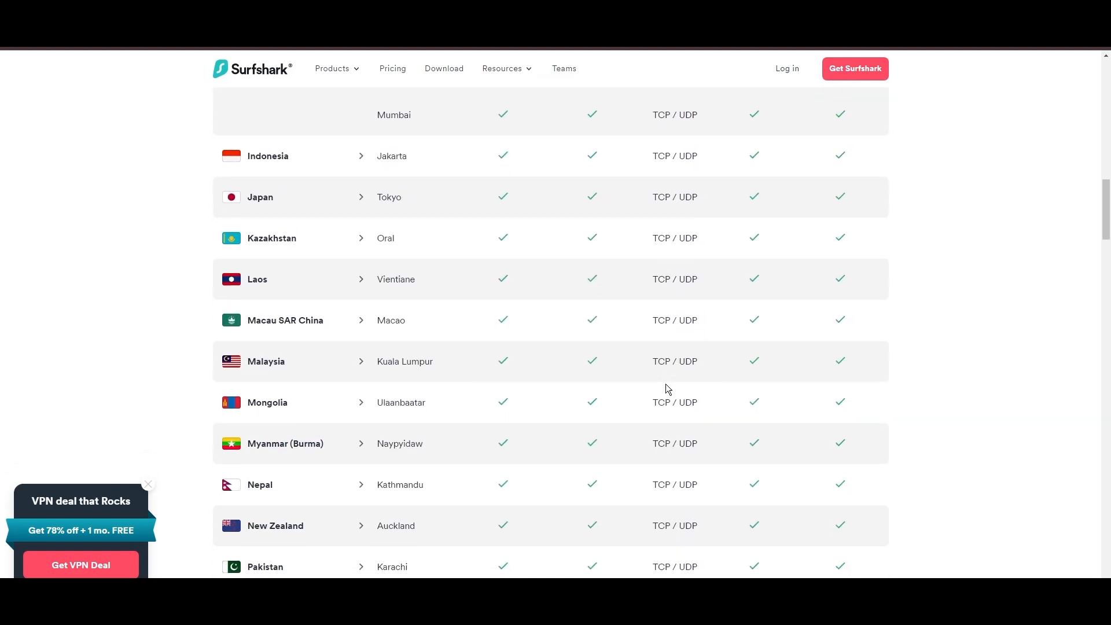
scroll("down", 3)
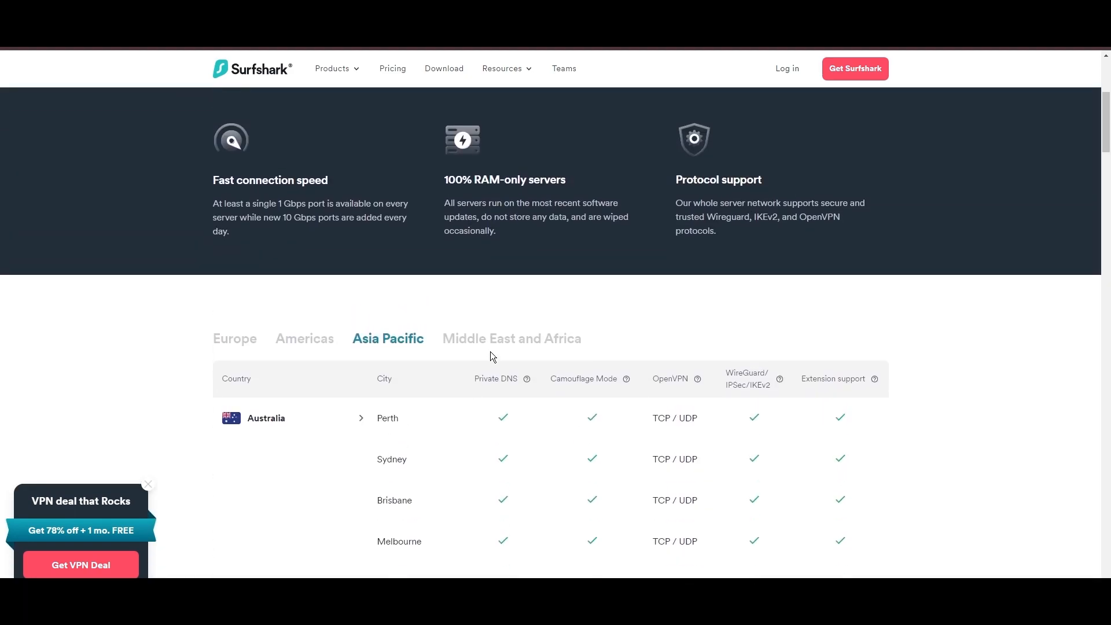
scroll("down", 3)
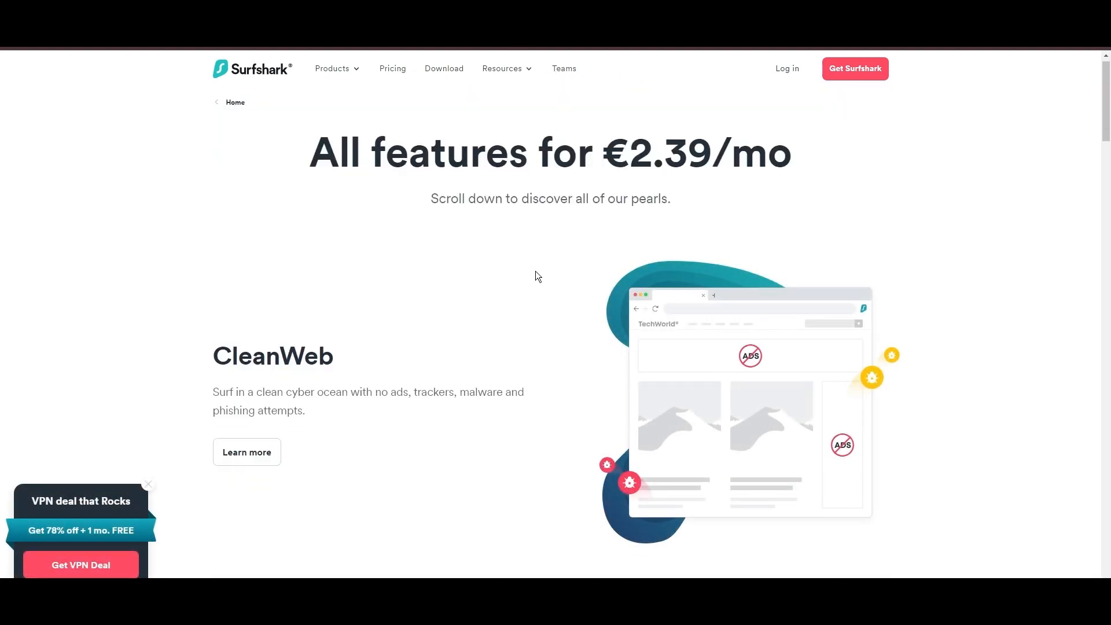
Step: Scroll the features page through CleanWeb, Bypasser and the competitor comparison to 24/7 expert support
scroll("down", 3)
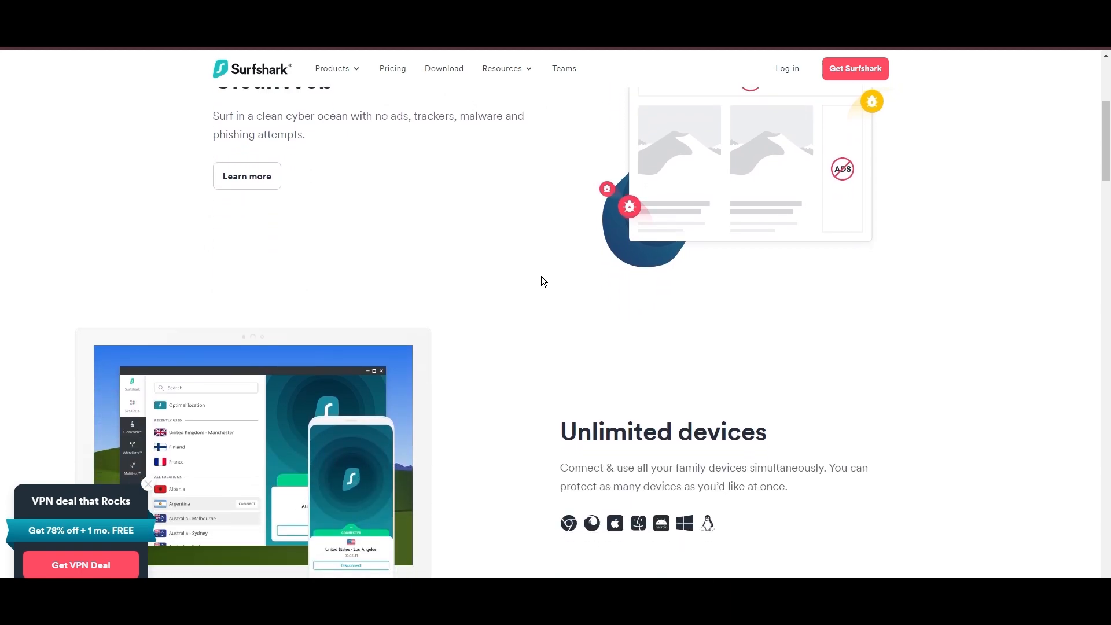
scroll("down", 3)
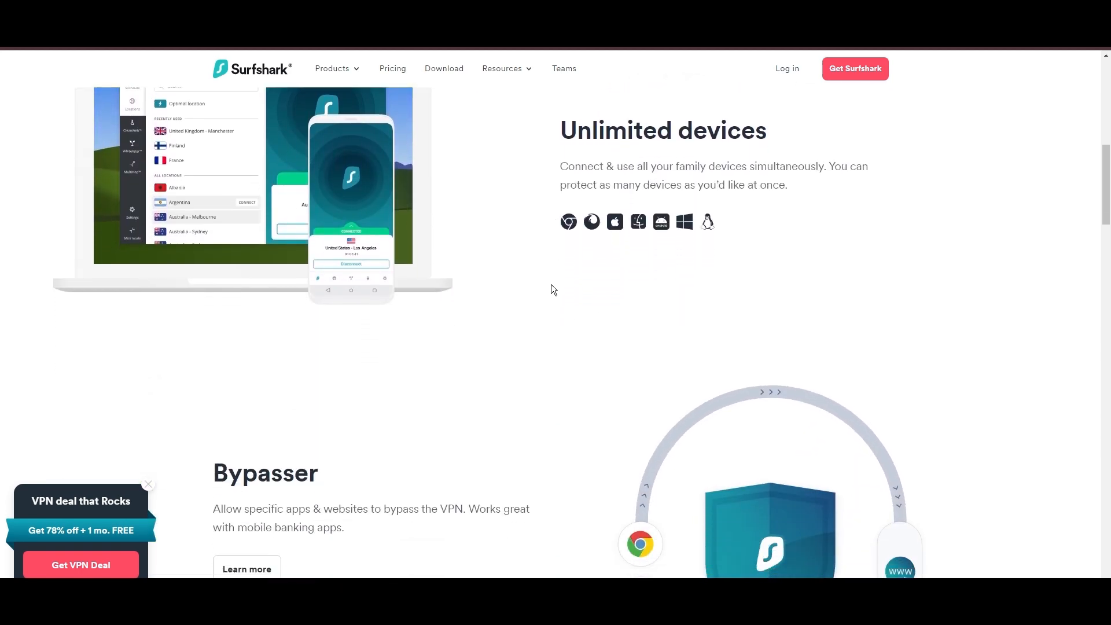
scroll("down", 3)
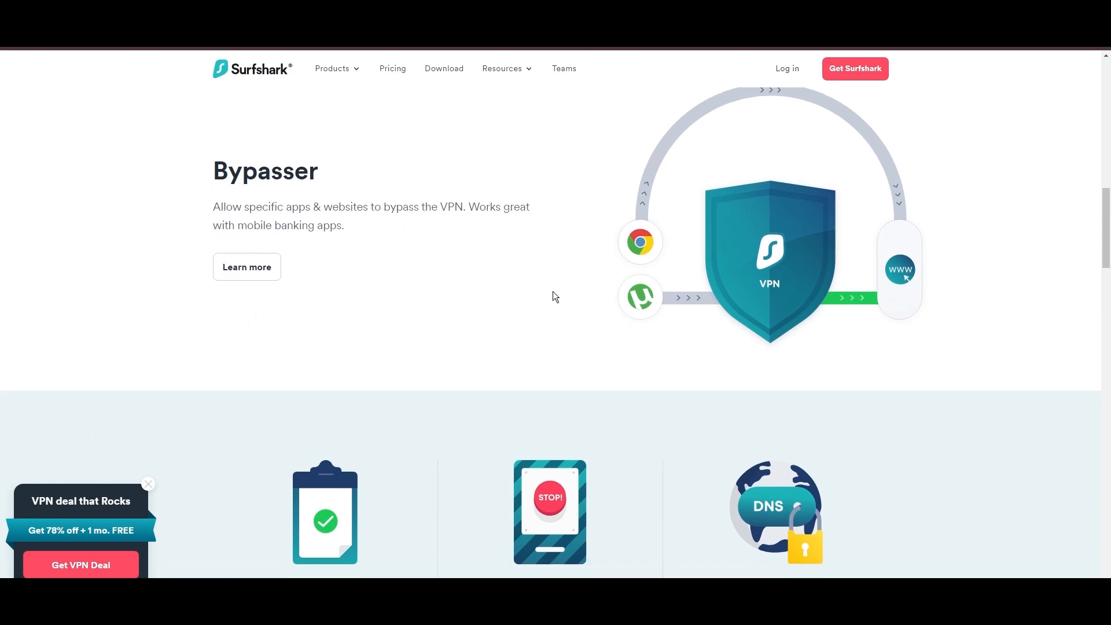
scroll("down", 3)
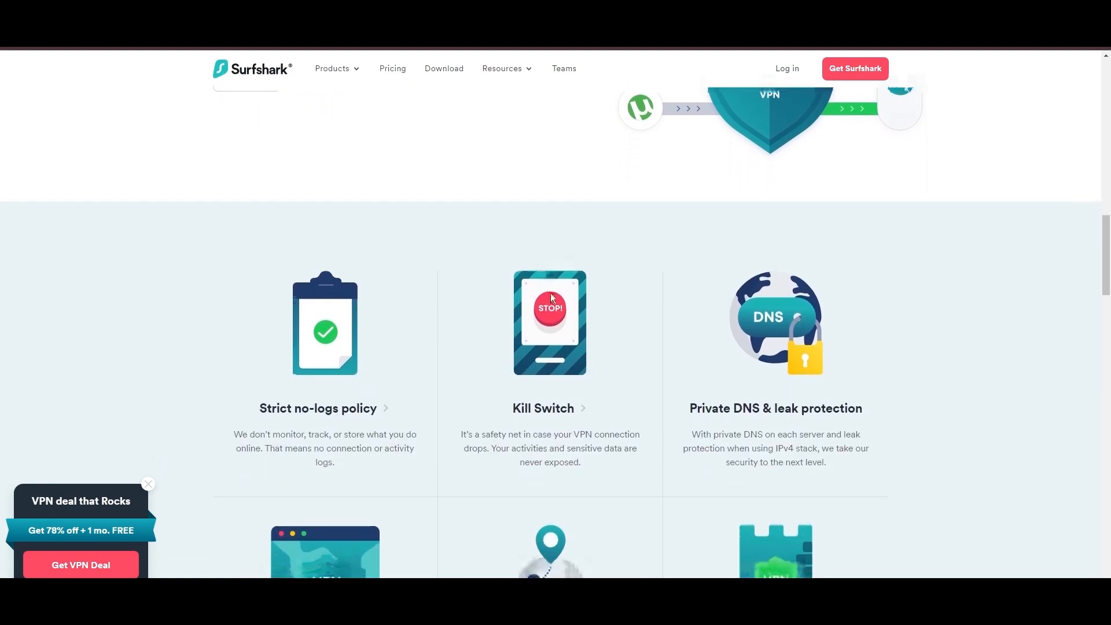
scroll("down", 3)
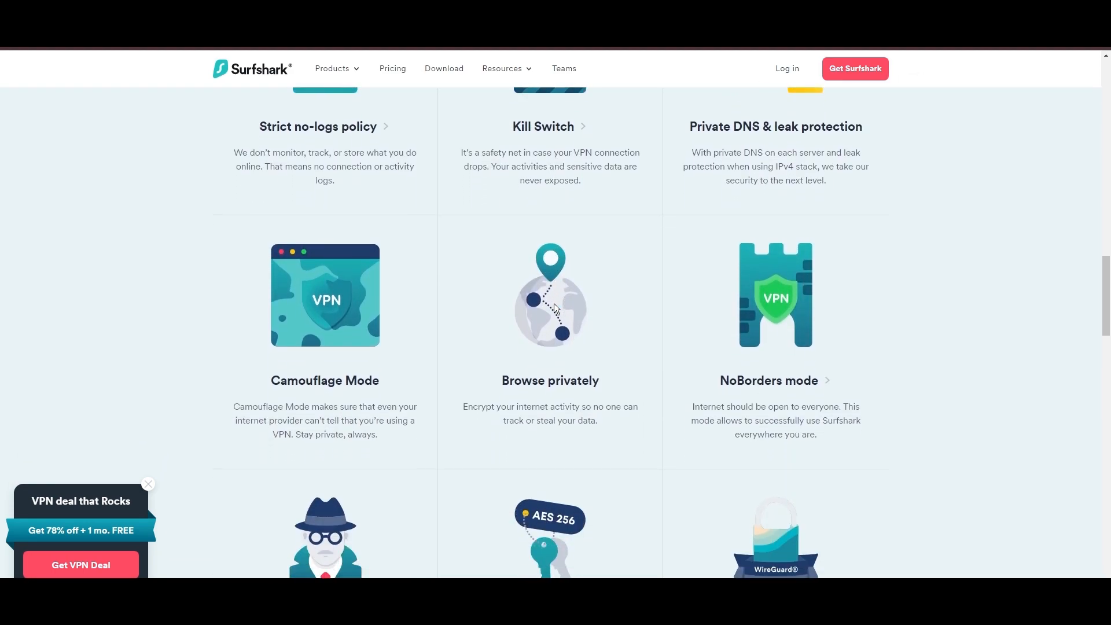
scroll("down", 3)
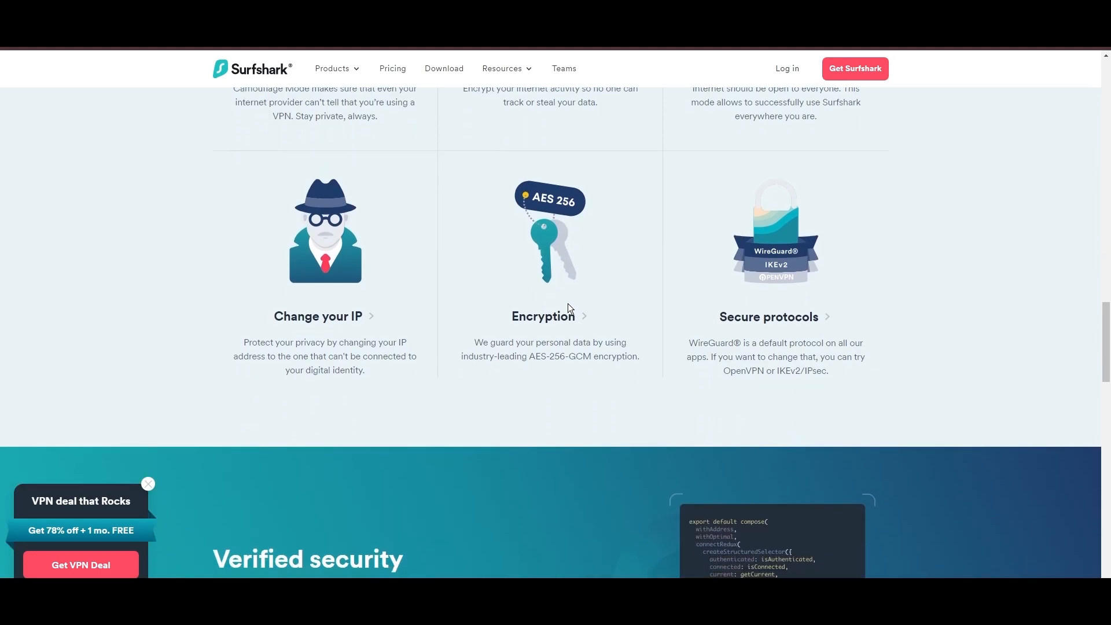
scroll("down", 3)
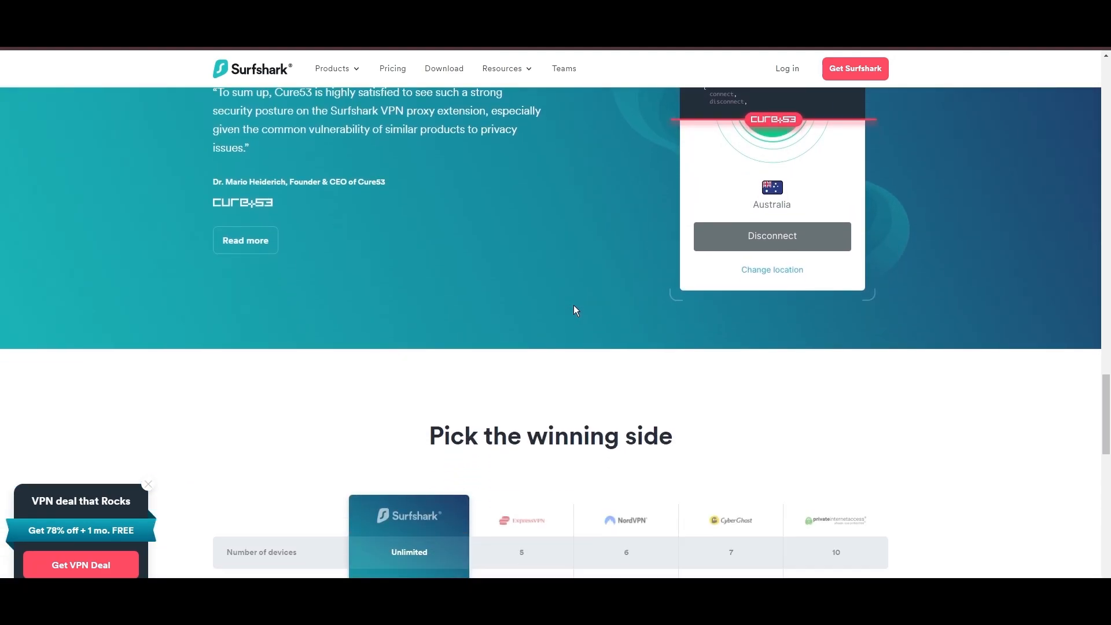
scroll("down", 3)
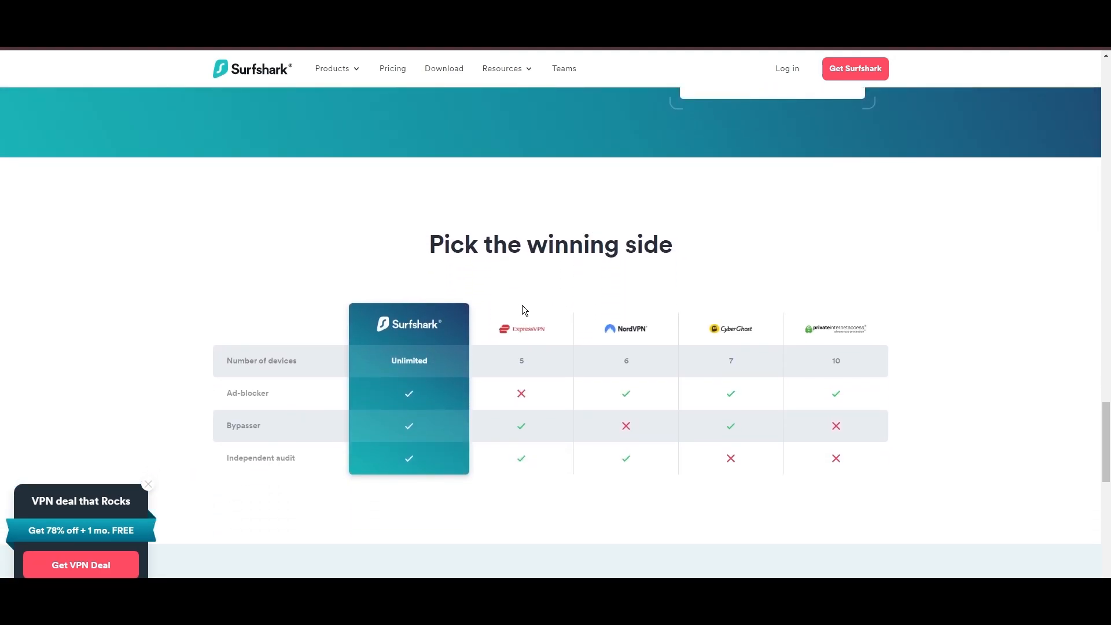
scroll("down", 3)
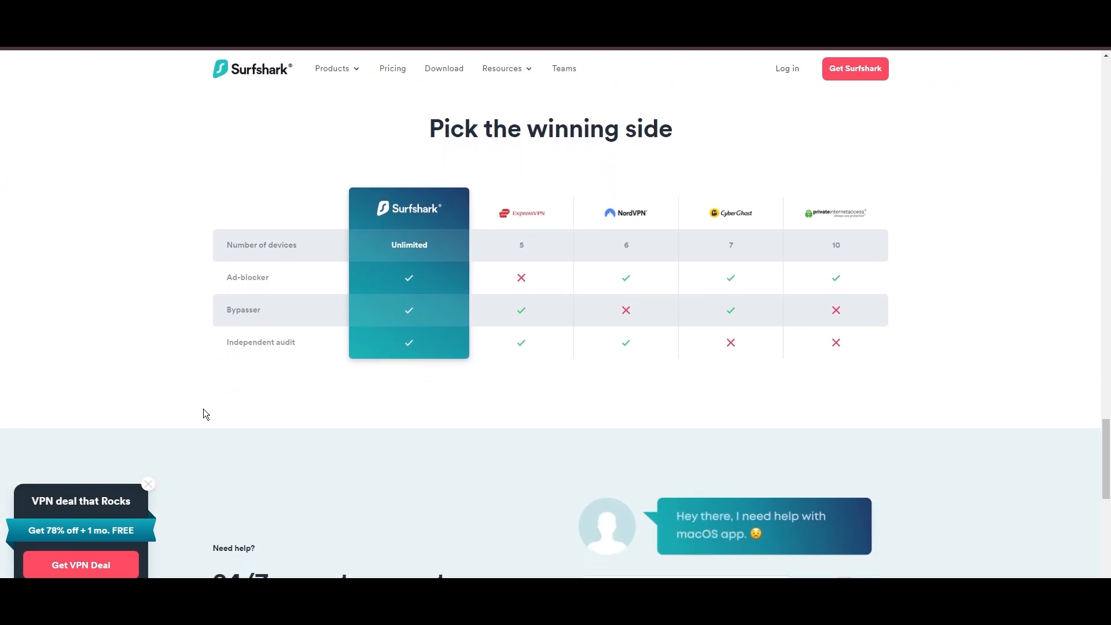
scroll("down", 3)
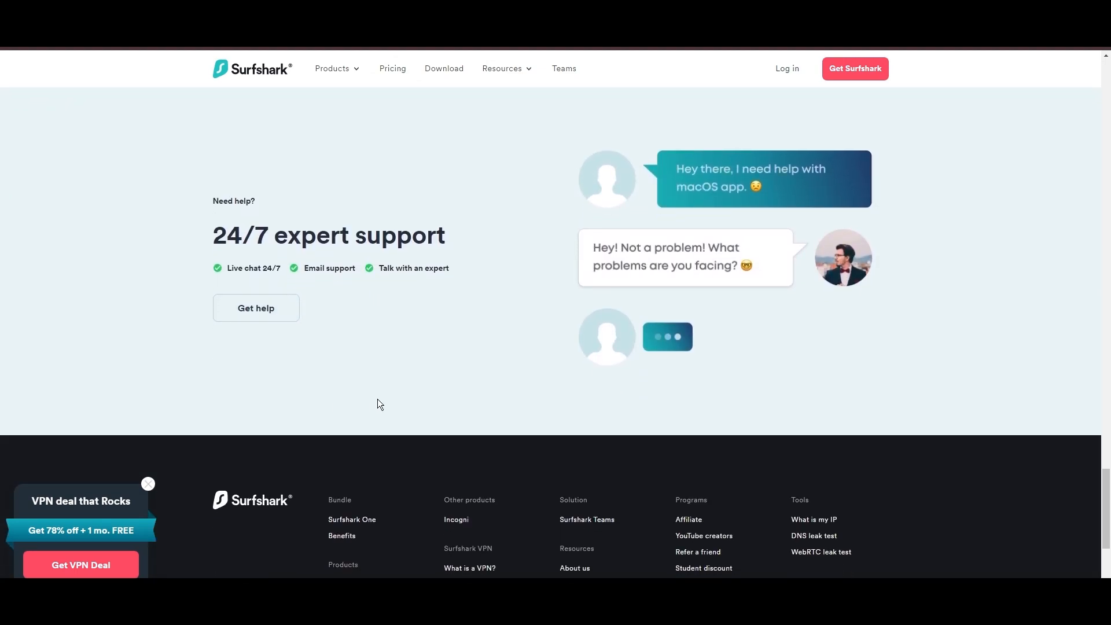
scroll("down", 3)
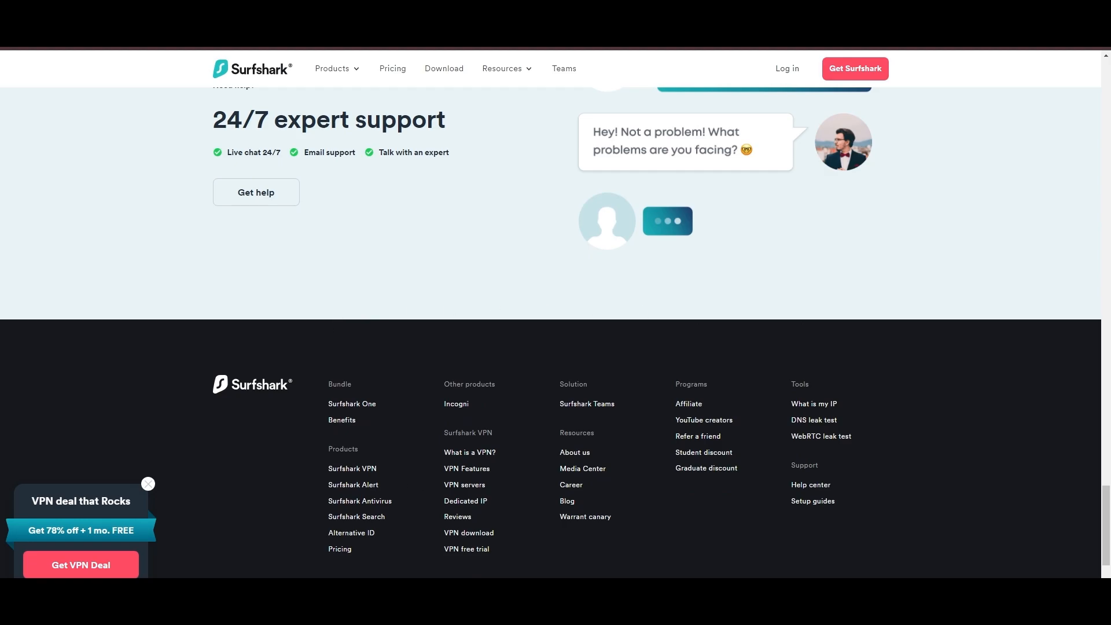